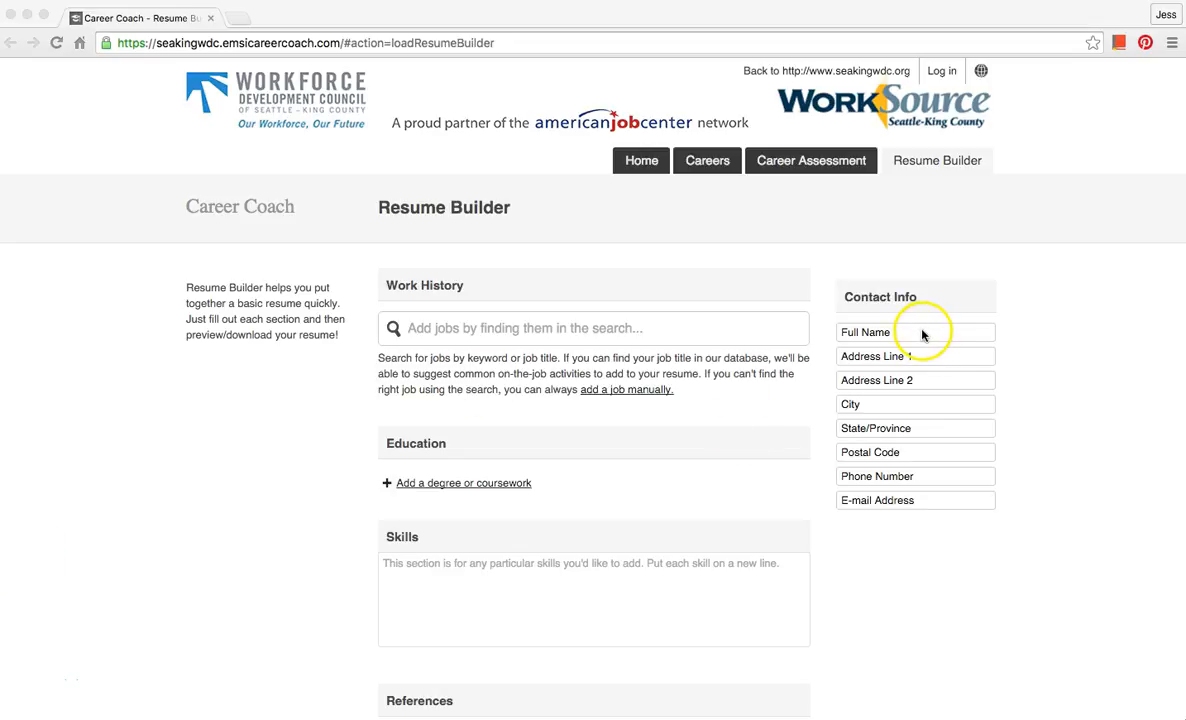
Enter the full name 'Jess…' in contact info using the saved autofill suggestion
click(914, 332)
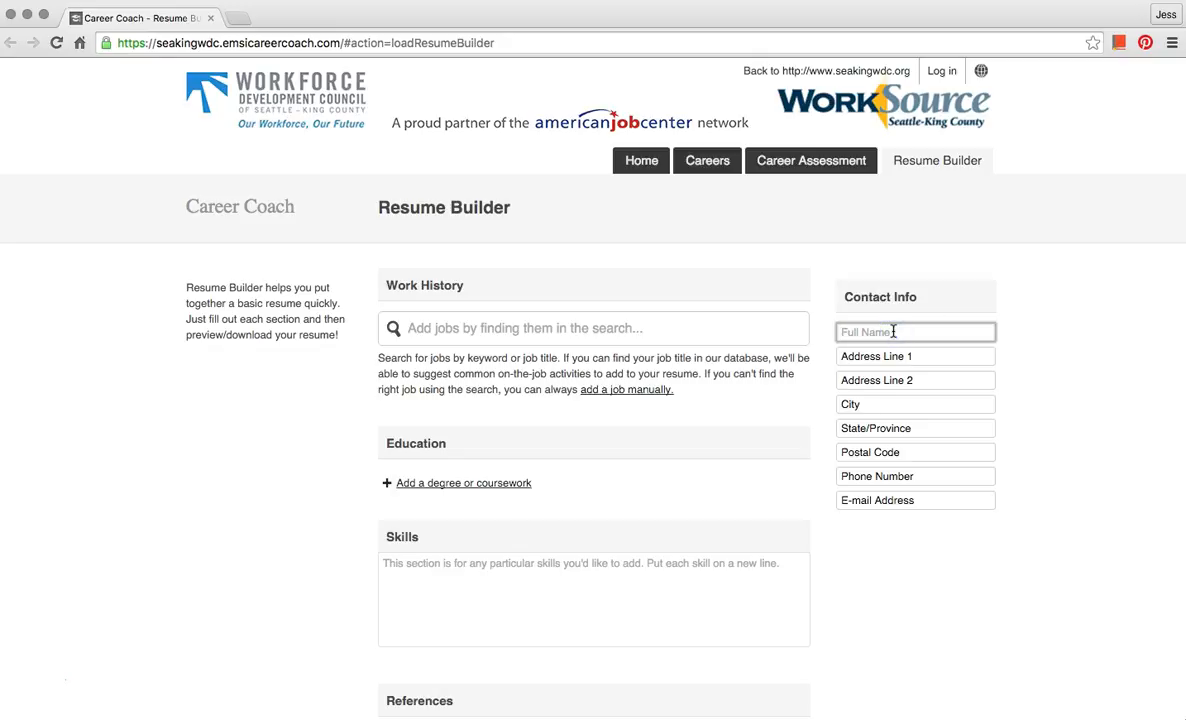
text(Jes)
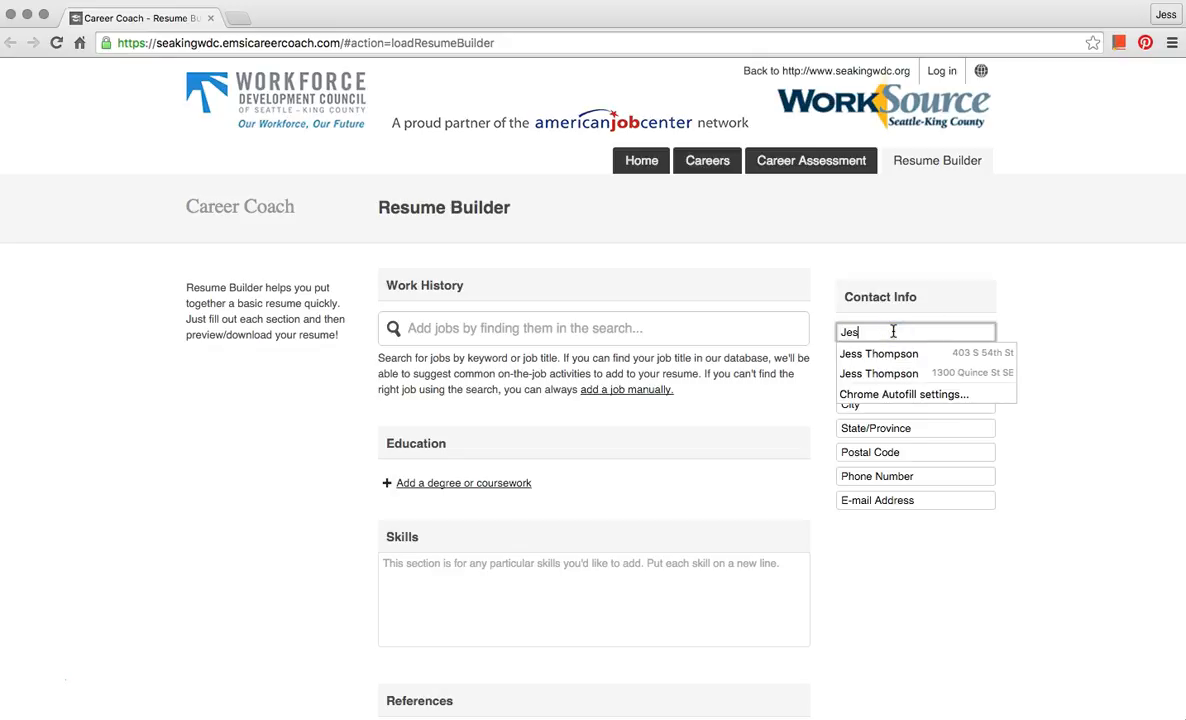
text(s)
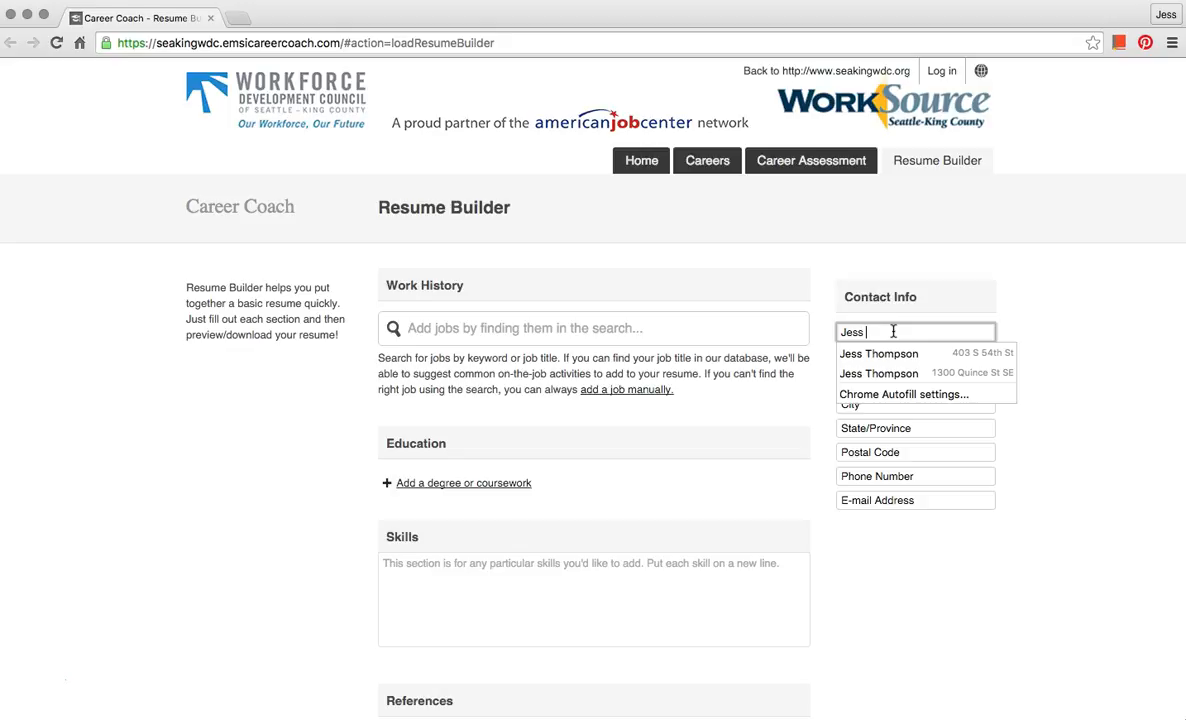
click(878, 352)
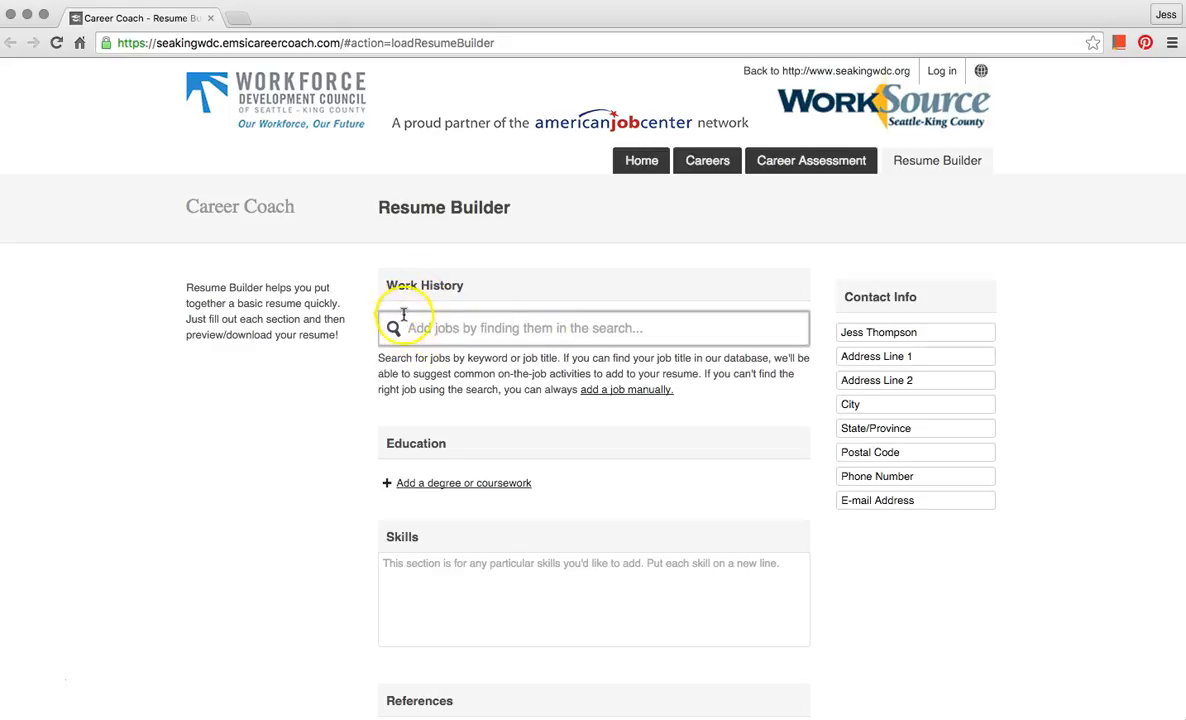
mouse_move(282, 440)
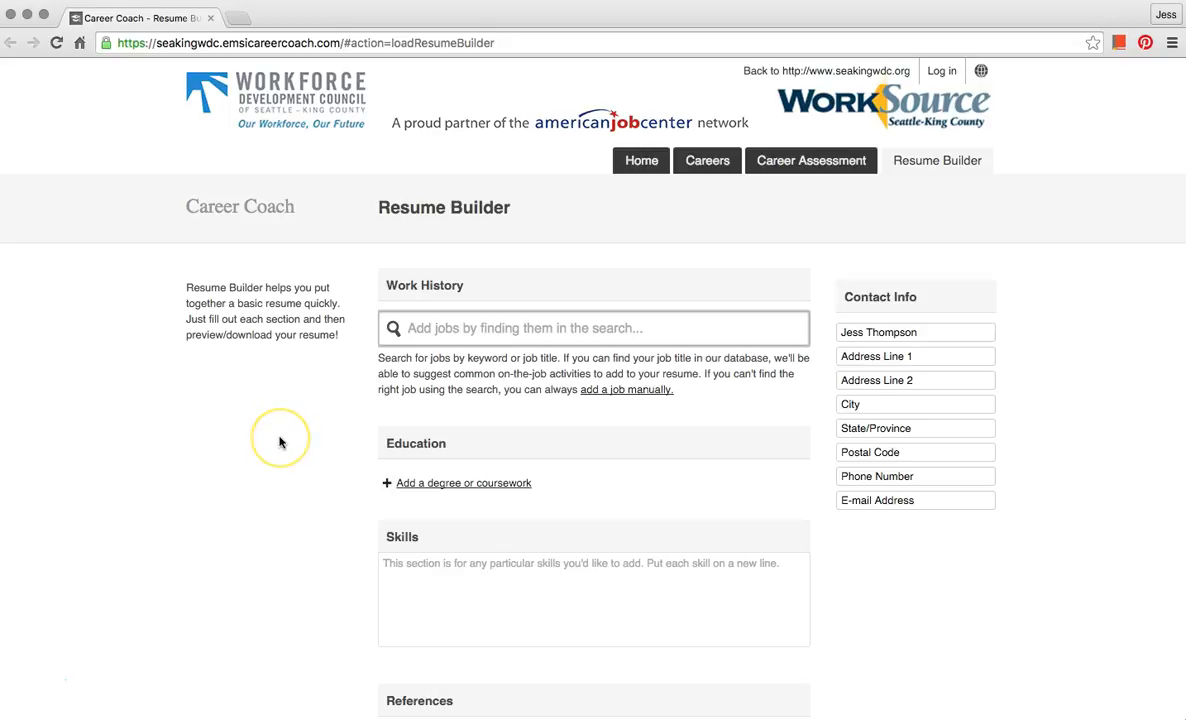
mouse_move(280, 440)
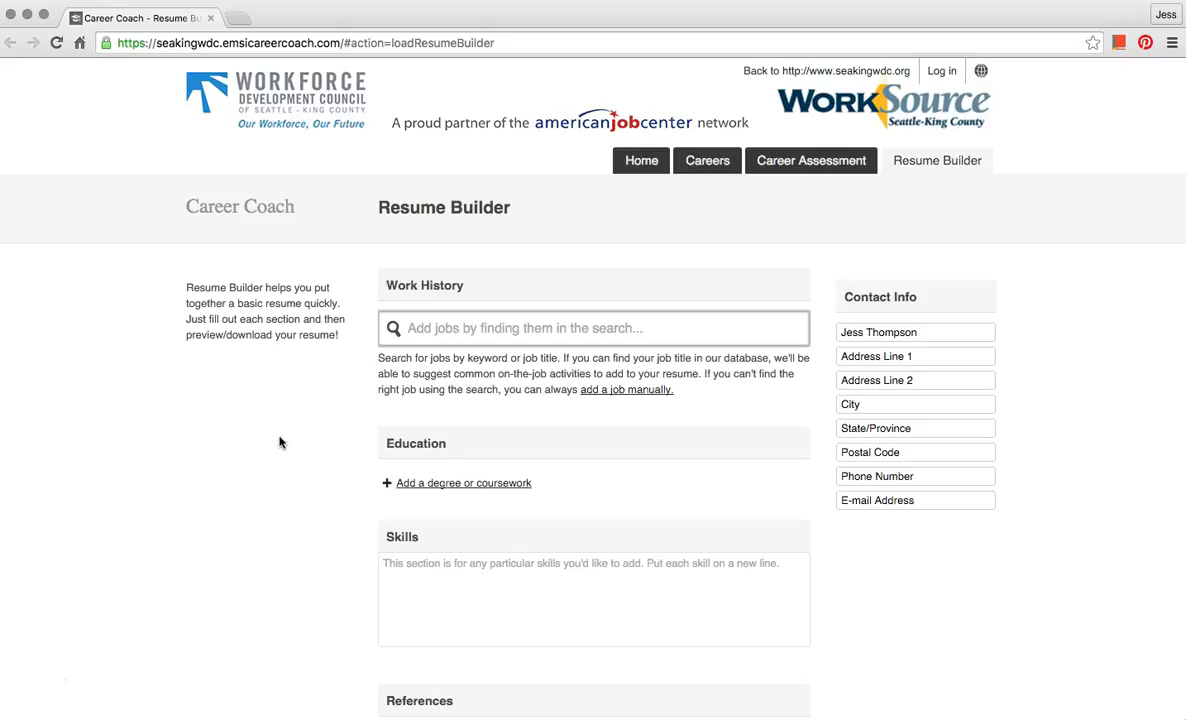
Search work history jobs for 'cashier' to bring up matching occupations
text(cashi)
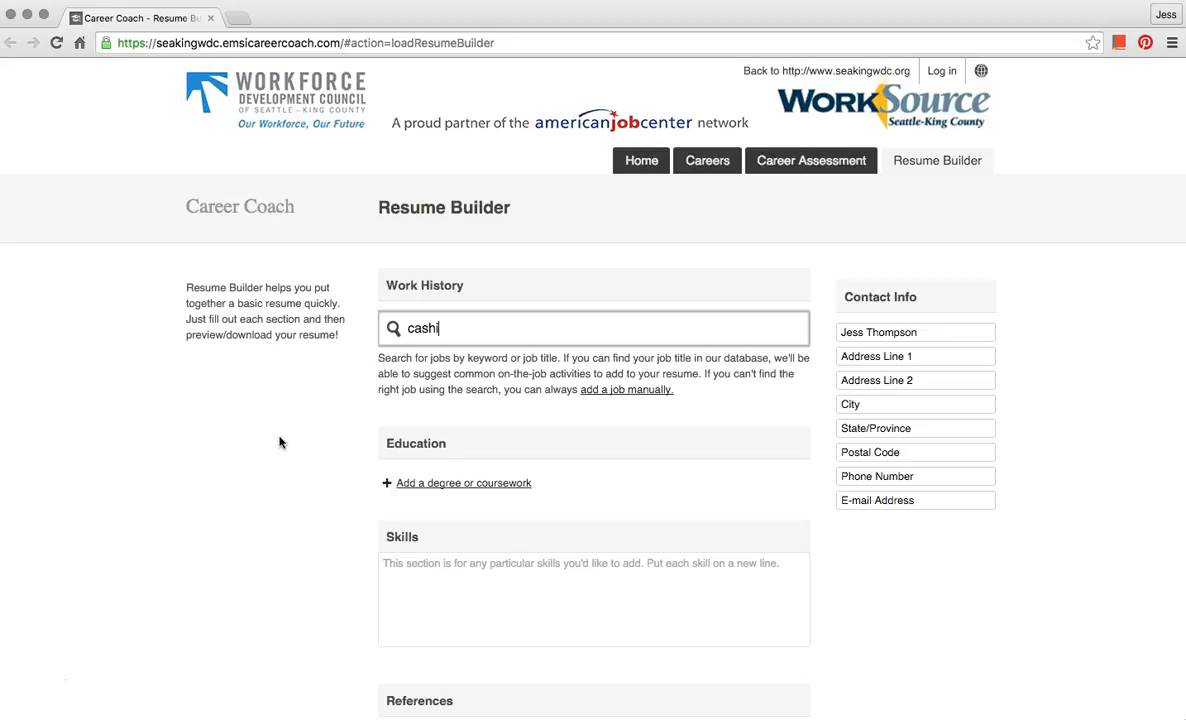
text(er)
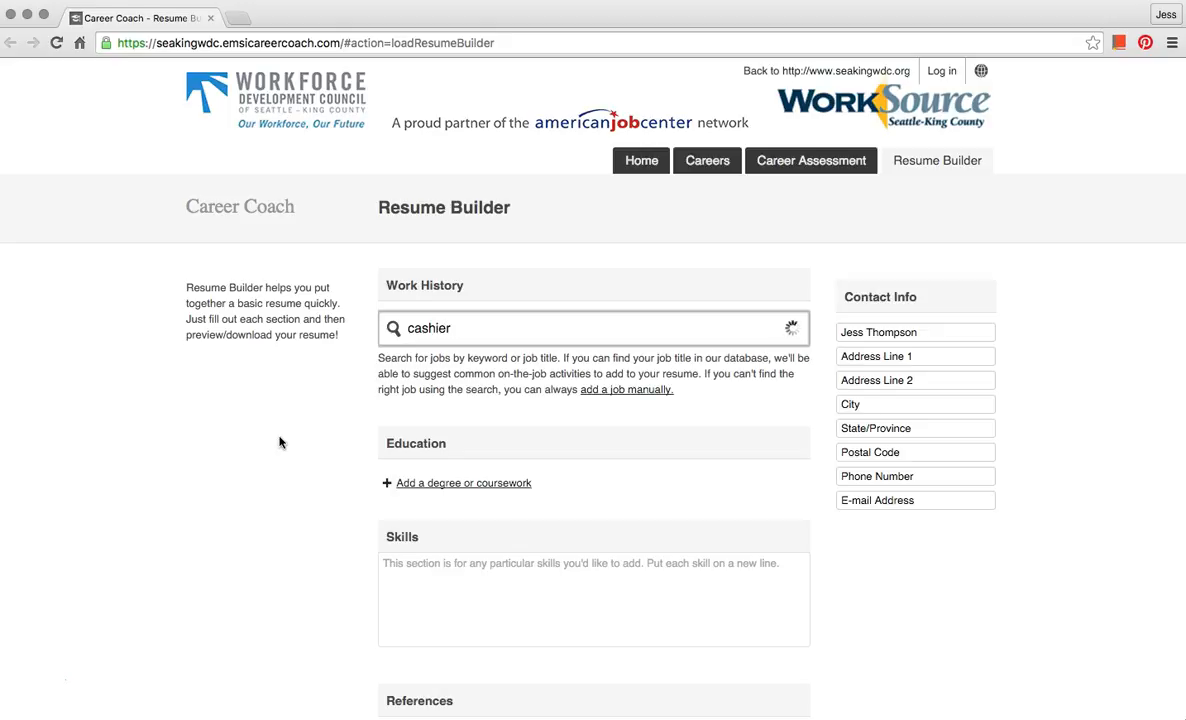
click(592, 328)
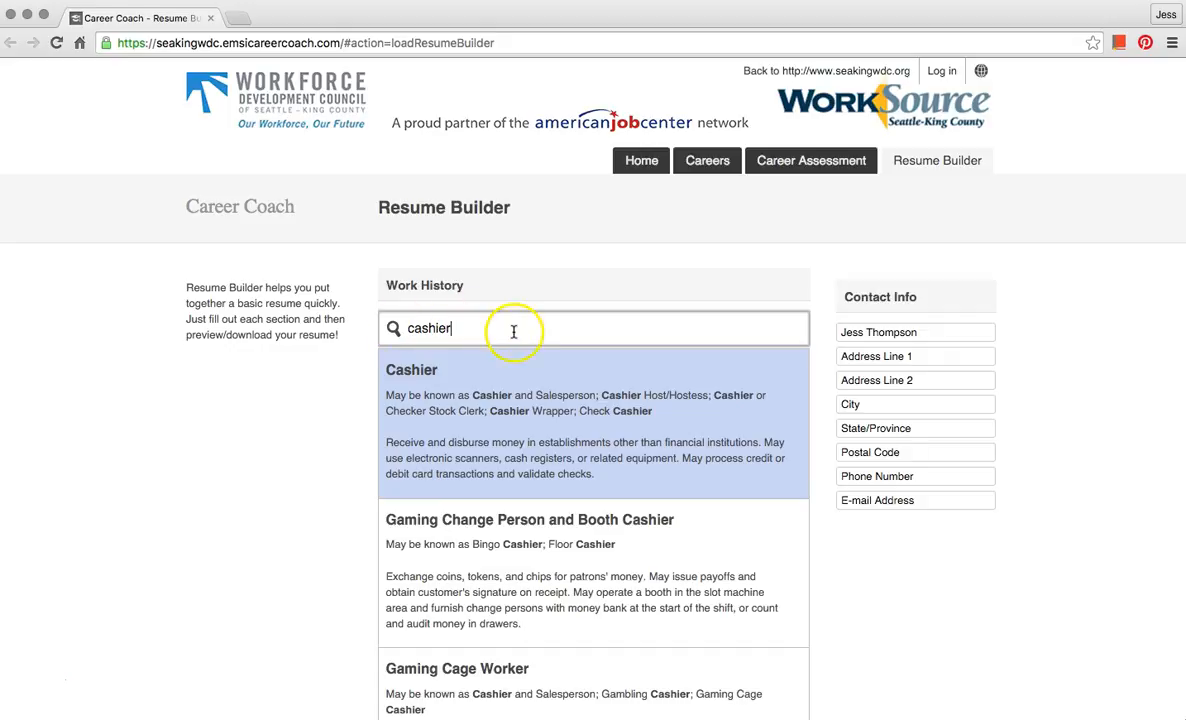
mouse_move(538, 688)
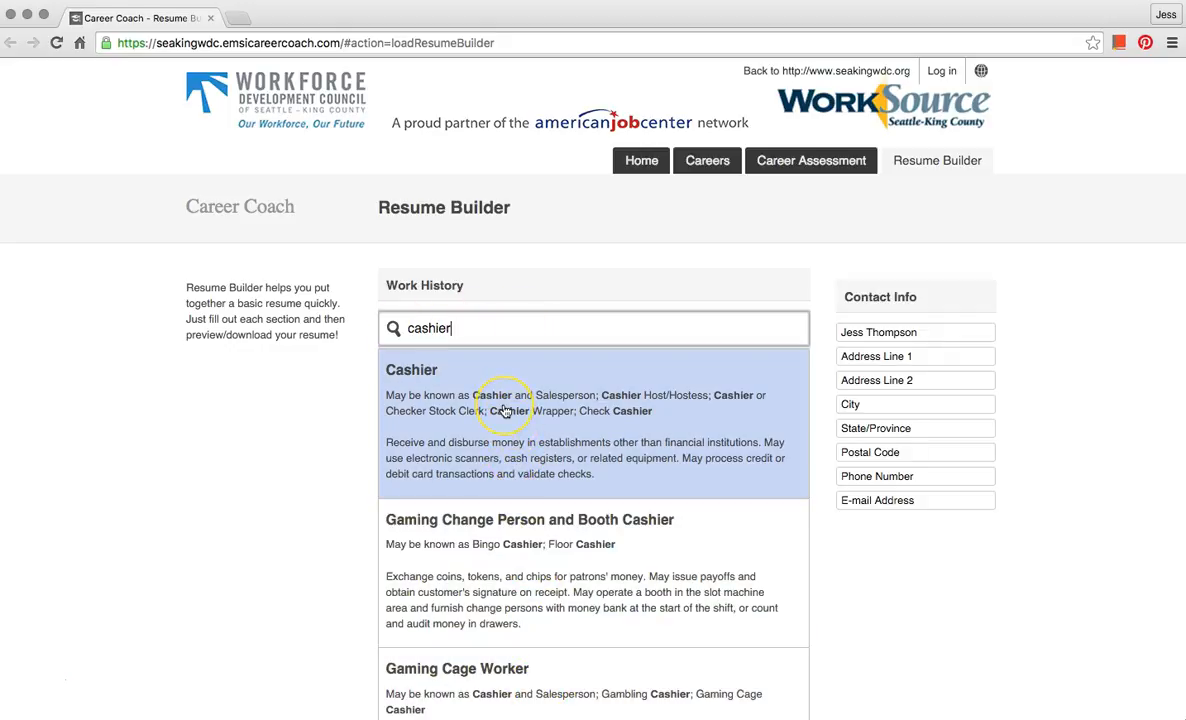
mouse_move(490, 398)
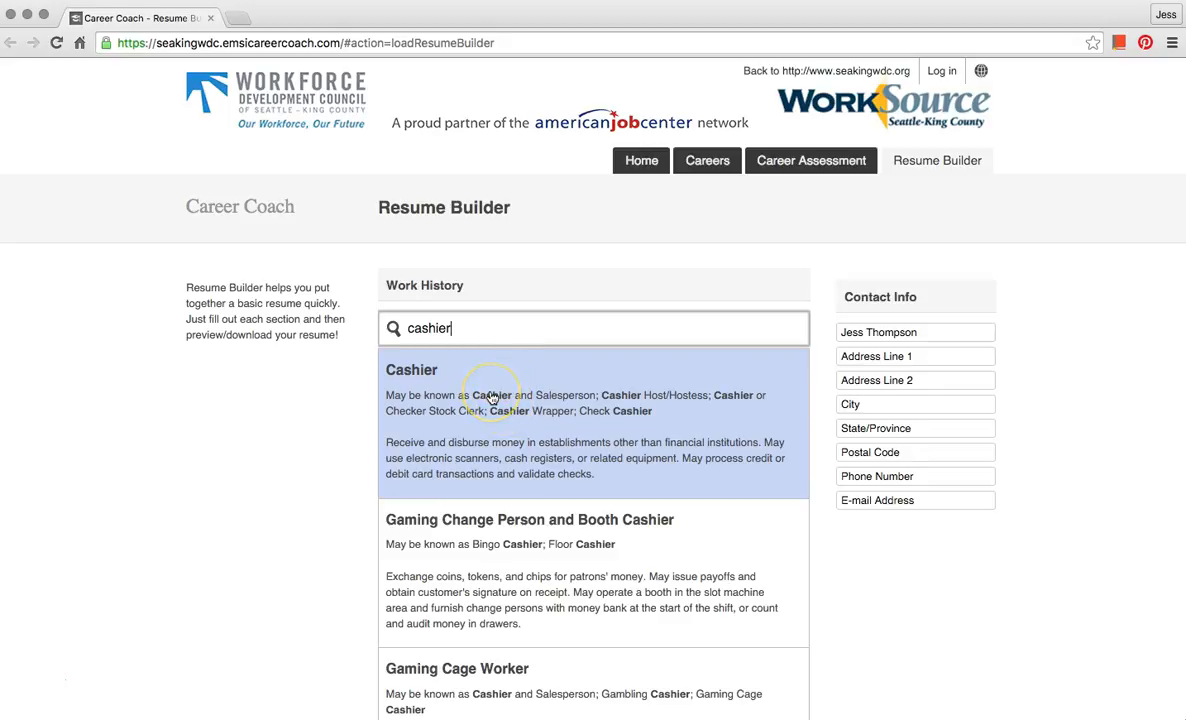
Add a Cashier job with employer Safeway at 500 Main St
click(412, 370)
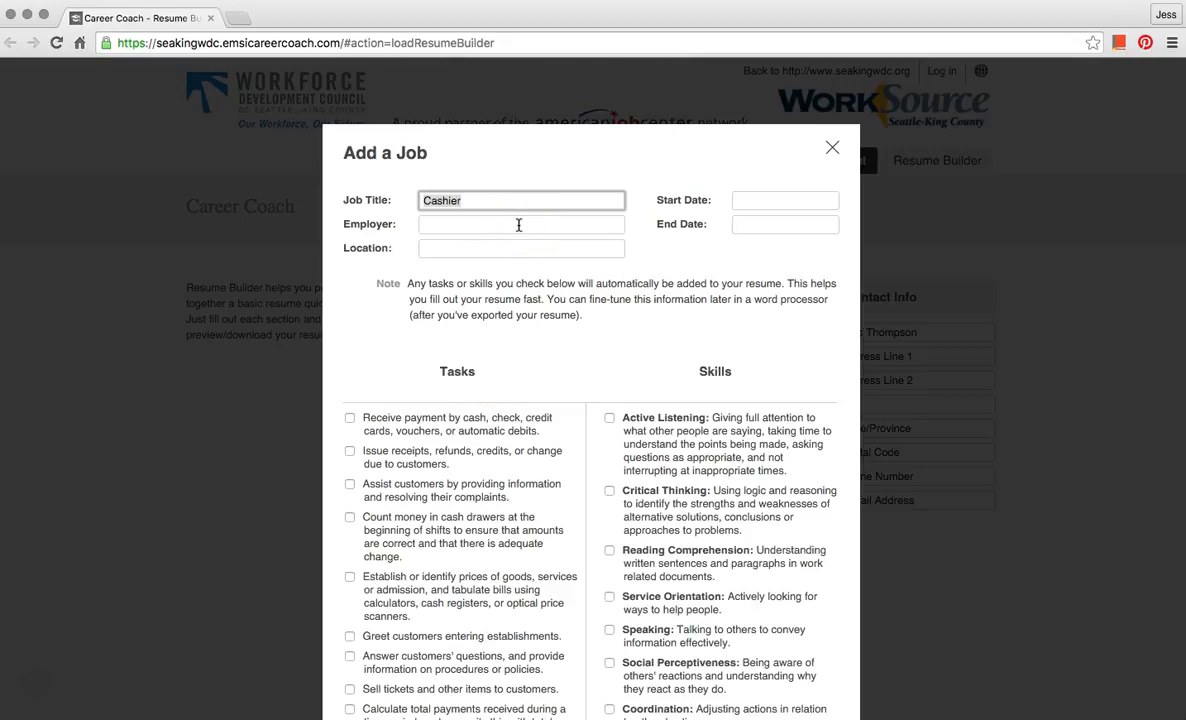
click(520, 224)
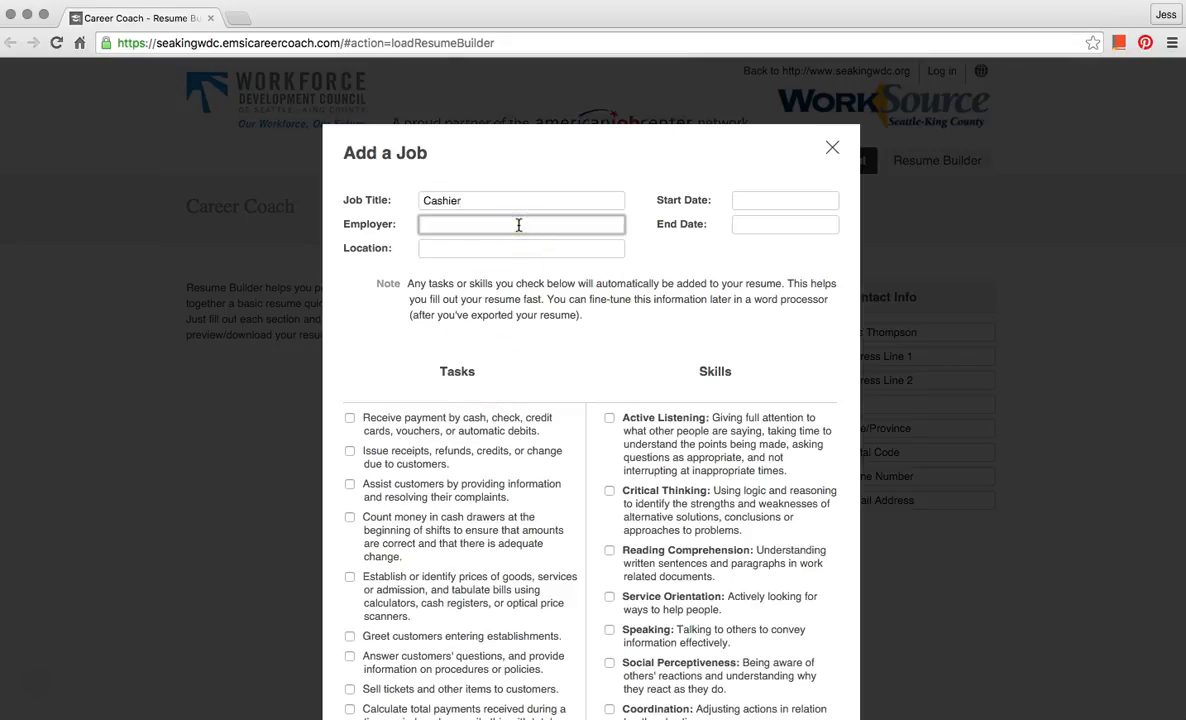
text(Sa)
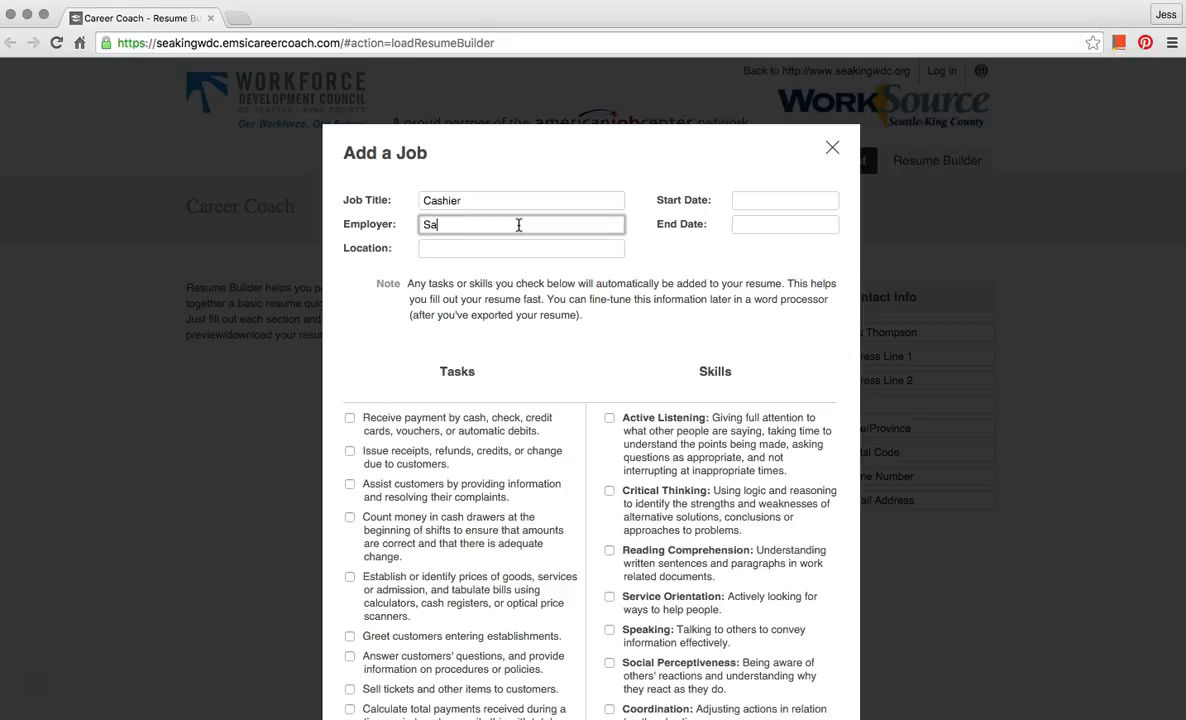
text(feway)
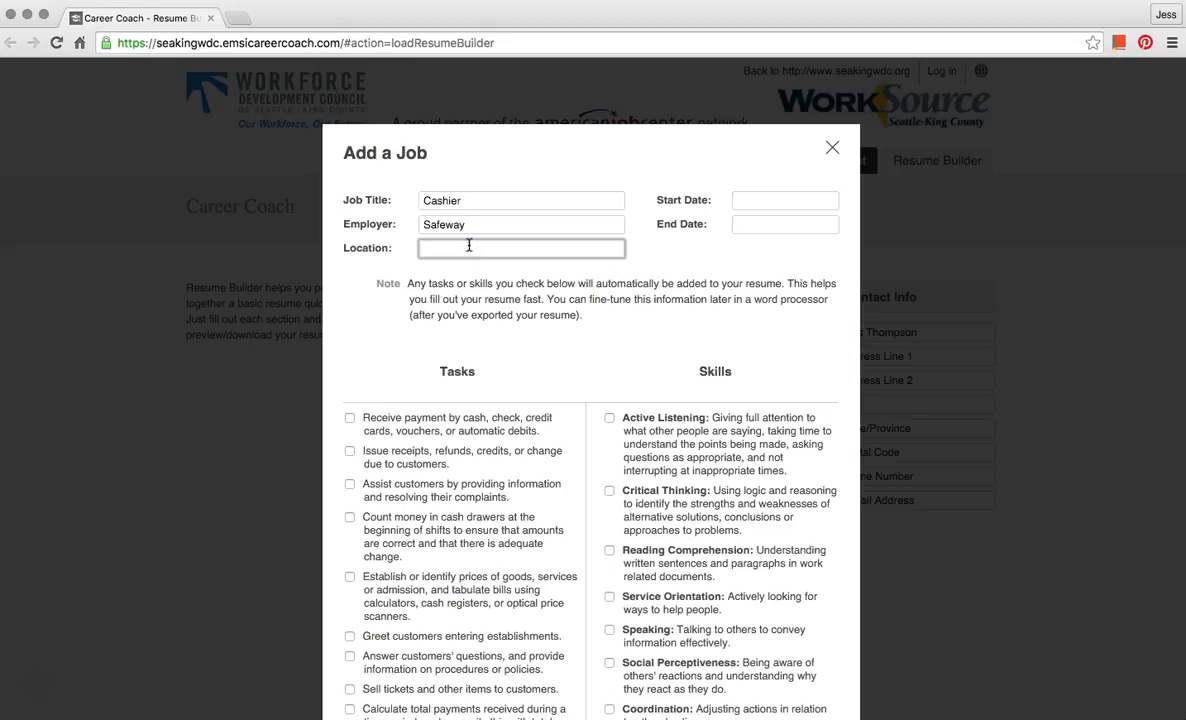
text(500 Main)
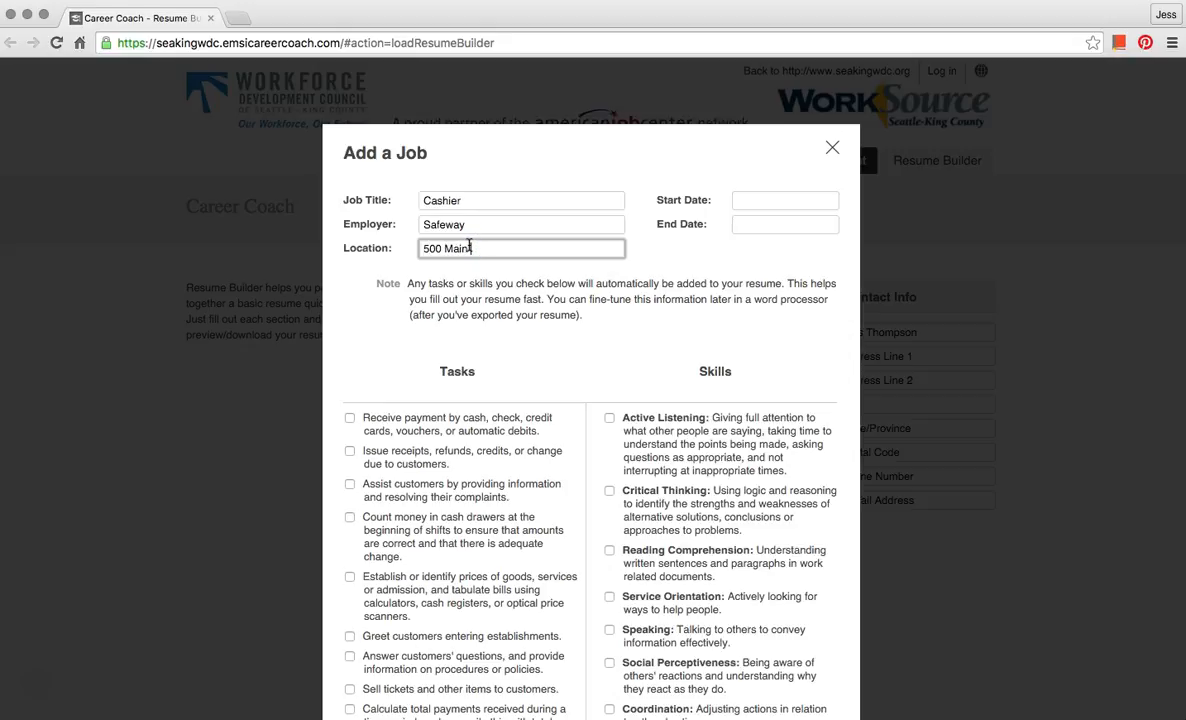
text(St)
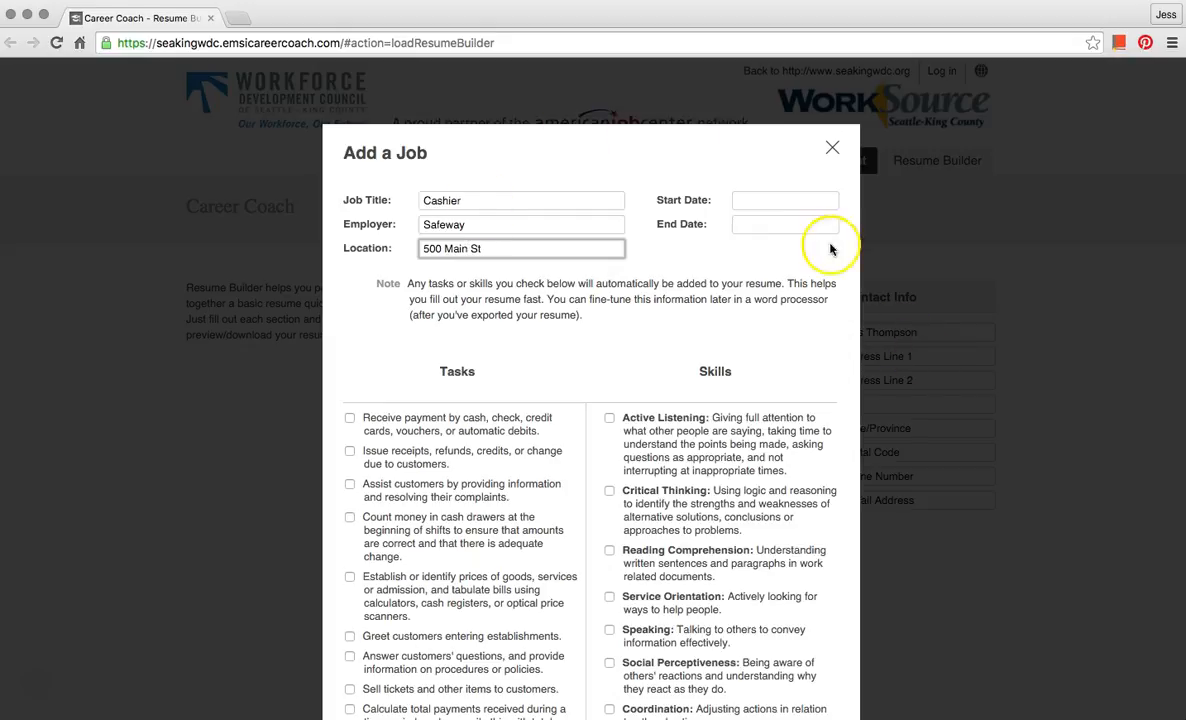
Set the job's start date to 02/11/2013 and end date to 4/10/214
click(784, 200)
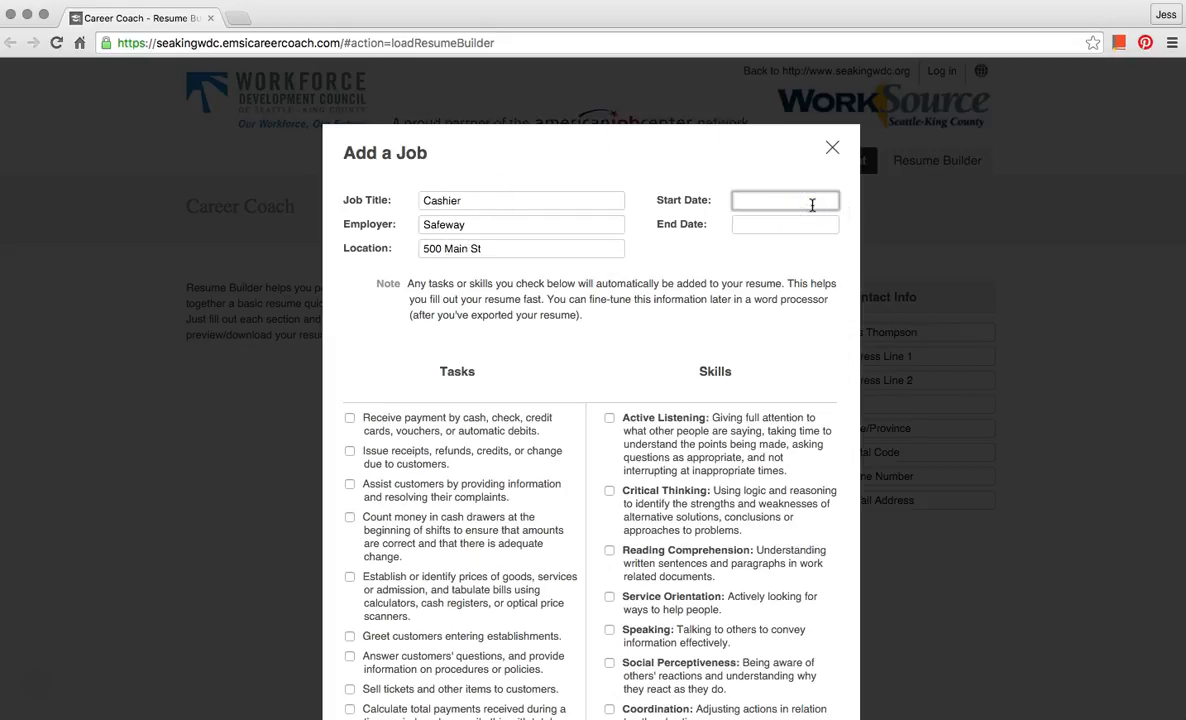
text(02/1)
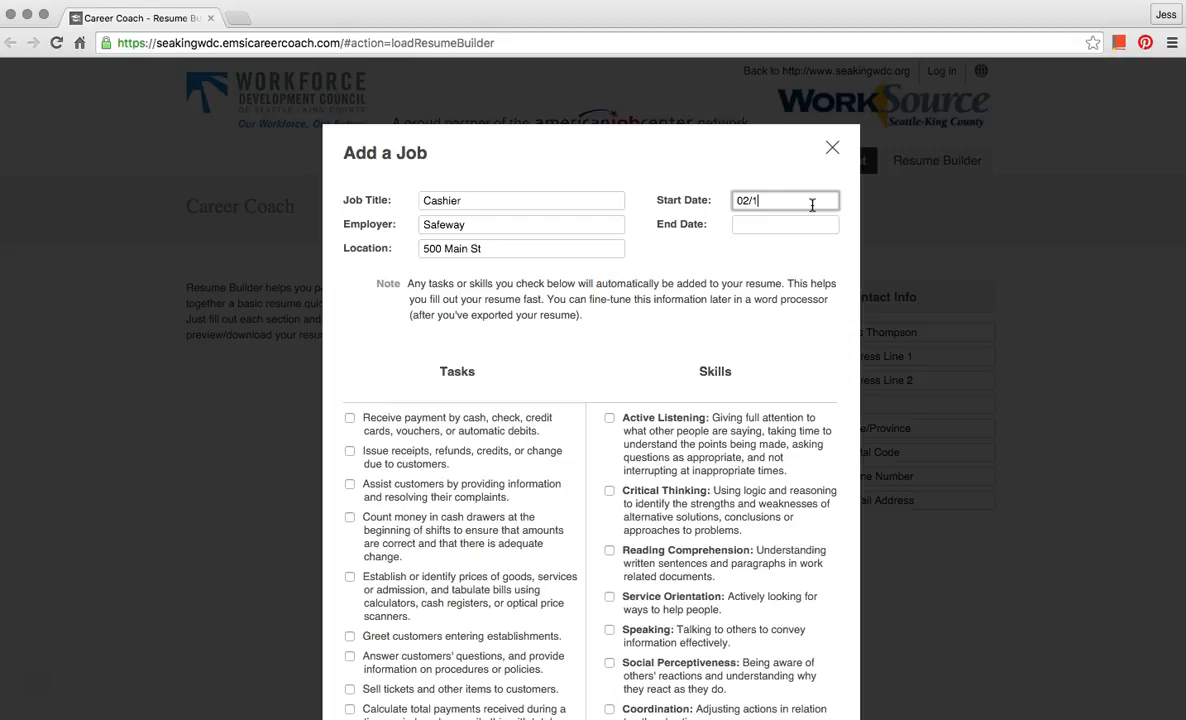
text(11/)
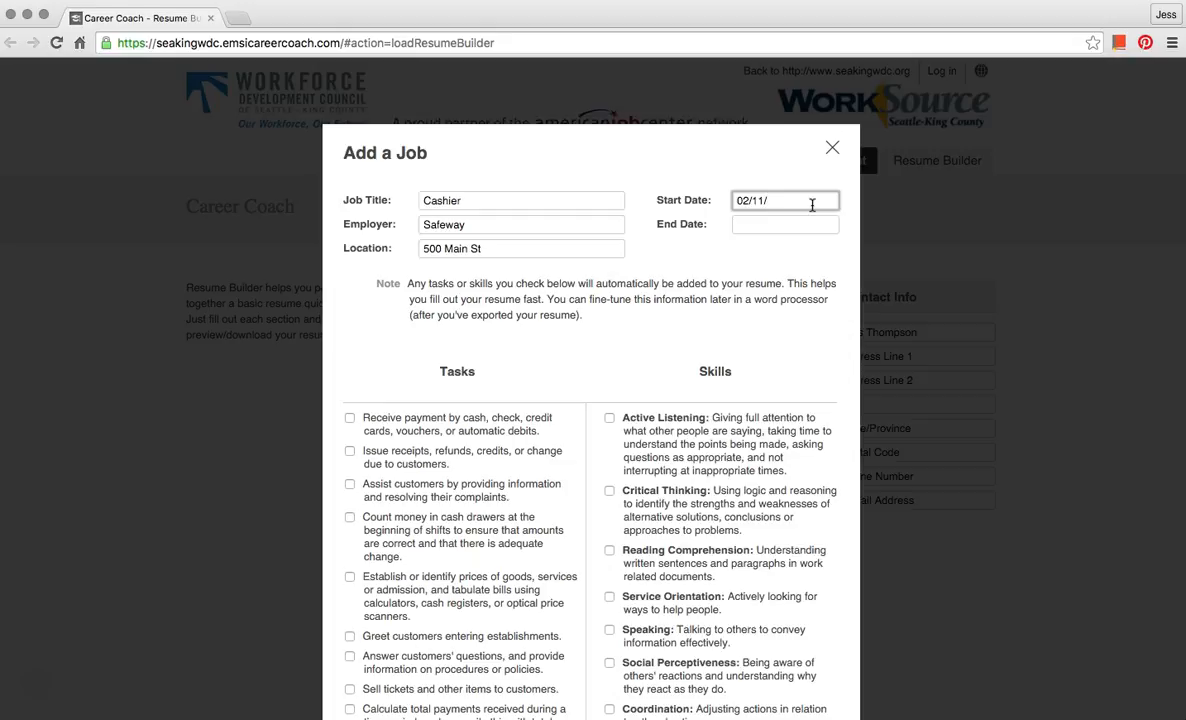
text(2013)
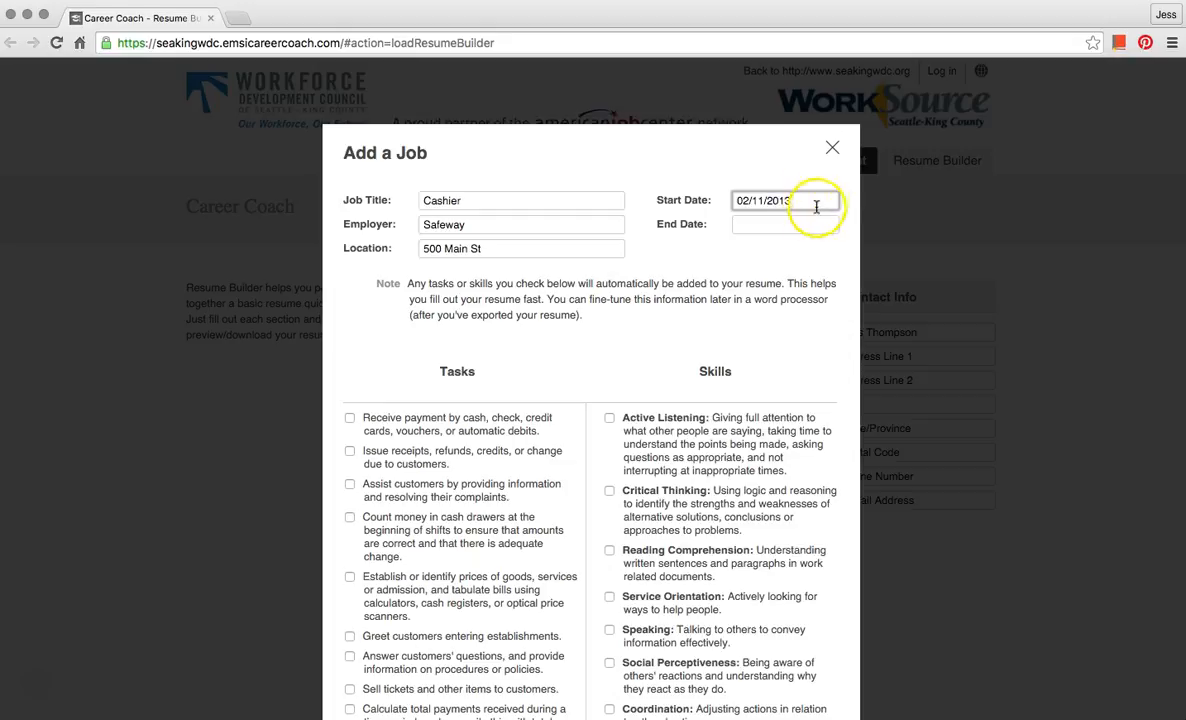
click(784, 224)
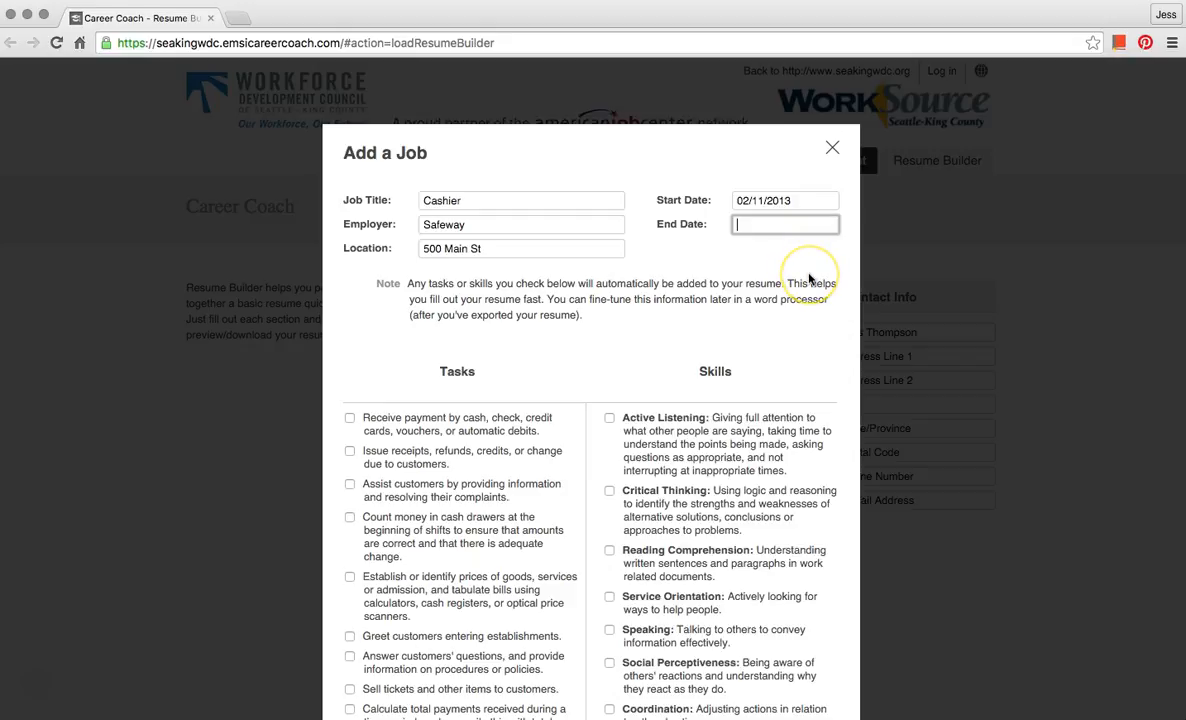
mouse_move(810, 276)
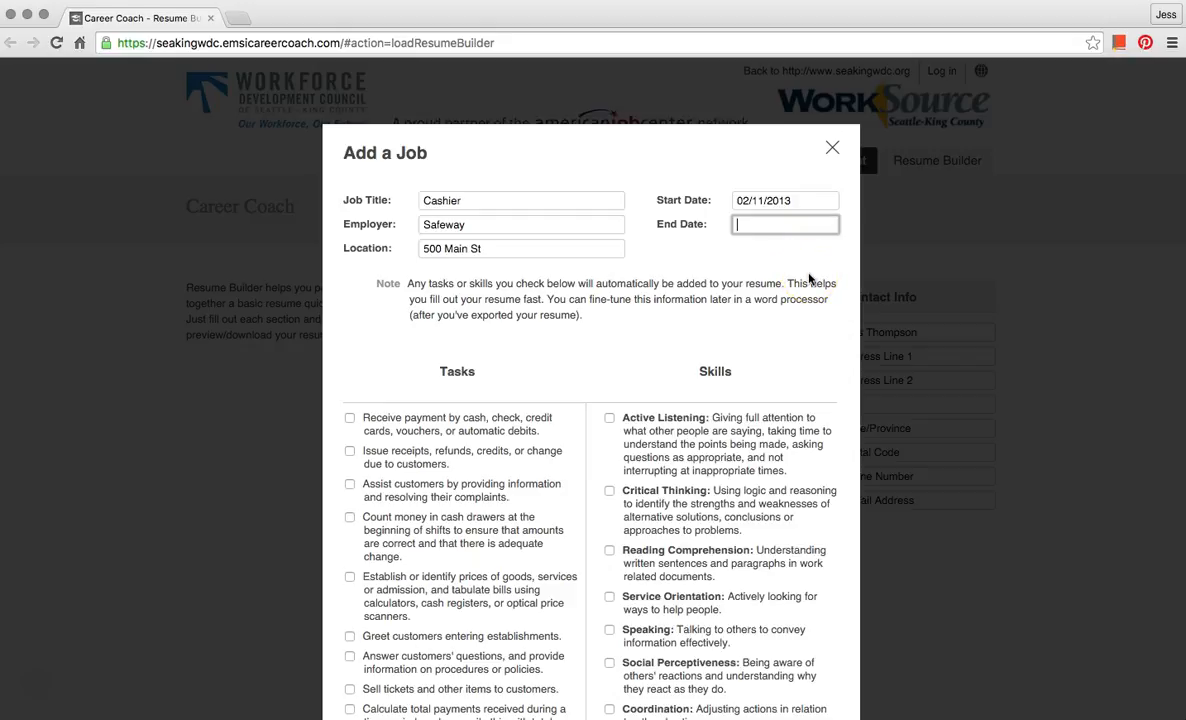
text(4/)
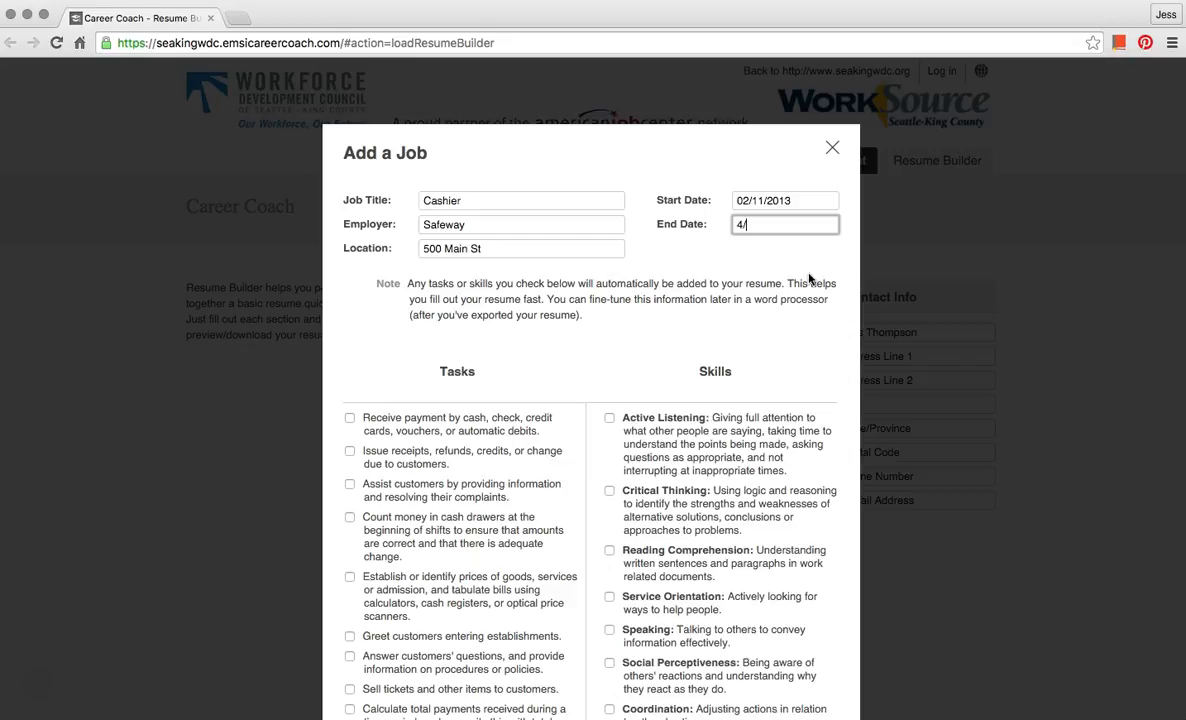
text(10/214)
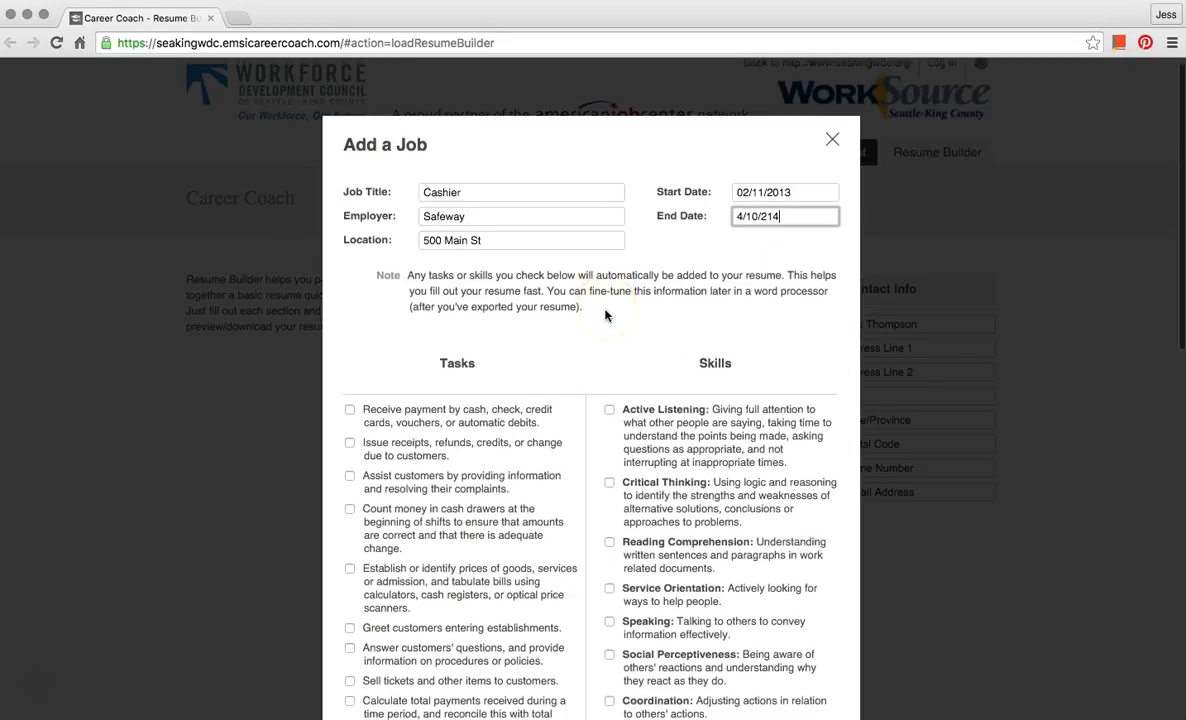
Check Cashier tasks (payments, receipts/refunds, assisting, cash drawer, greeting) and the Speaking skill
scroll(down, 3)
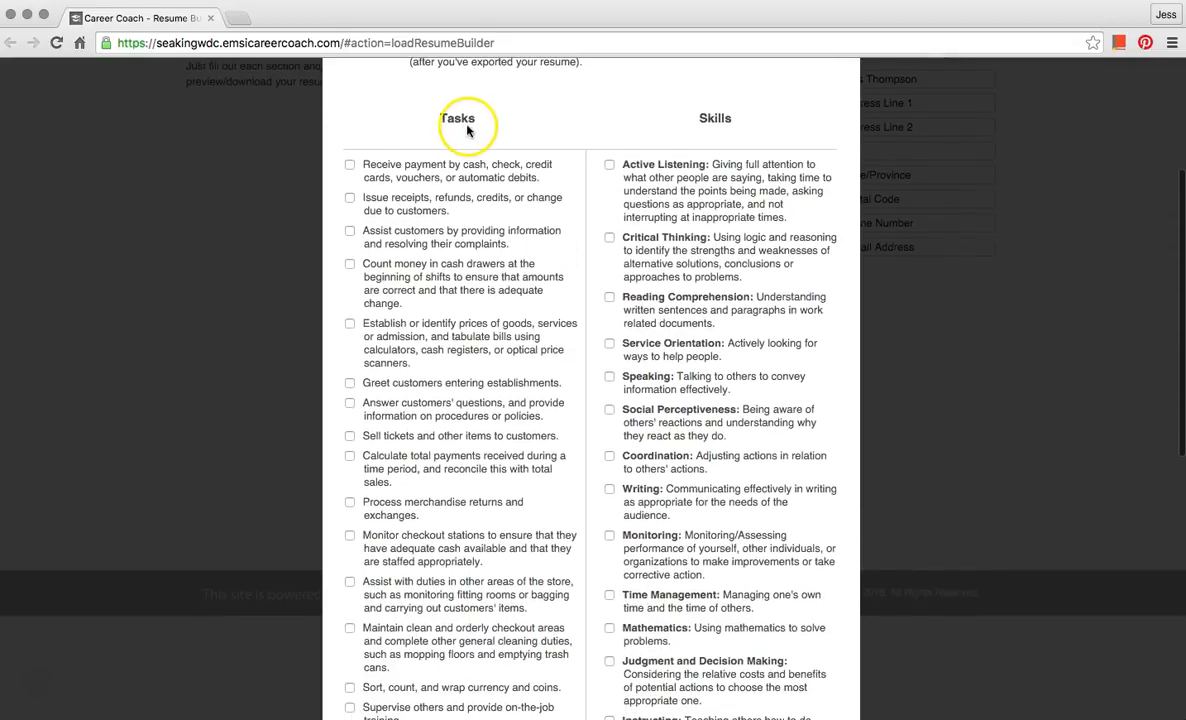
mouse_move(744, 136)
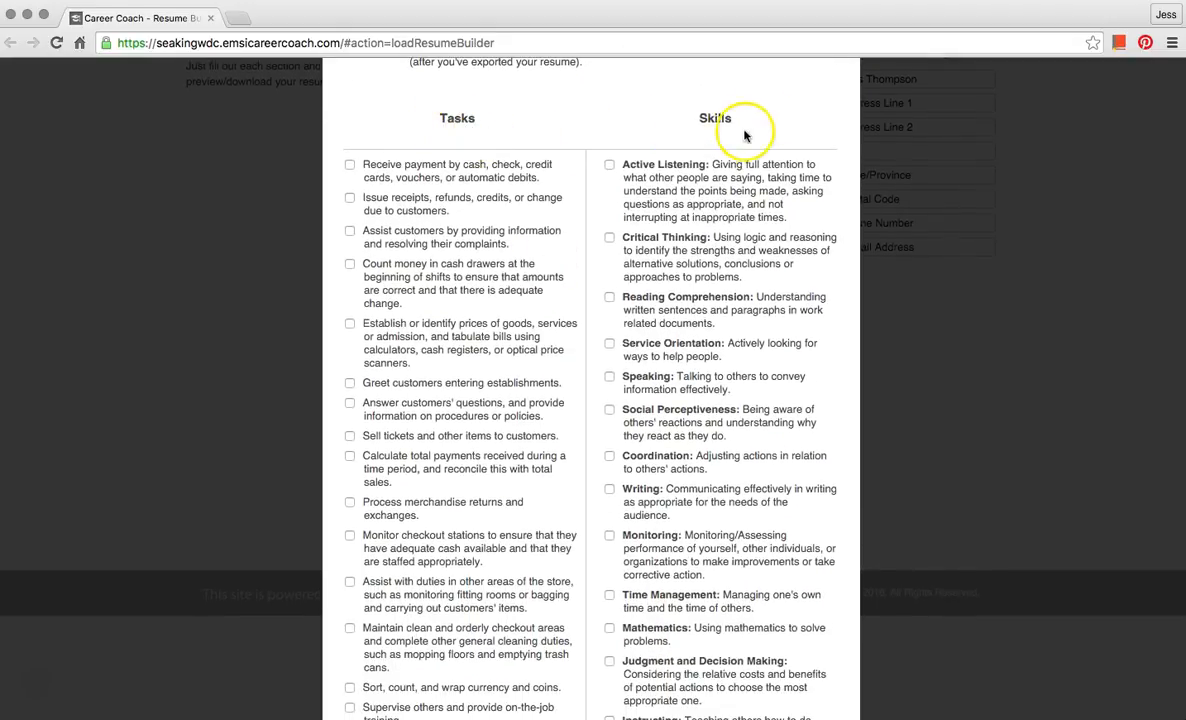
mouse_move(744, 136)
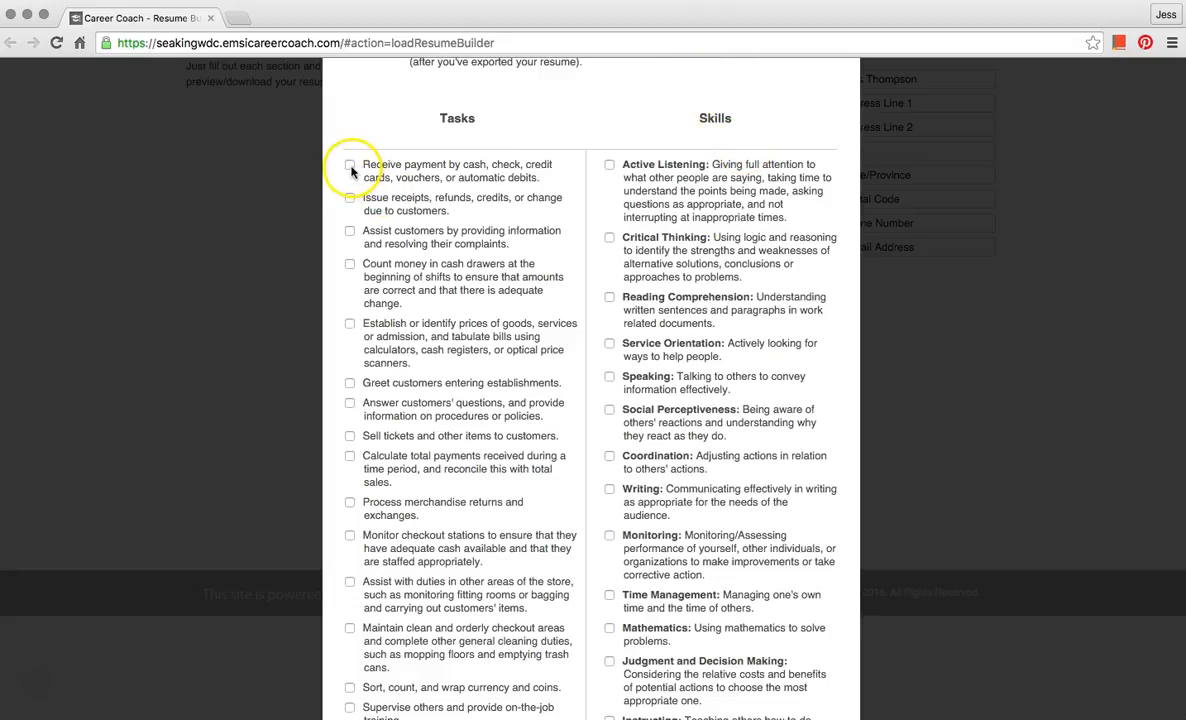
click(348, 164)
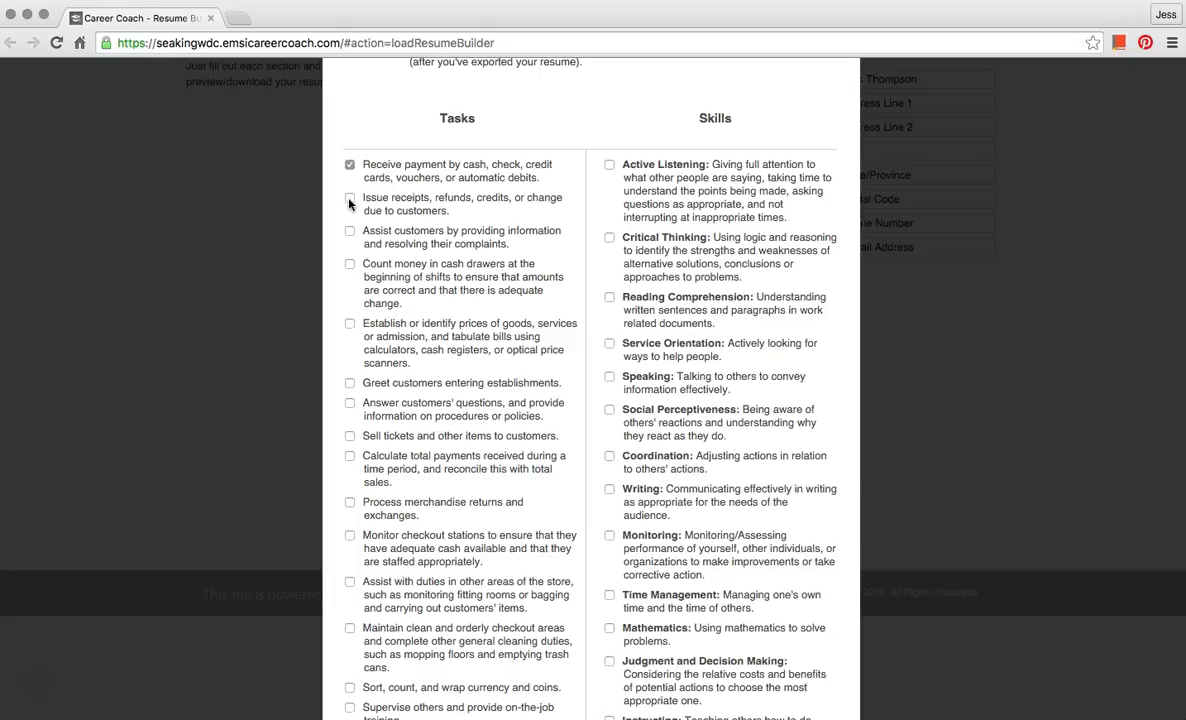
click(348, 198)
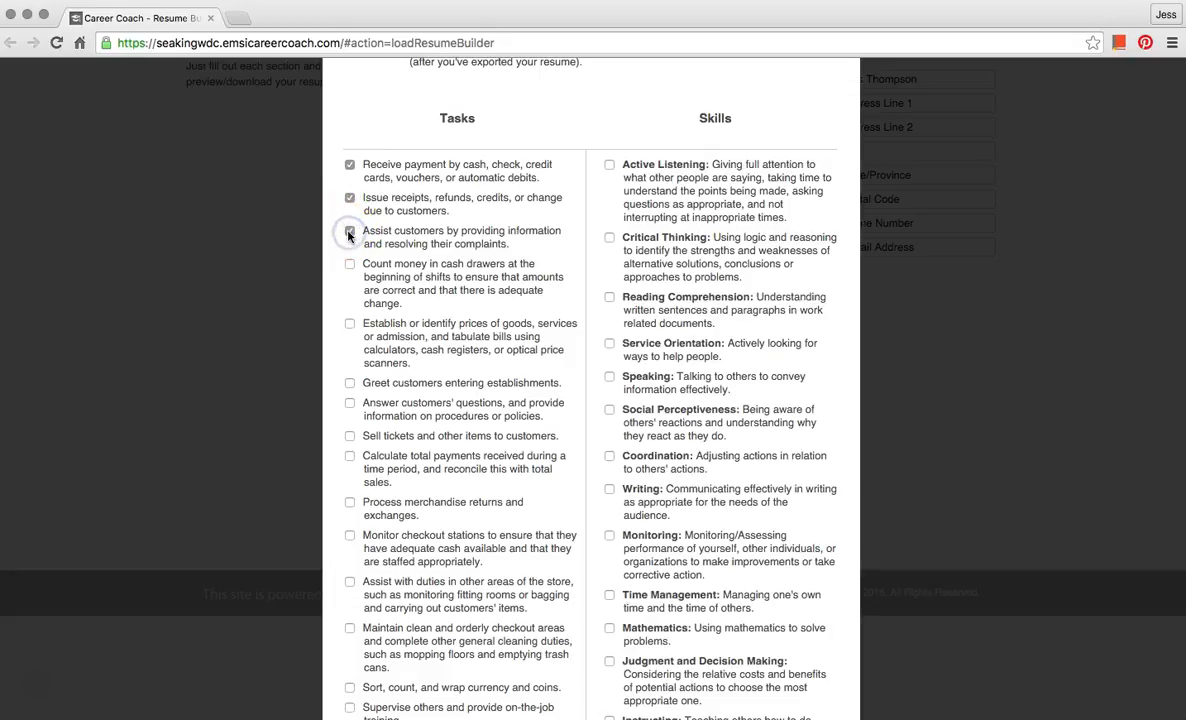
click(350, 232)
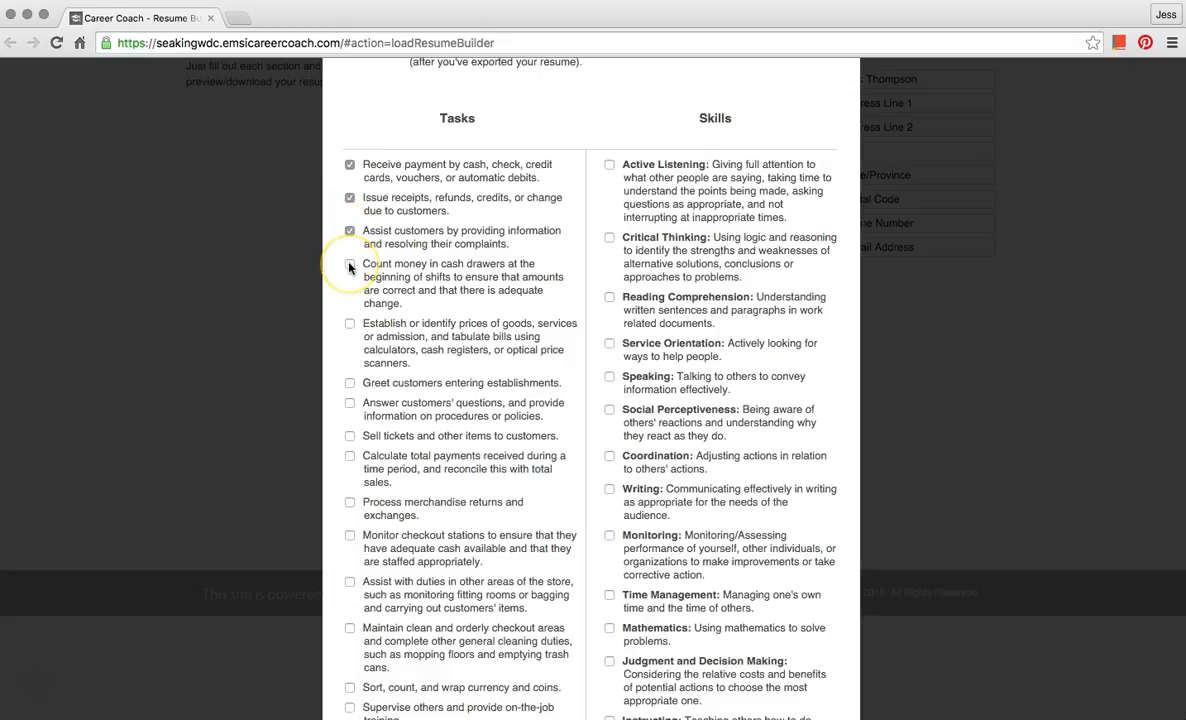
click(350, 264)
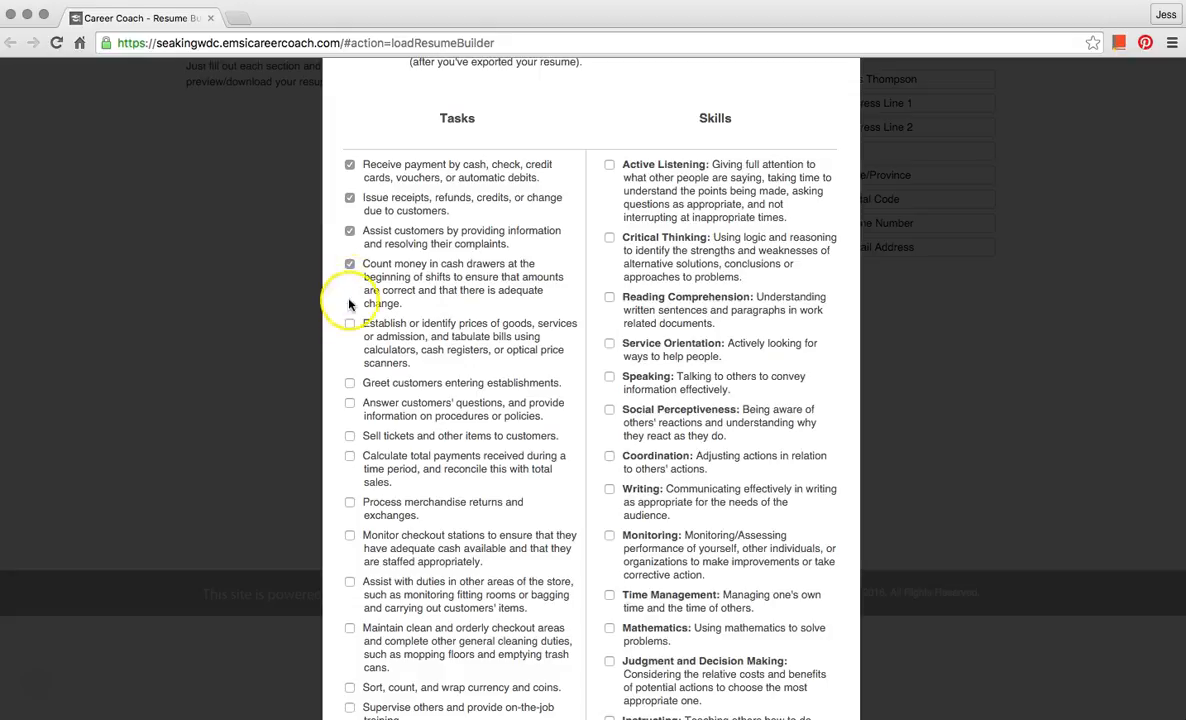
mouse_move(360, 364)
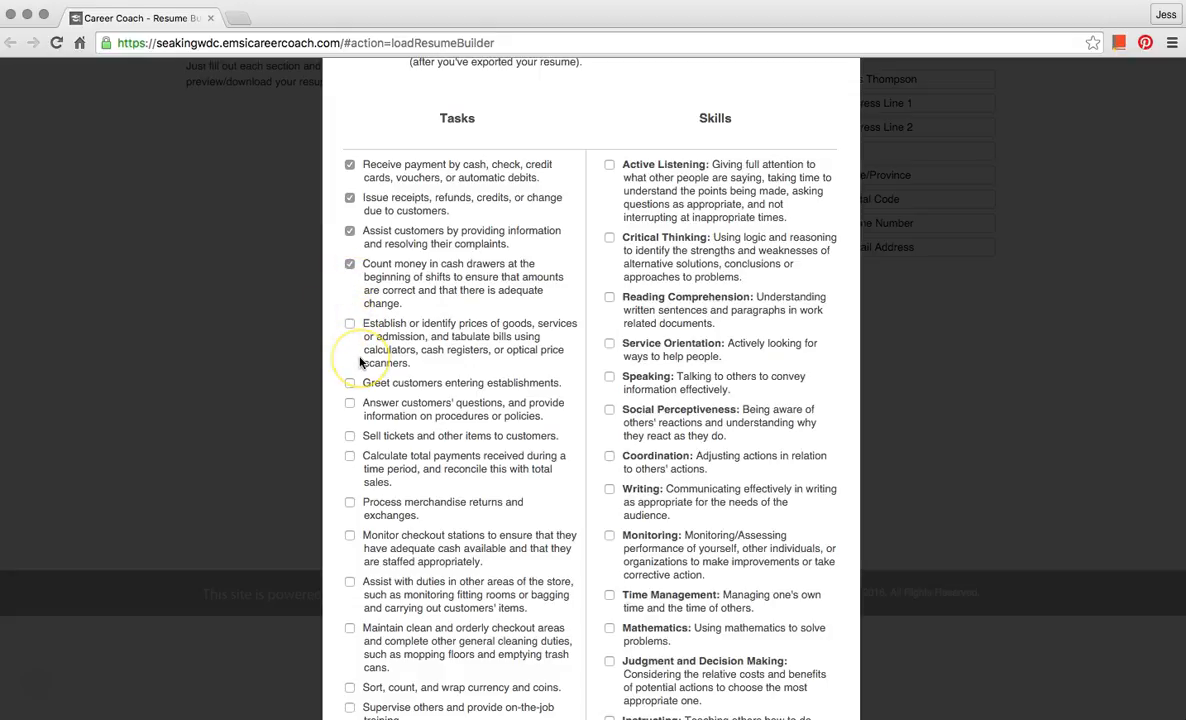
click(350, 384)
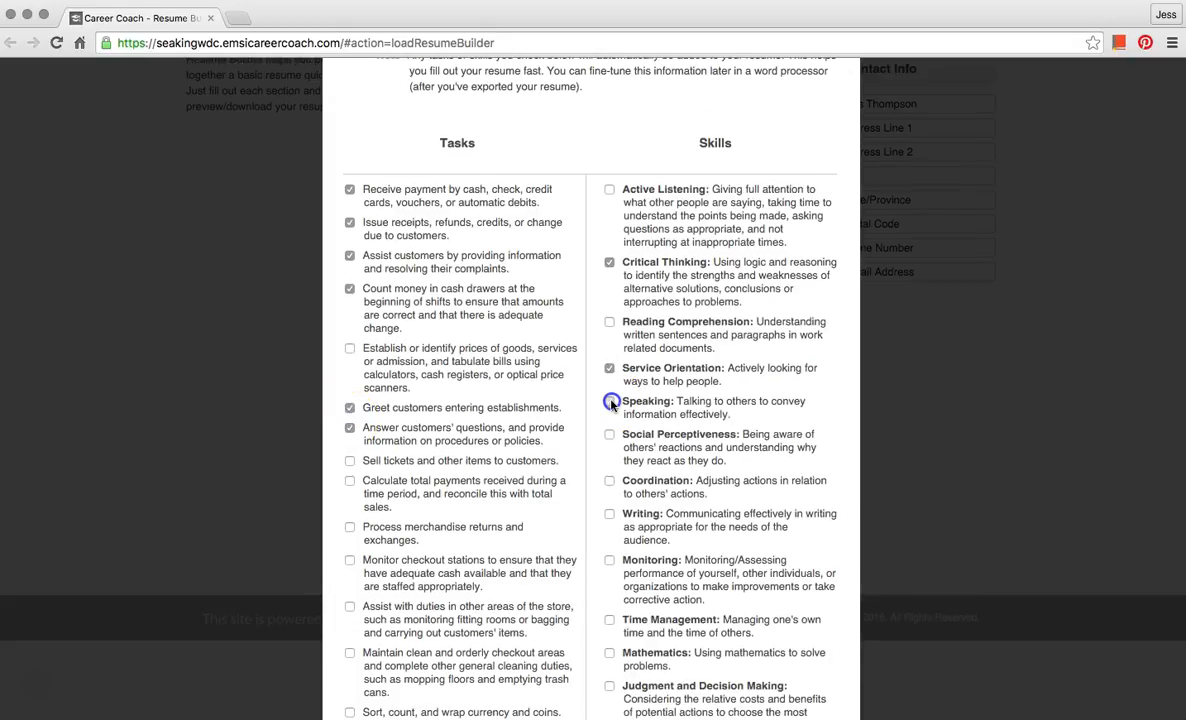
click(610, 400)
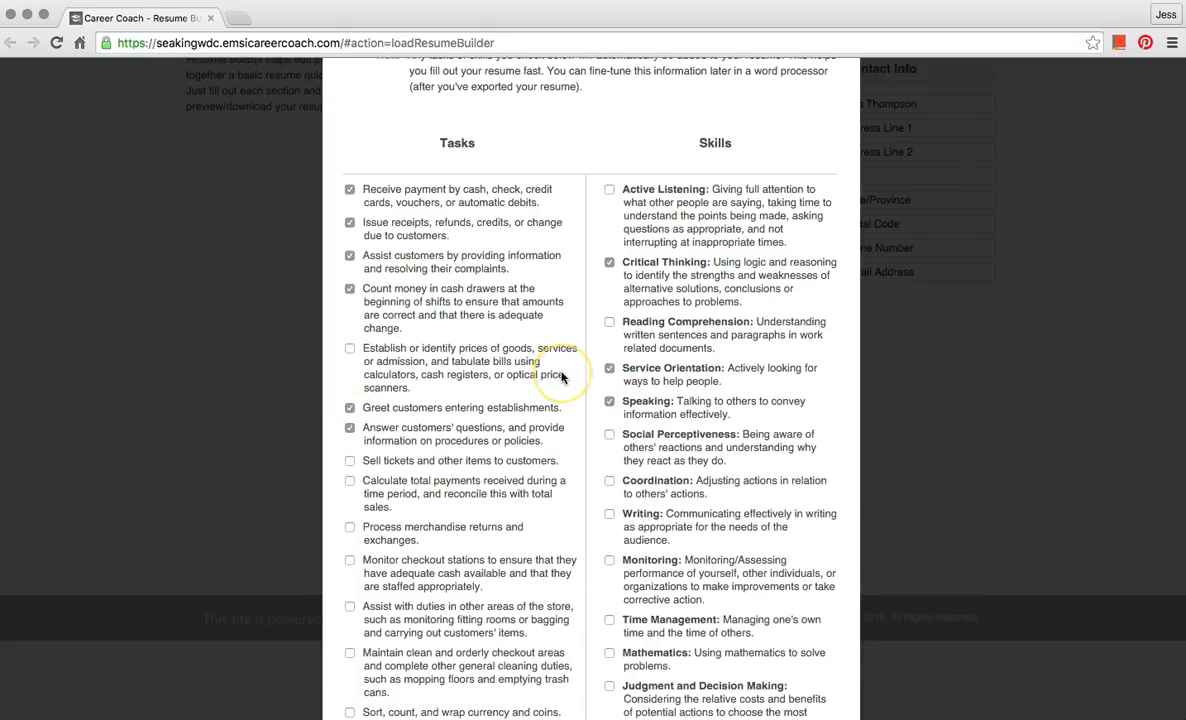
scroll(down, 3)
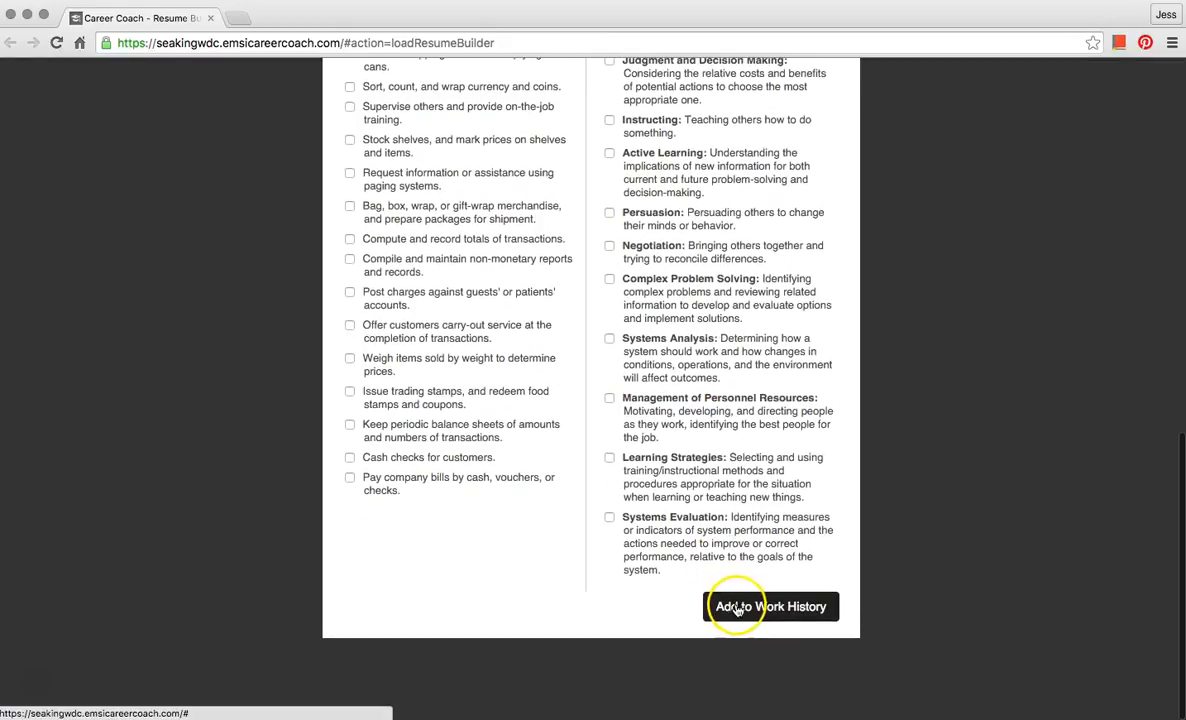
mouse_move(770, 606)
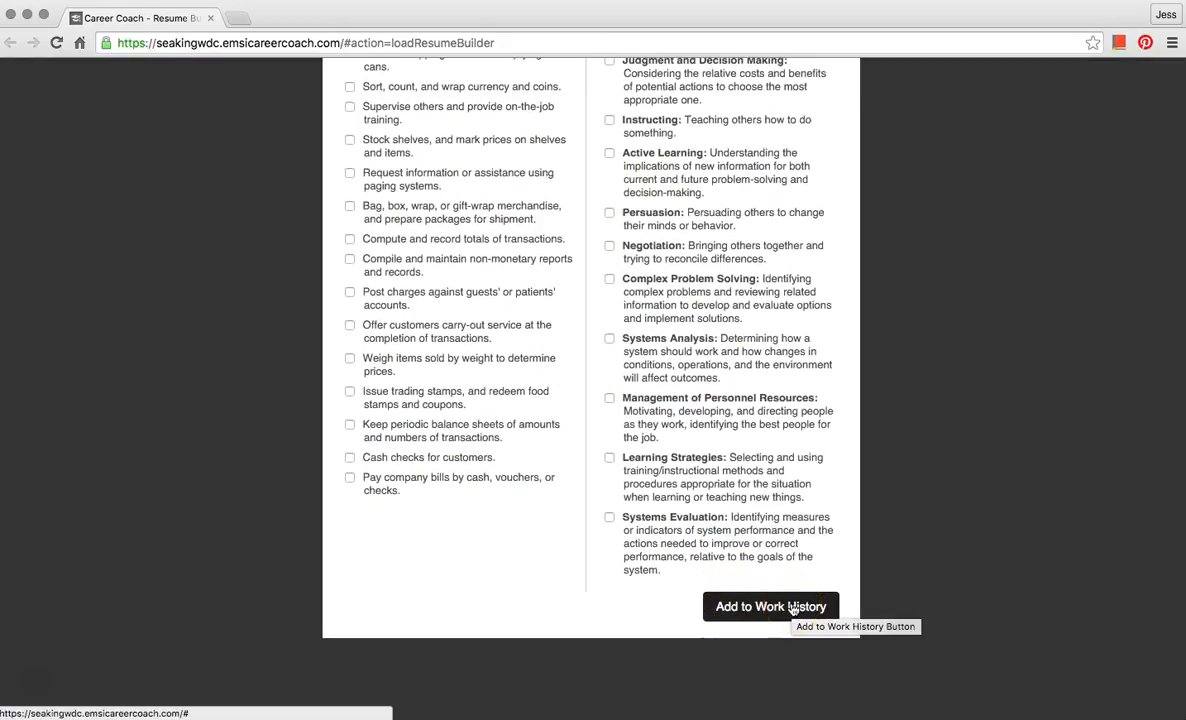
Add the Cashier job with its selected tasks to Work History
click(770, 606)
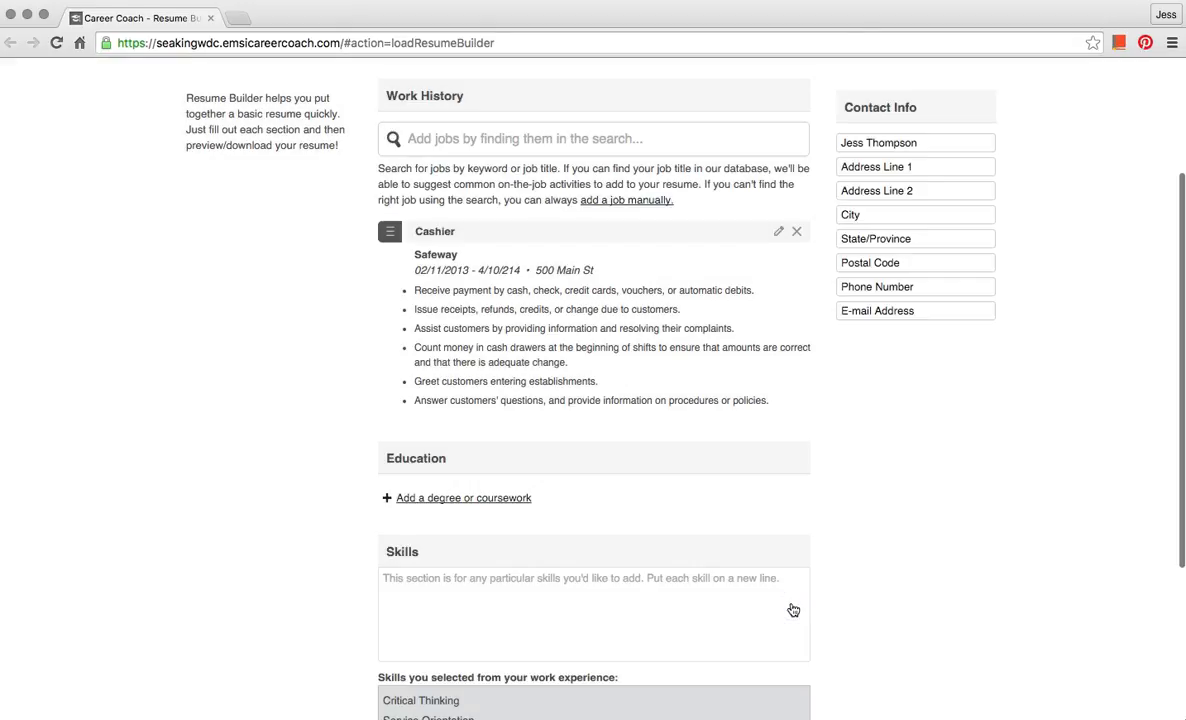
scroll(up, 3)
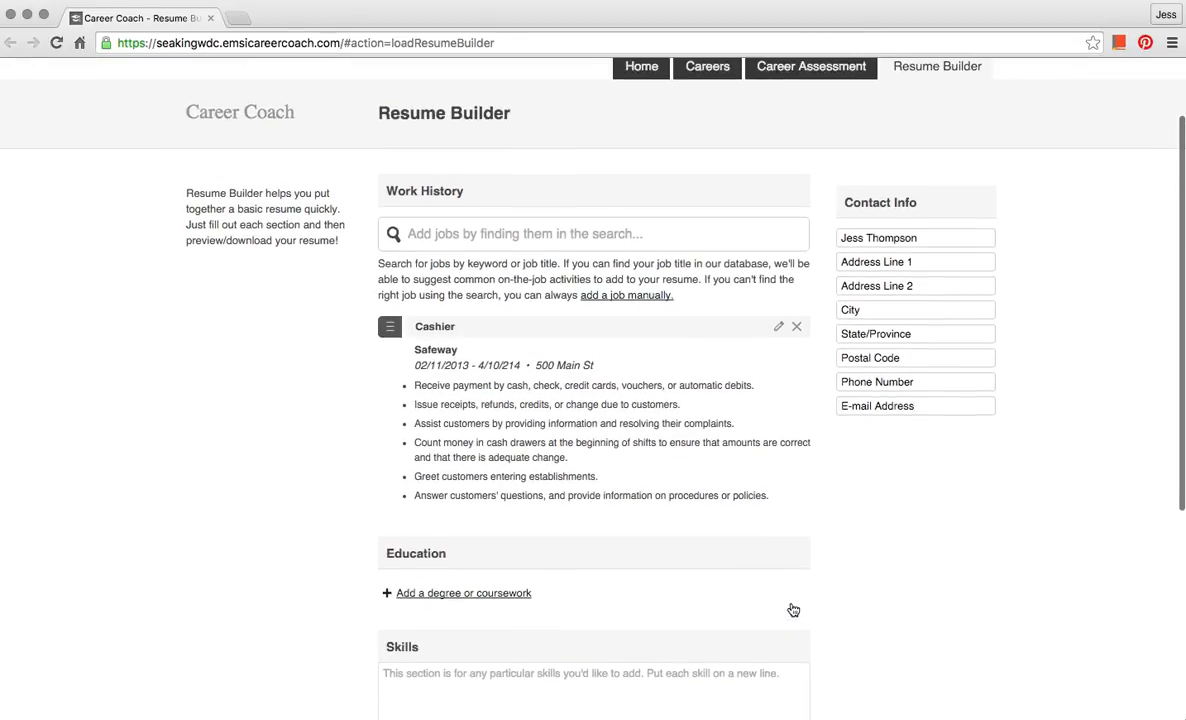
mouse_move(696, 232)
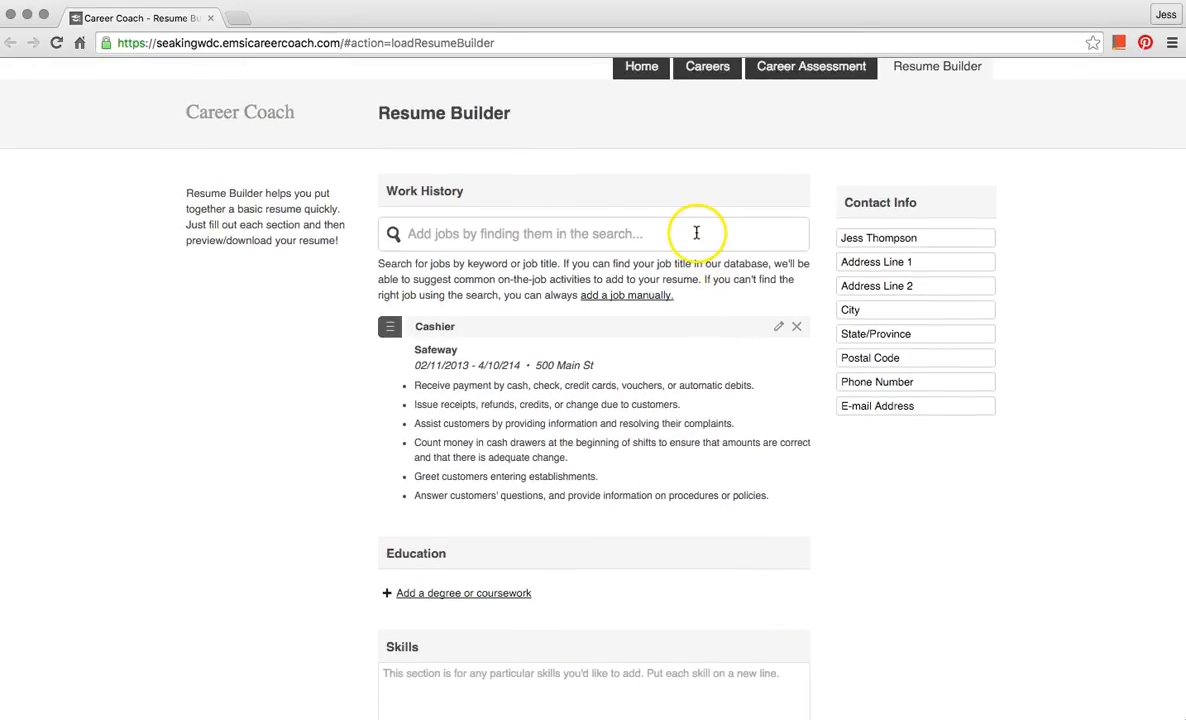
scroll(down, 3)
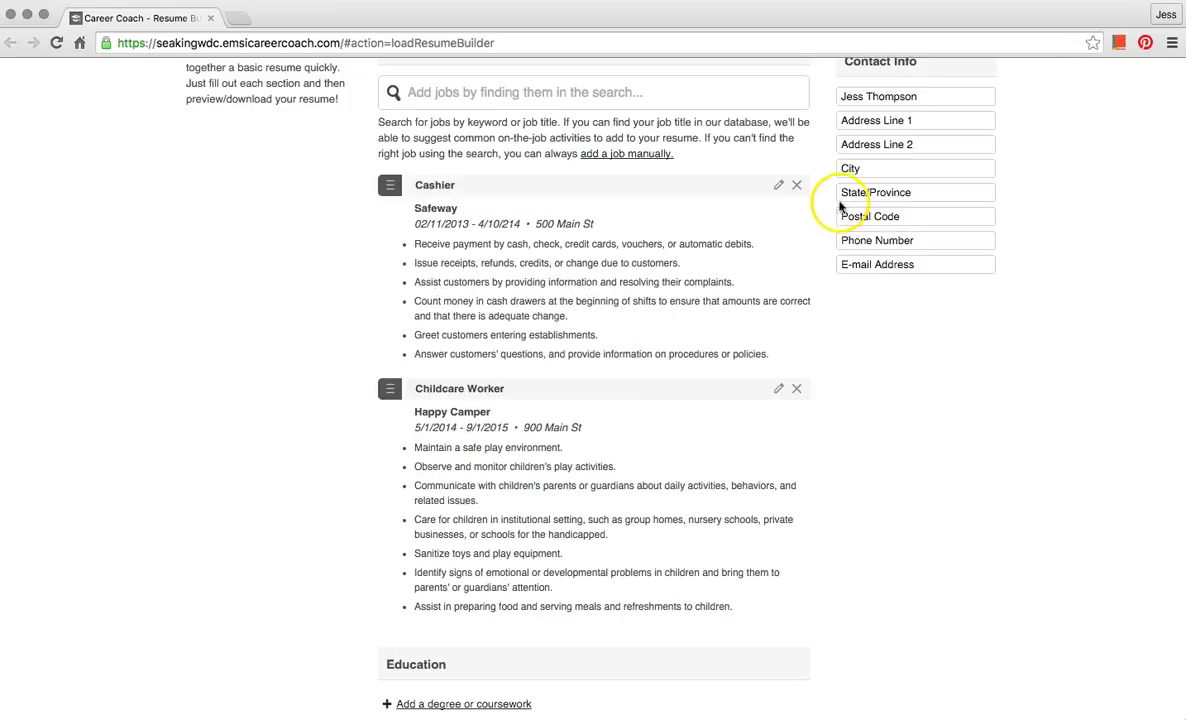
scroll(down, 3)
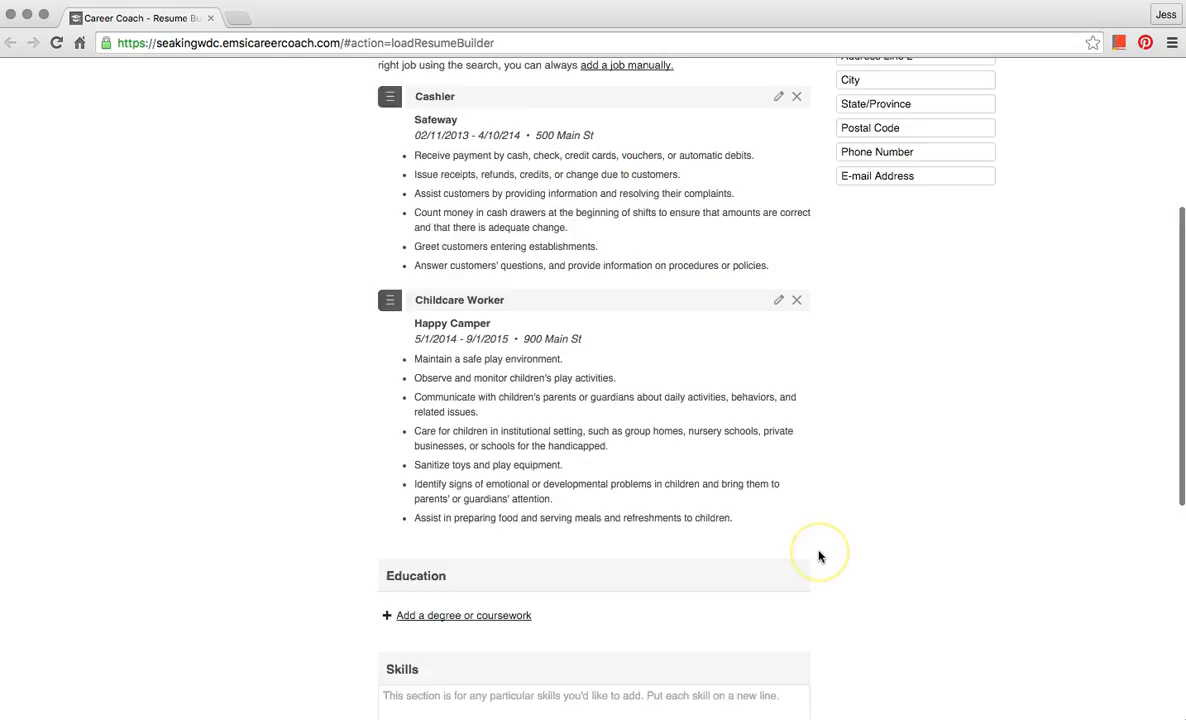
scroll(down, 3)
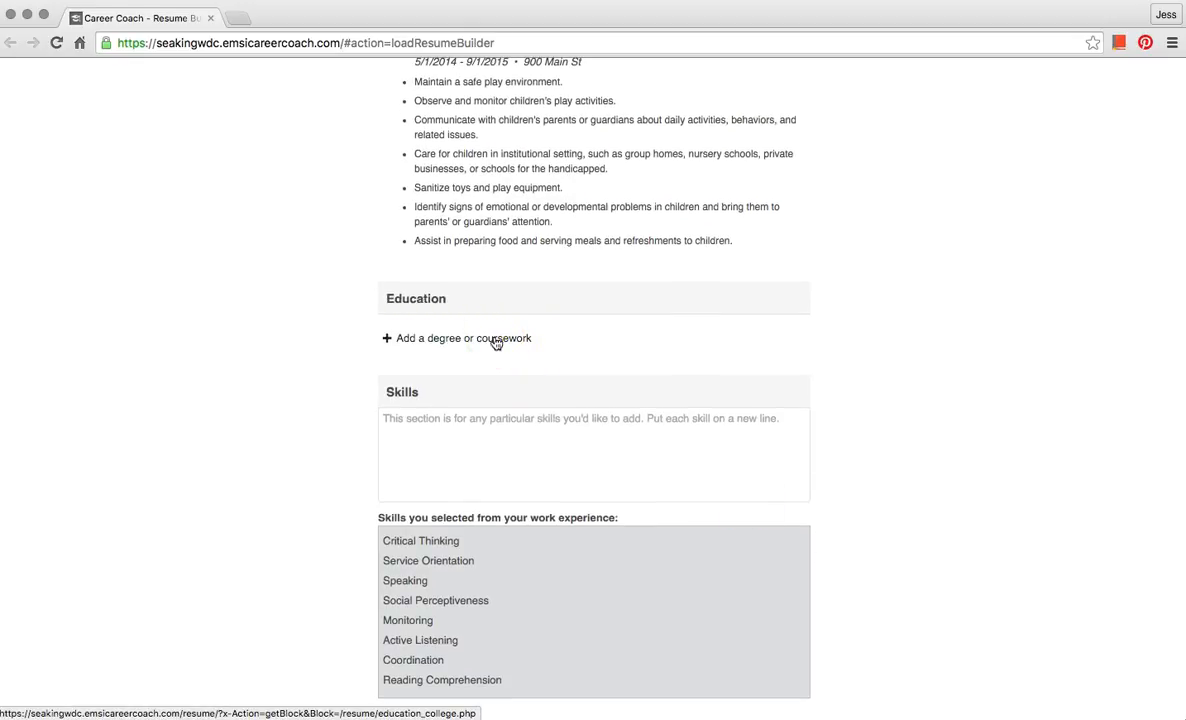
Add a degree entry: High School Diploma from Central High School
click(456, 338)
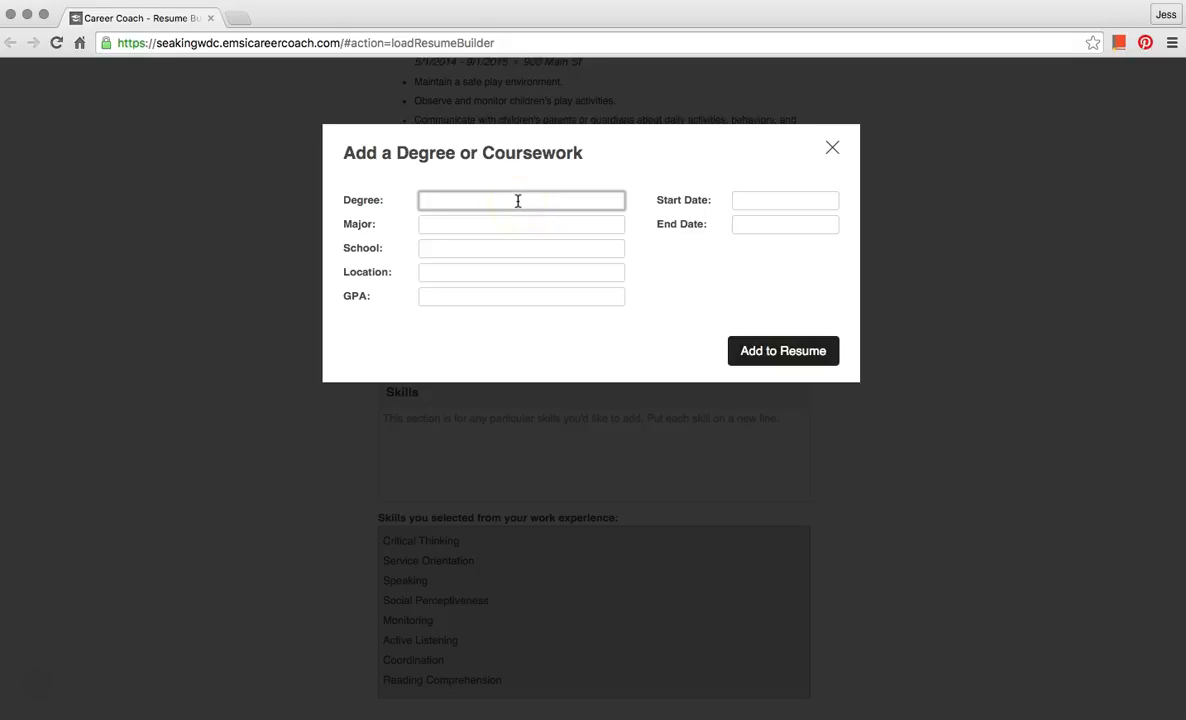
text(High School)
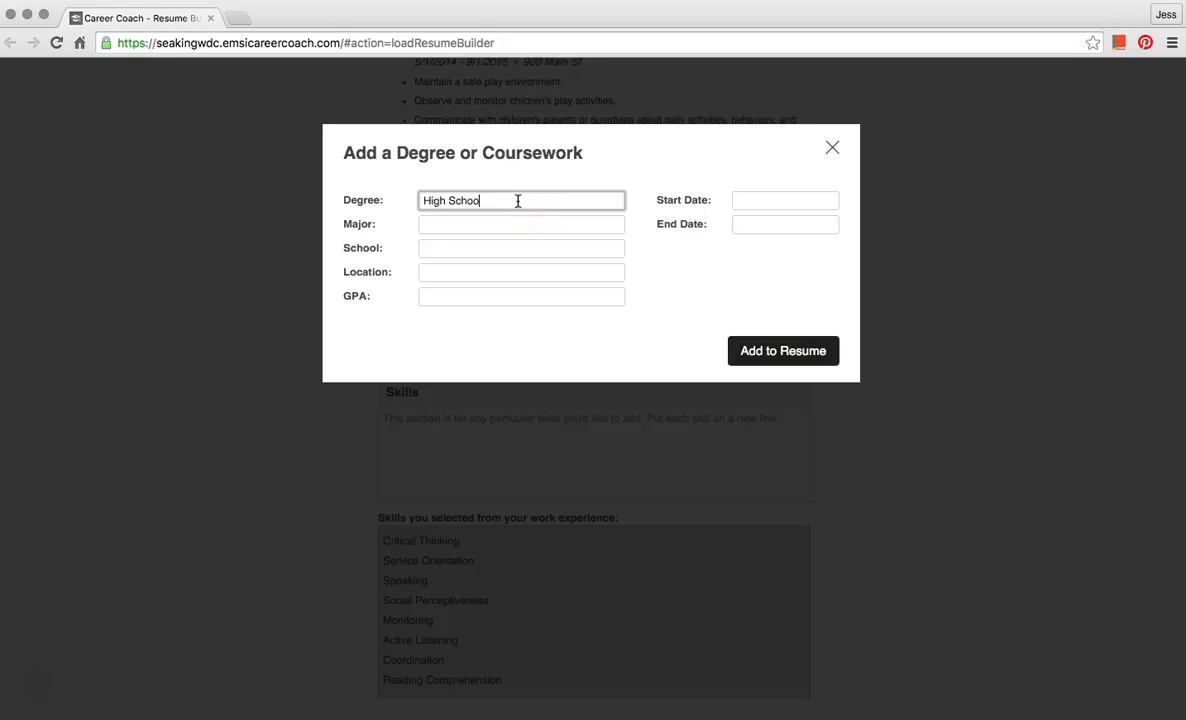
text(Diploma)
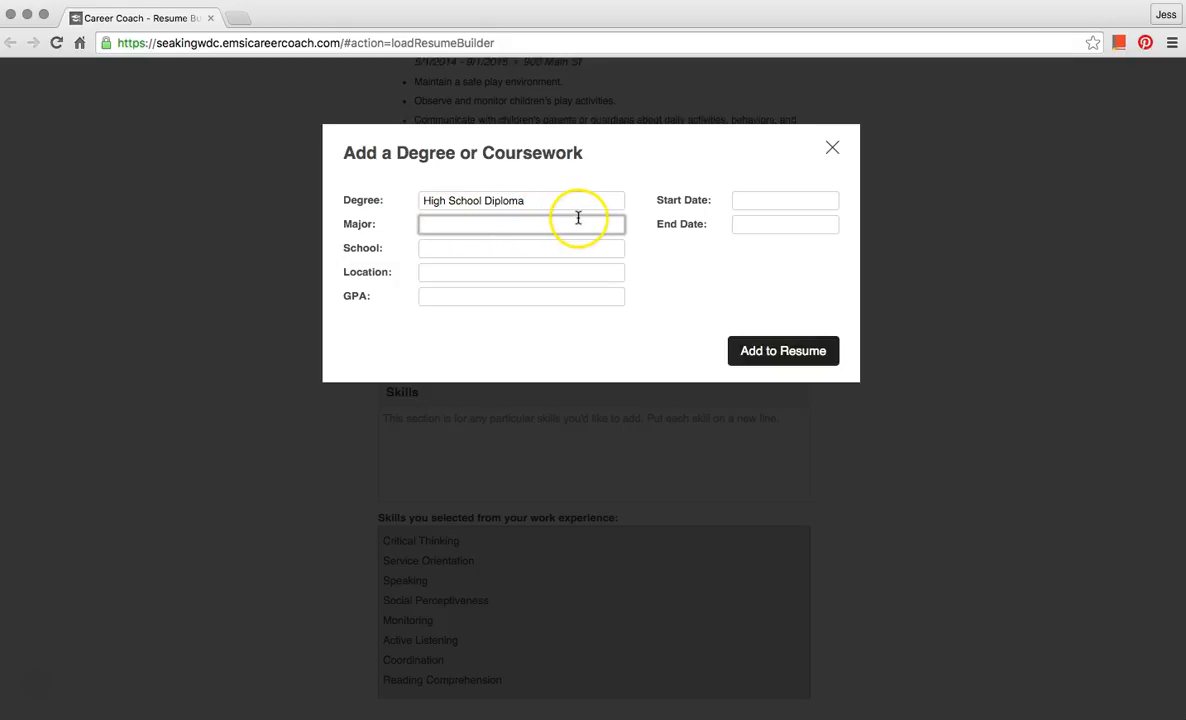
mouse_move(574, 248)
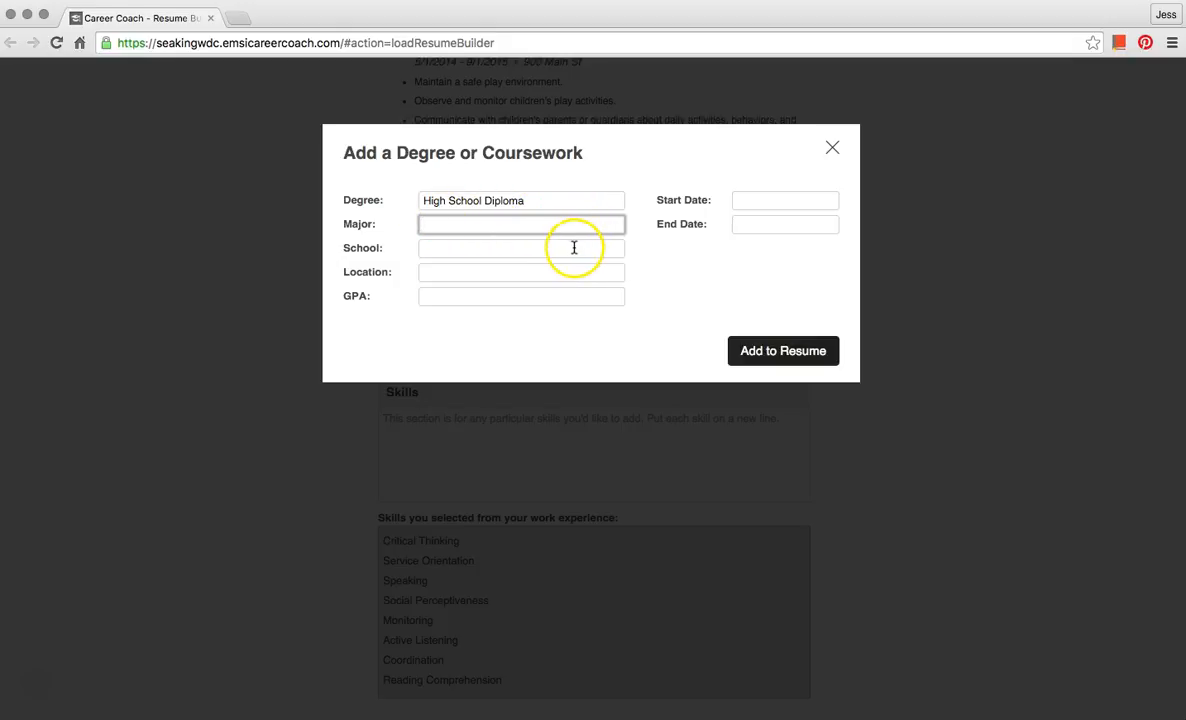
click(520, 248)
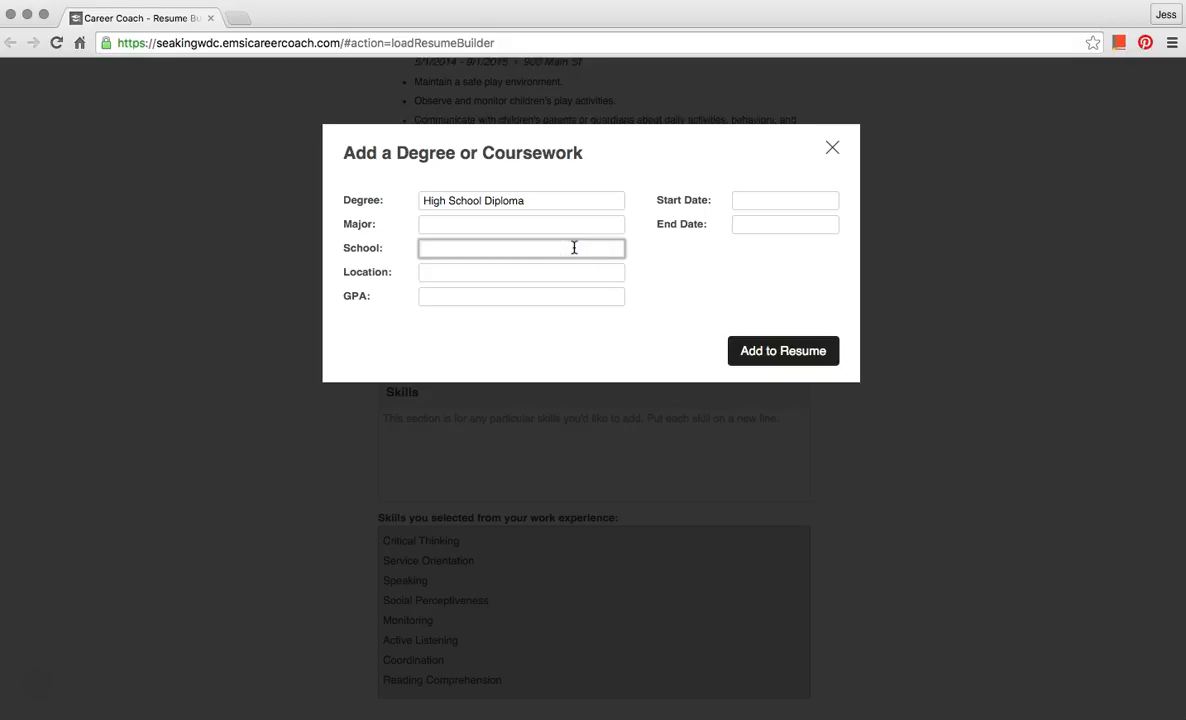
text(Central Hi)
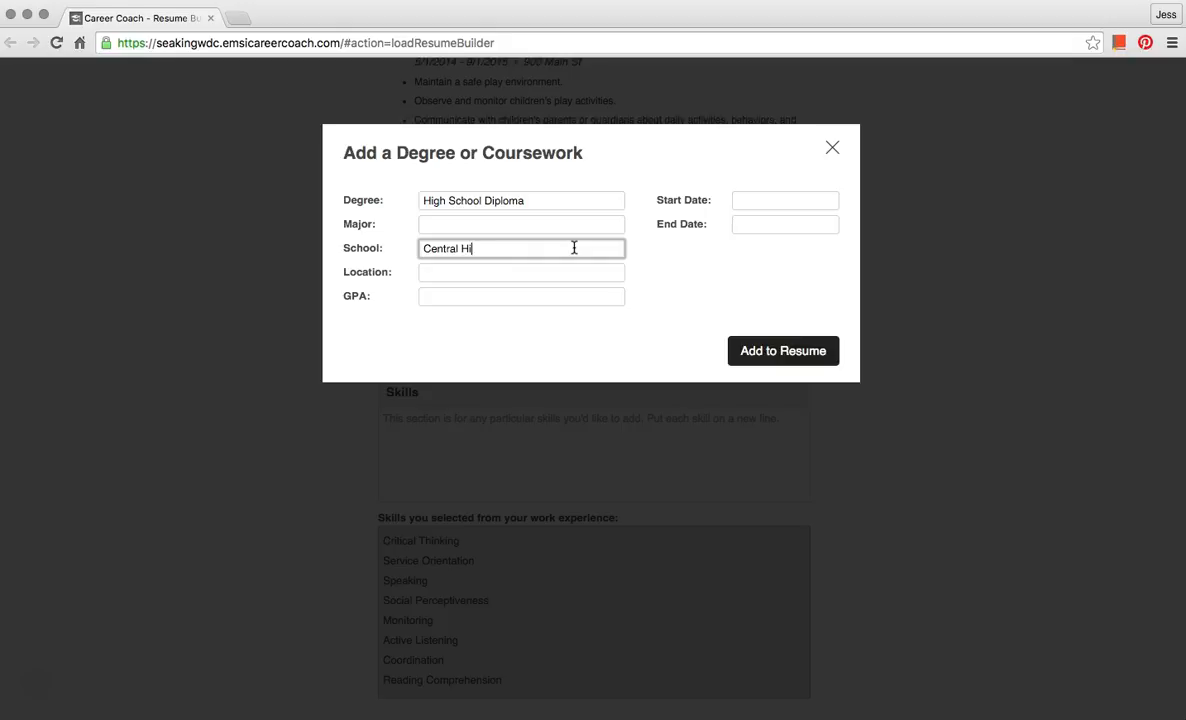
text(gh School)
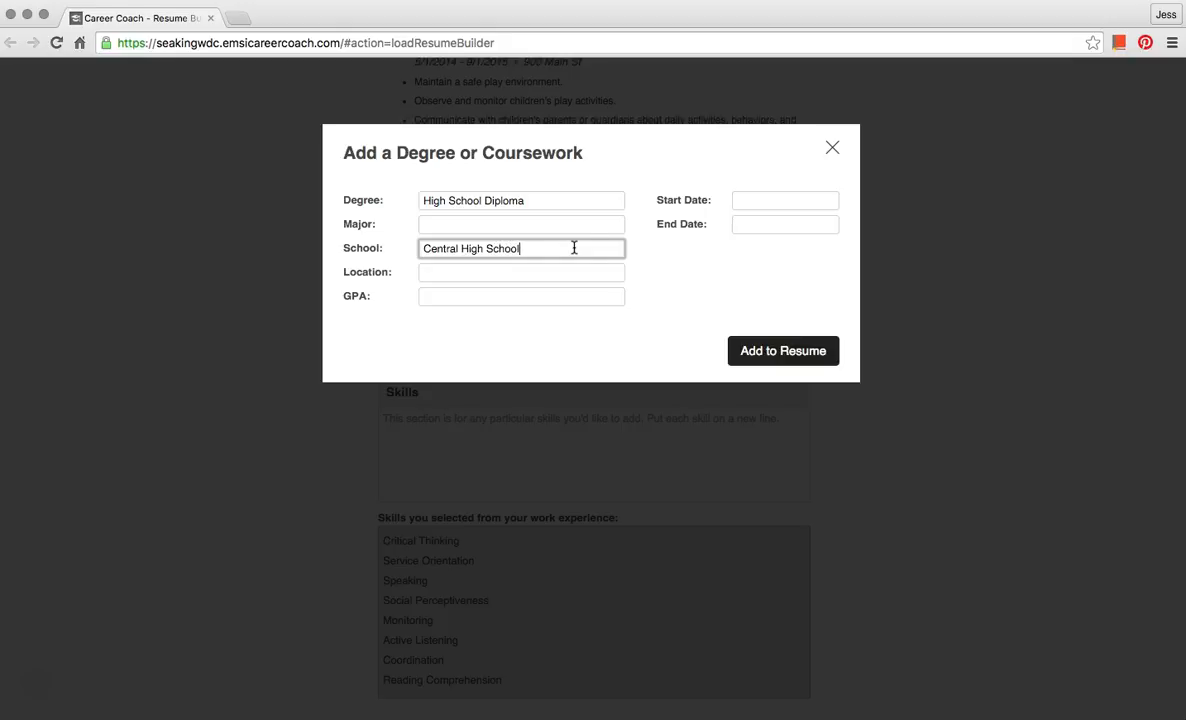
Set the school location to Tacoma, WA and move on to the start date
click(520, 272)
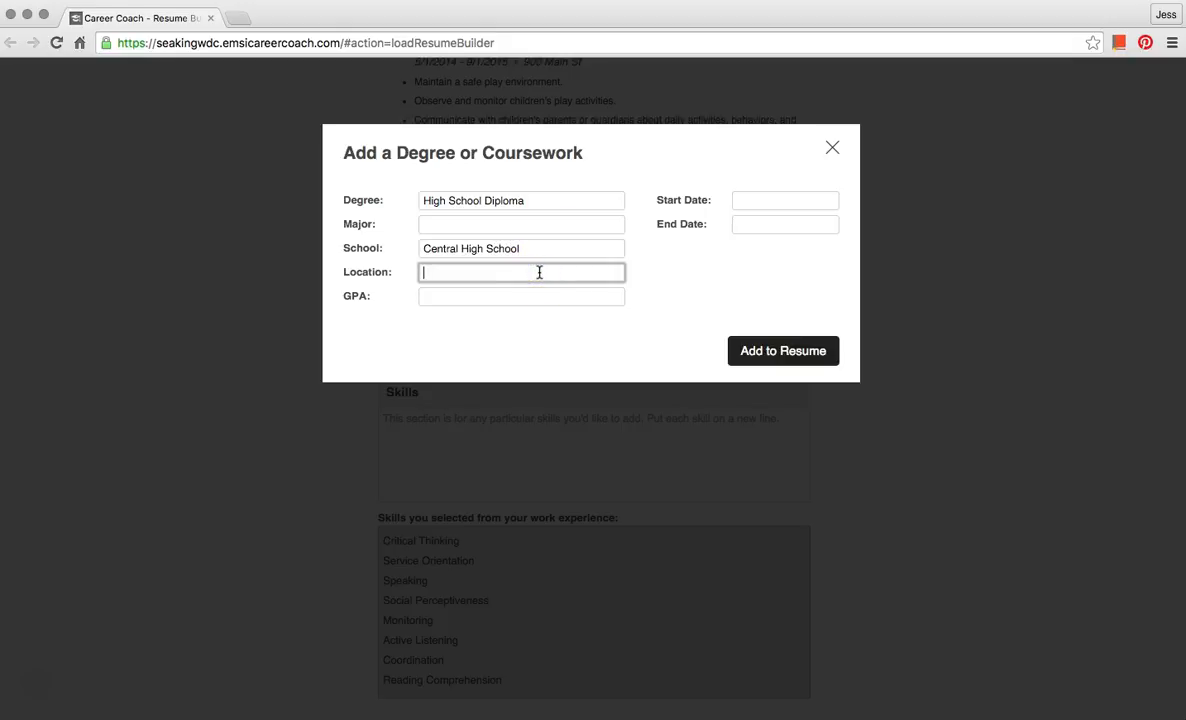
text(Tacoma)
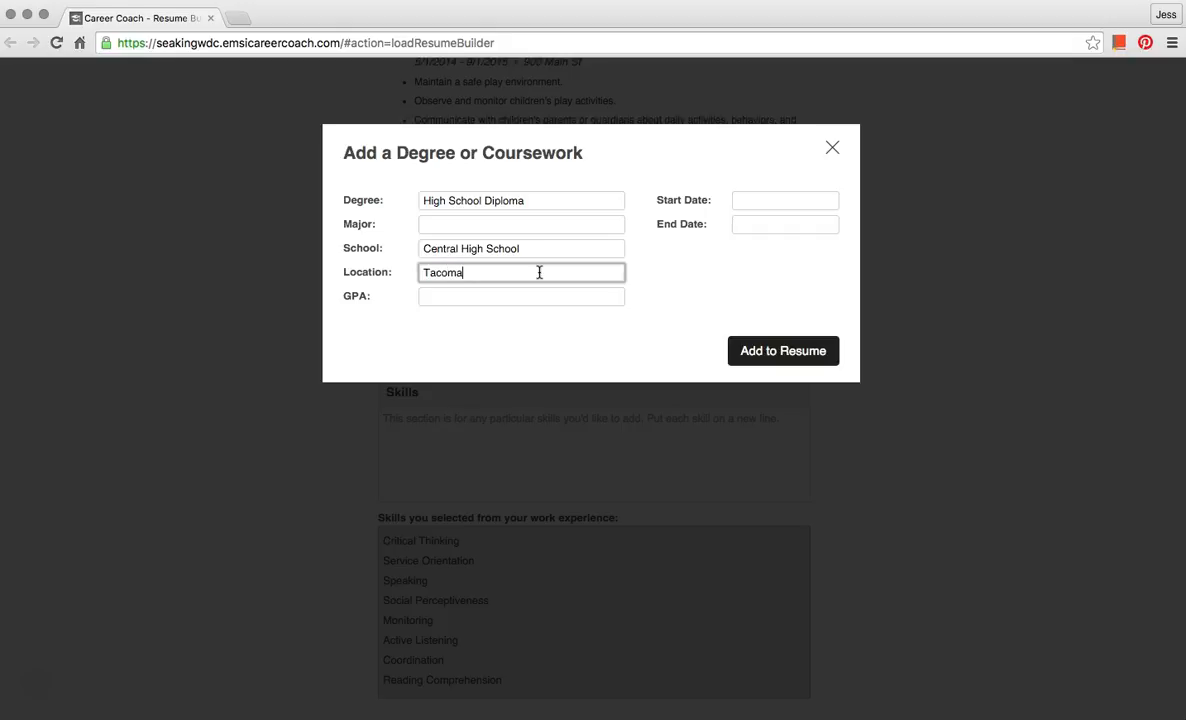
text(, WA)
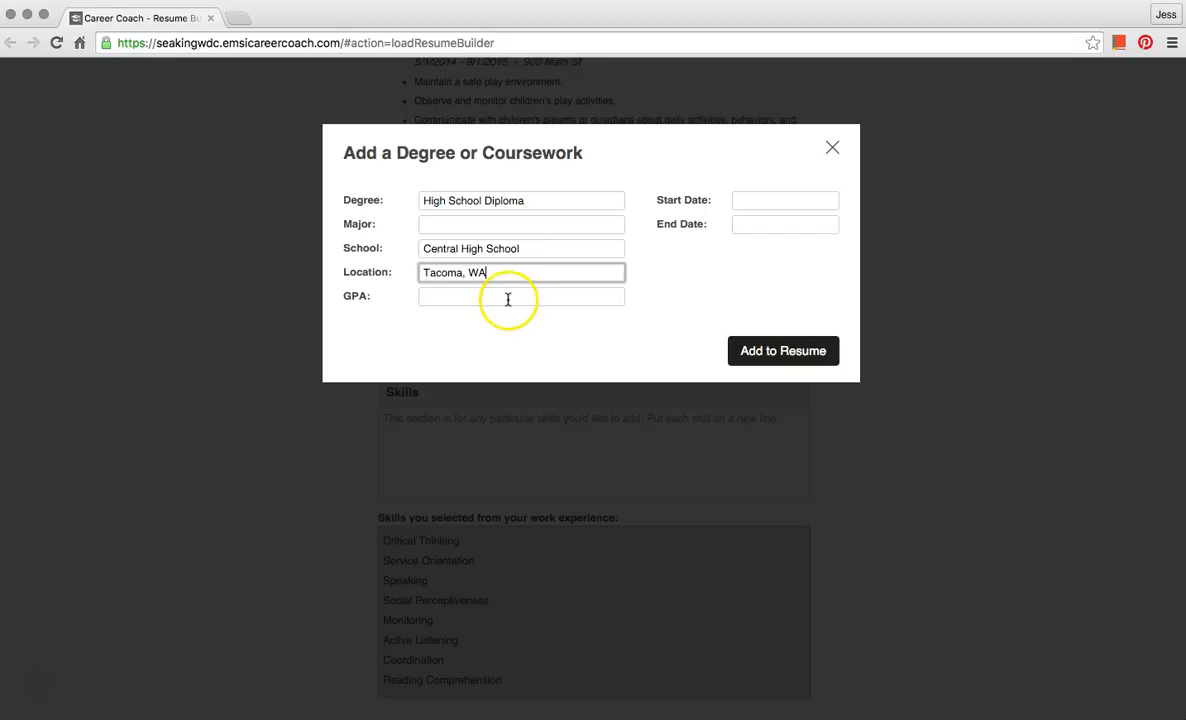
click(520, 296)
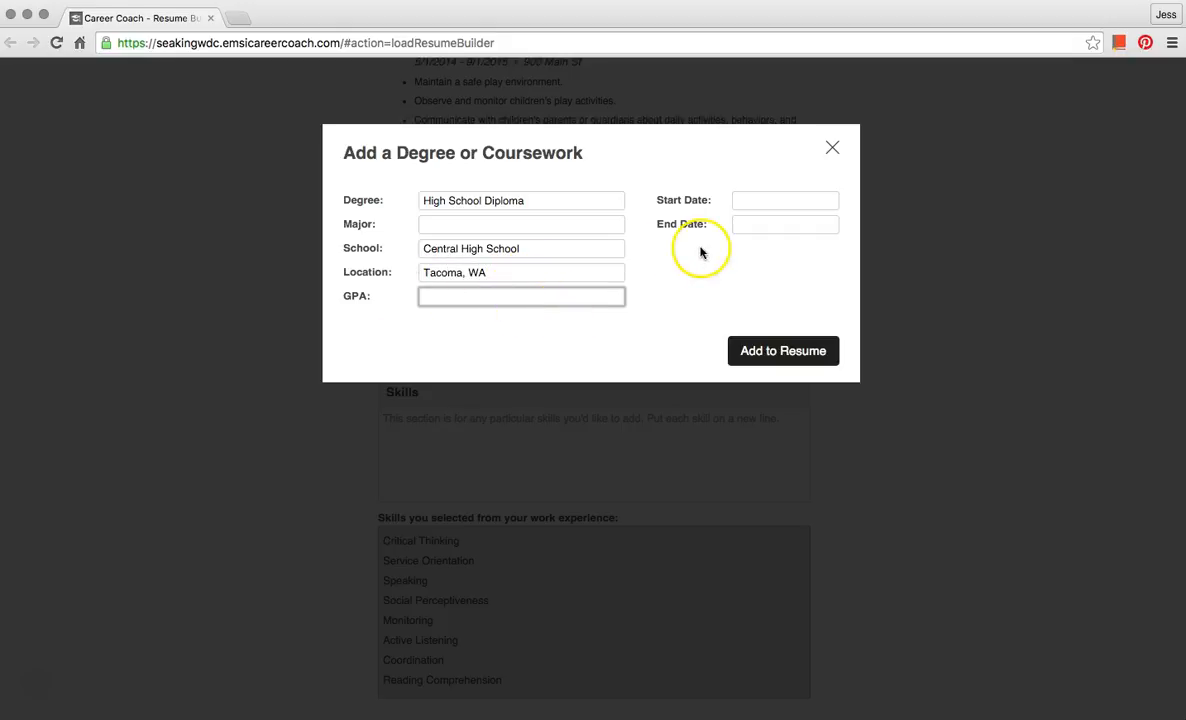
click(784, 200)
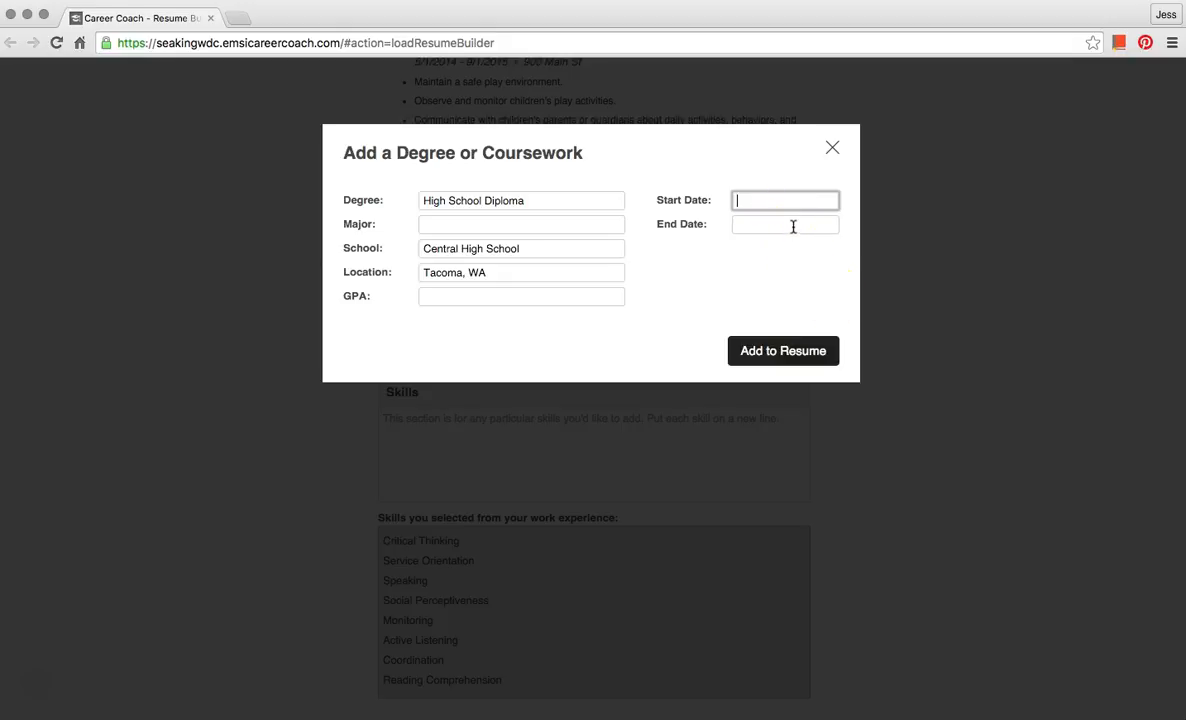
List 'Organized' and 'Creative' as separate lines in the Skills section
click(784, 352)
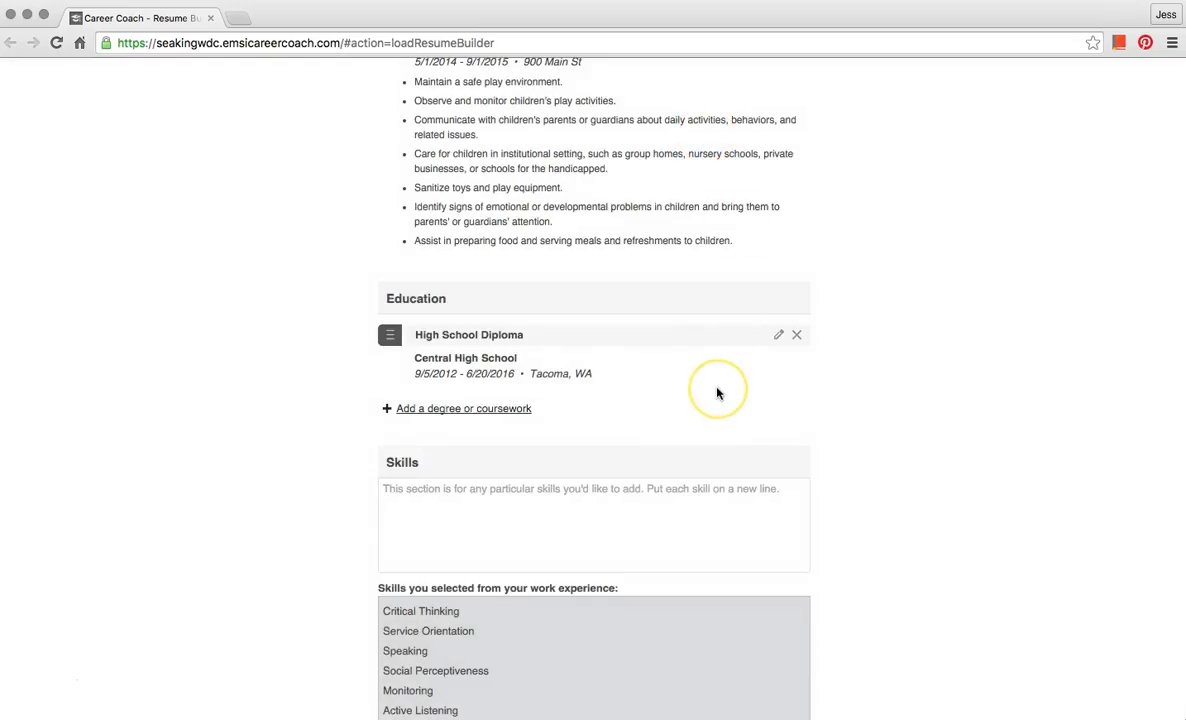
scroll(down, 3)
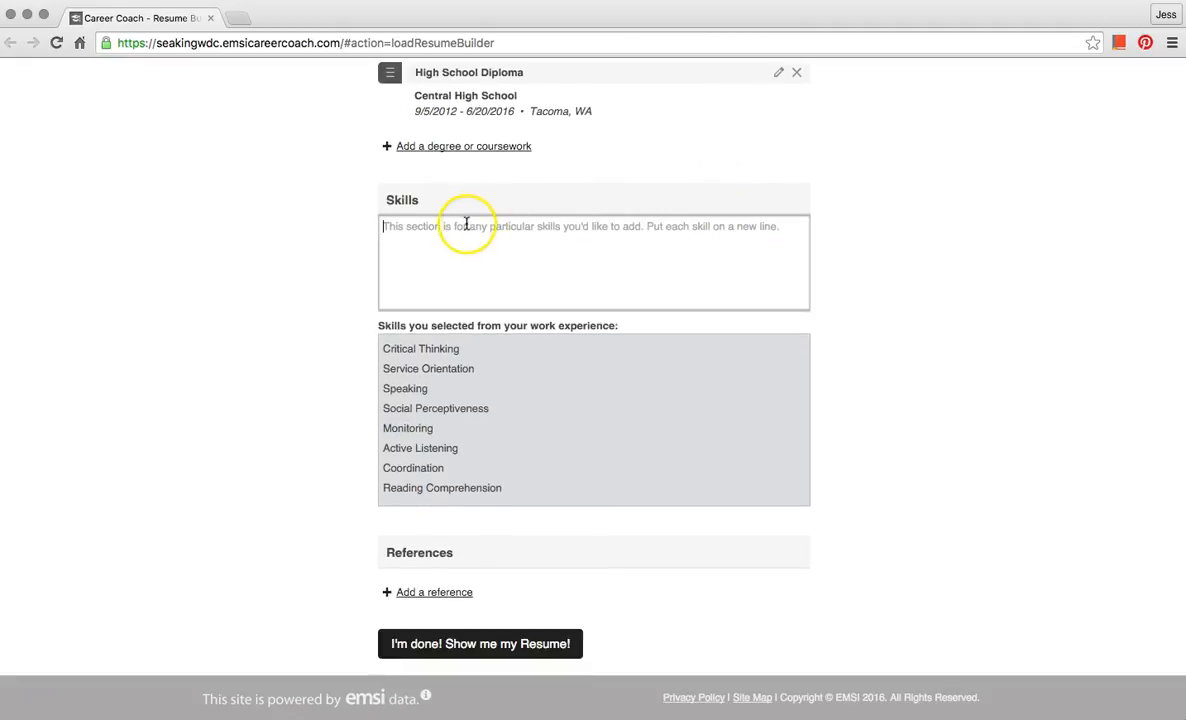
mouse_move(460, 226)
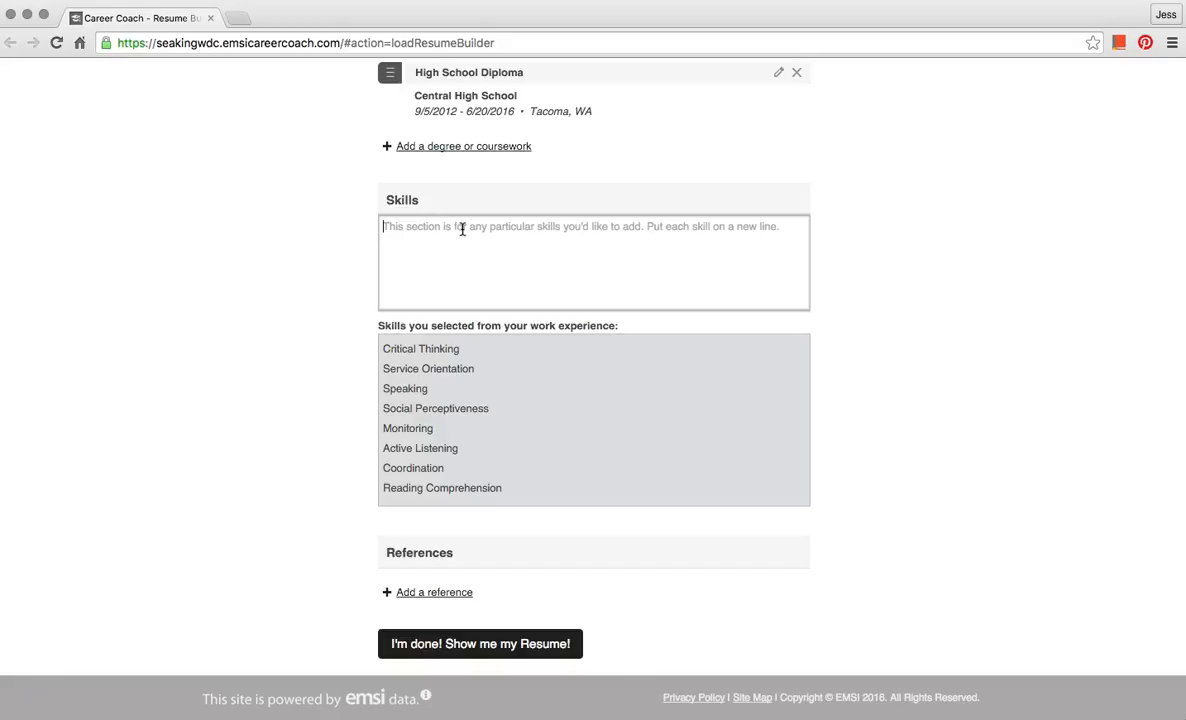
text(Org)
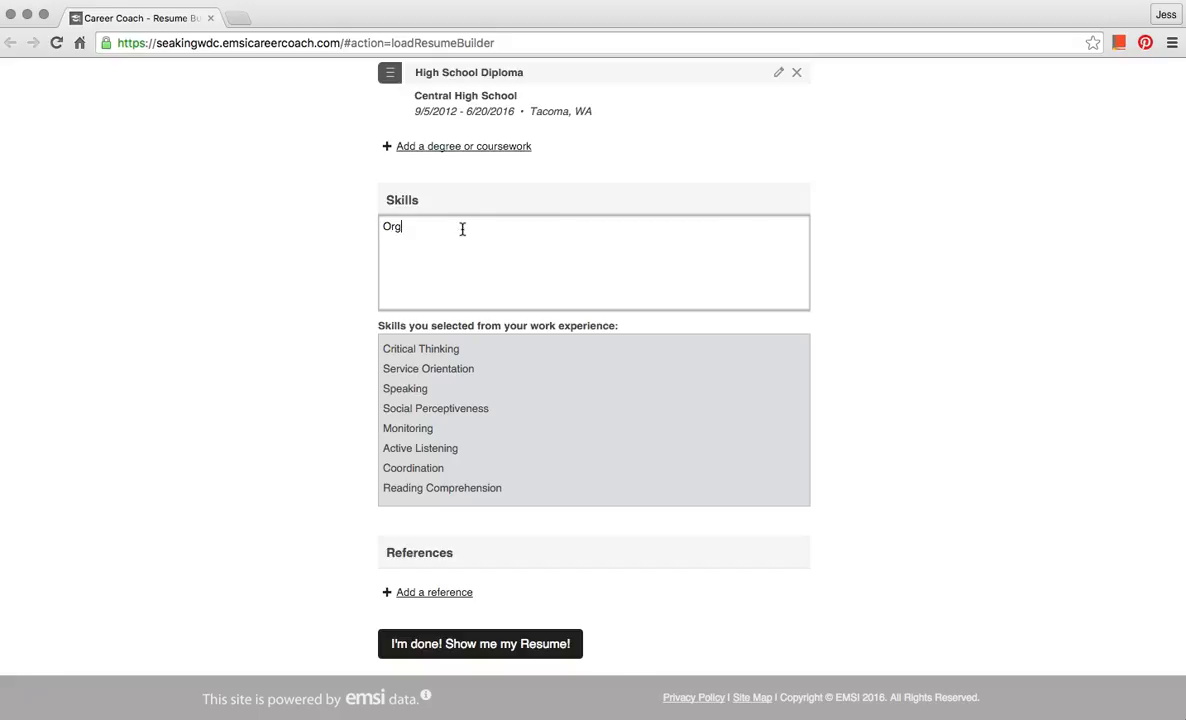
text(aniz)
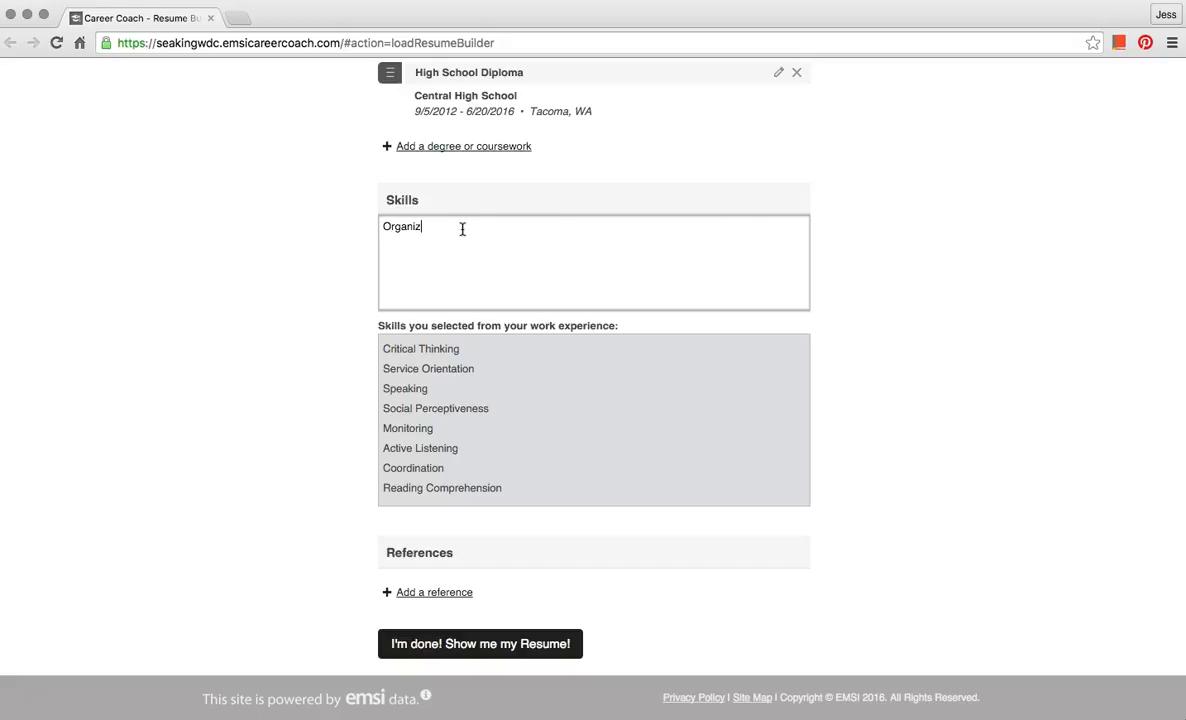
text(ed)
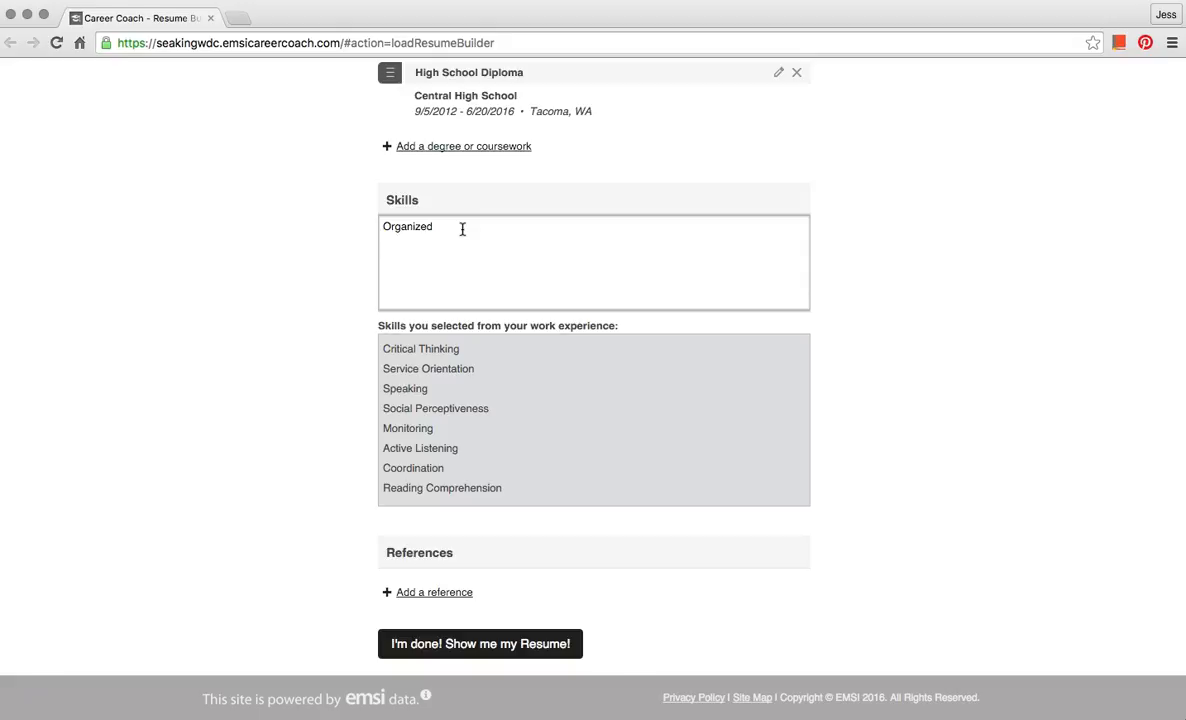
text(Creative)
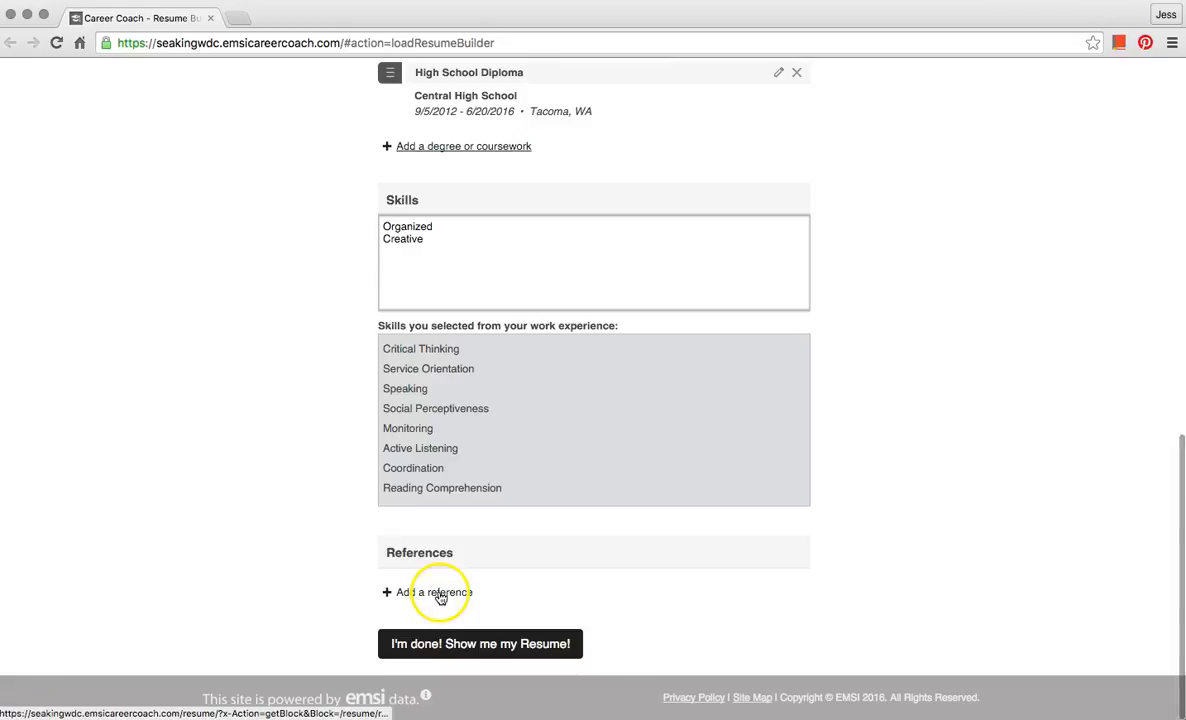
Bring up the blank Add a Reference form
click(434, 592)
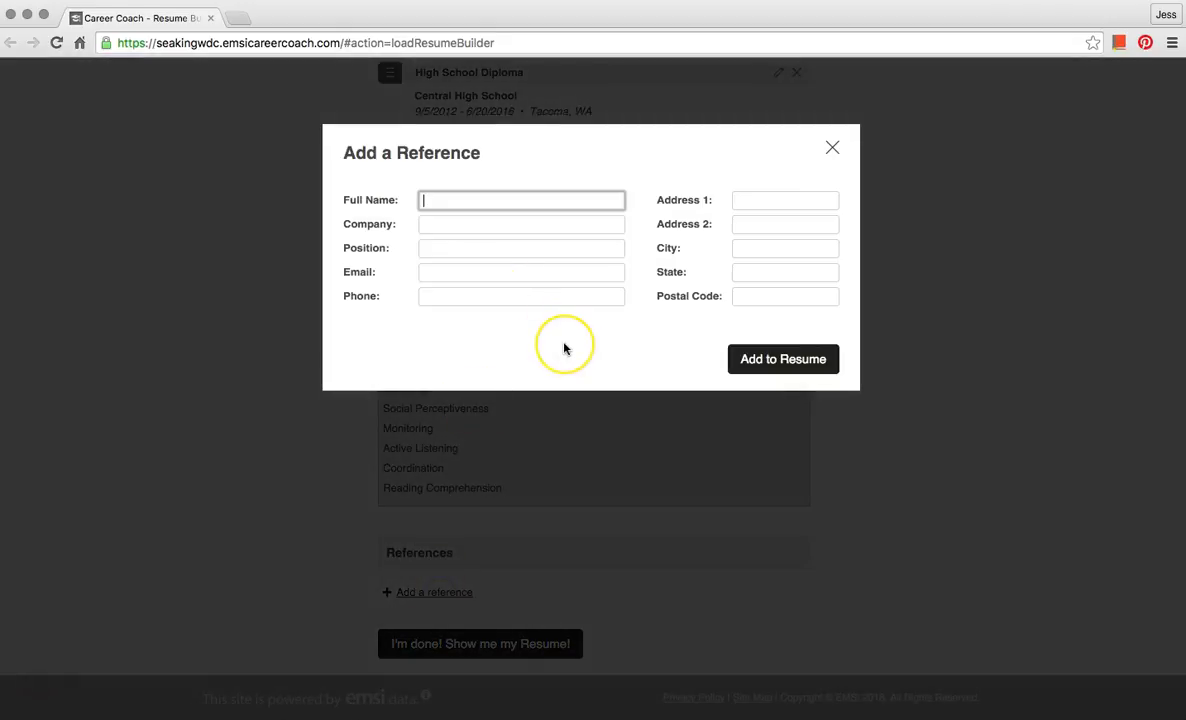
mouse_move(564, 348)
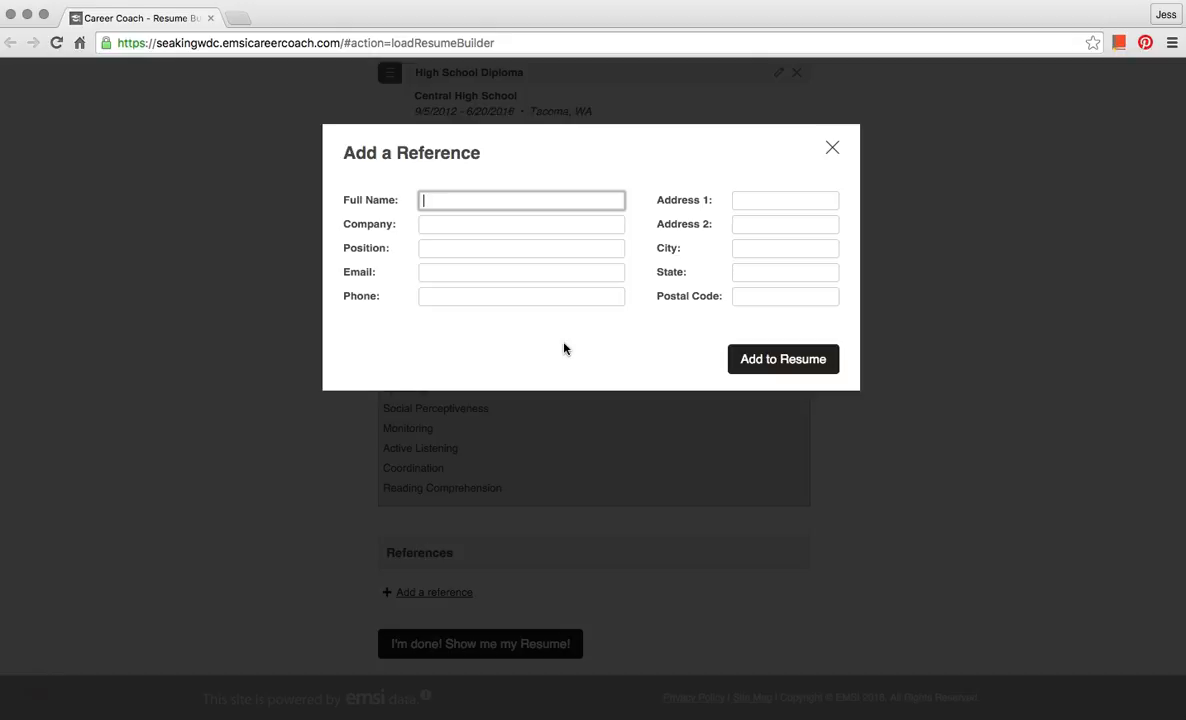
mouse_move(598, 172)
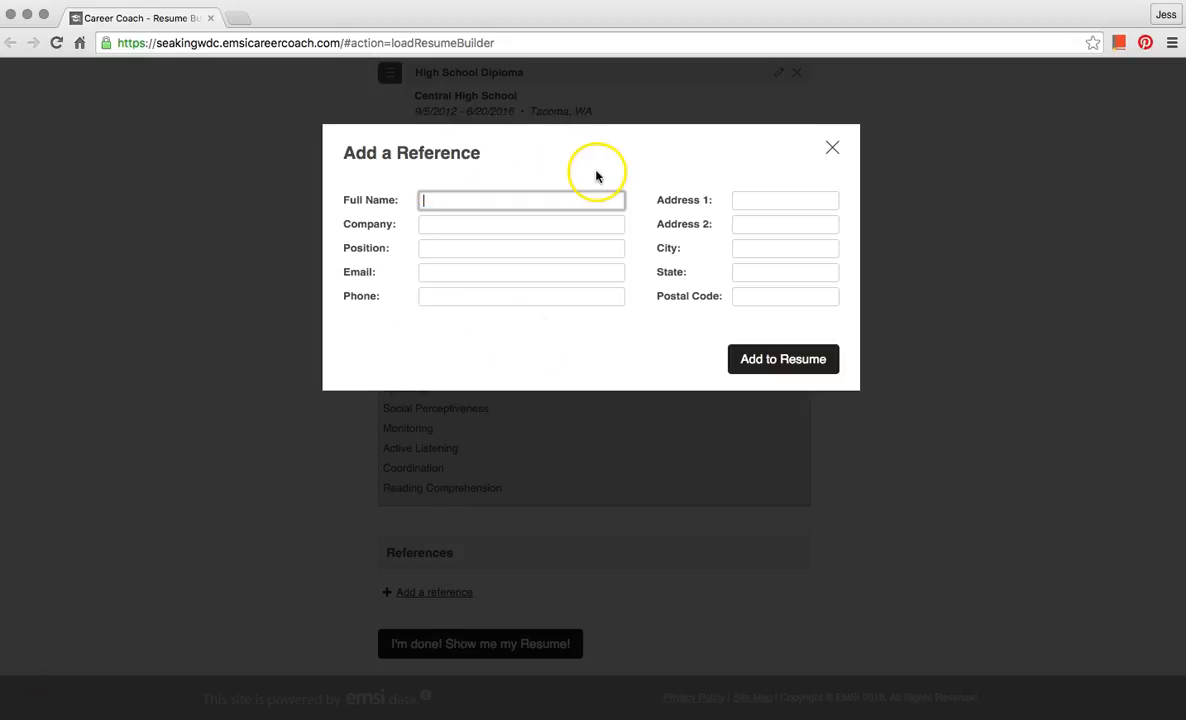
mouse_move(464, 186)
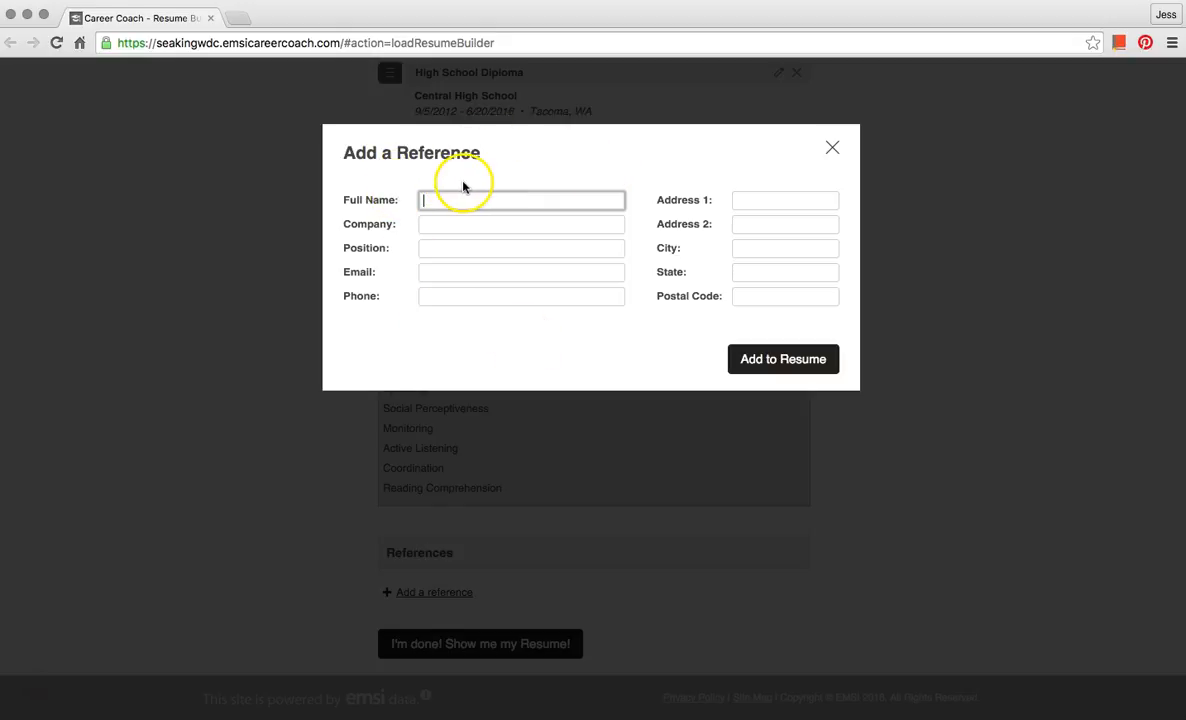
mouse_move(410, 228)
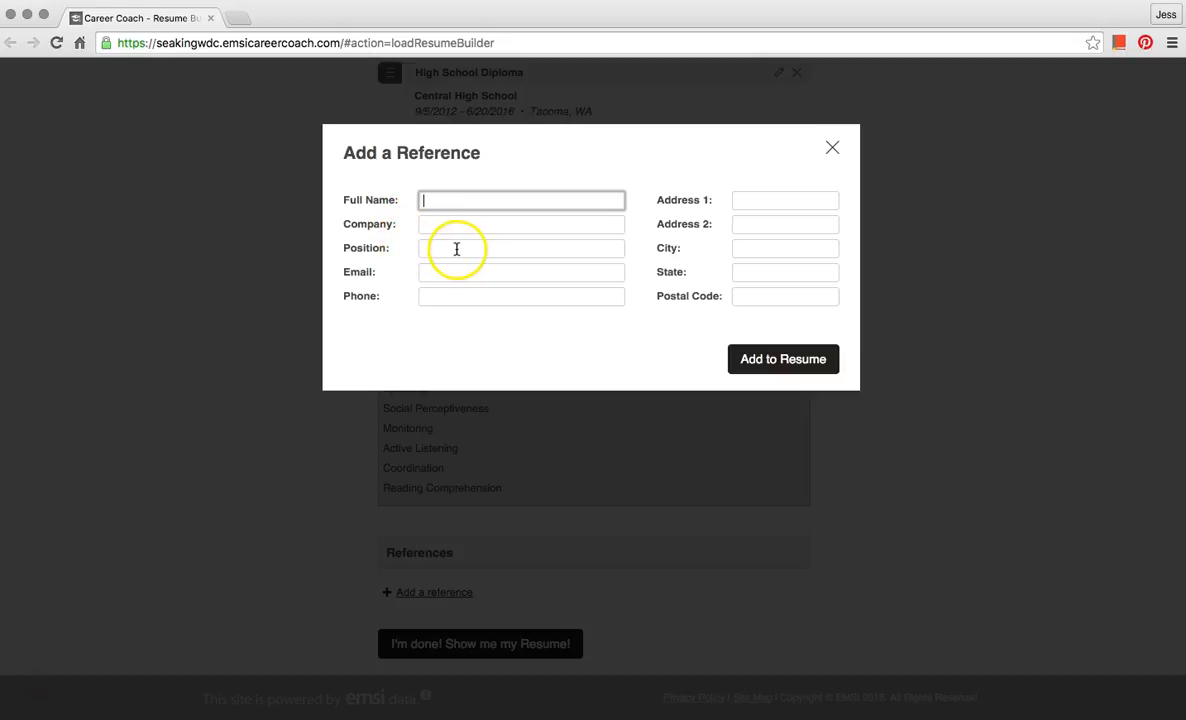
mouse_move(468, 244)
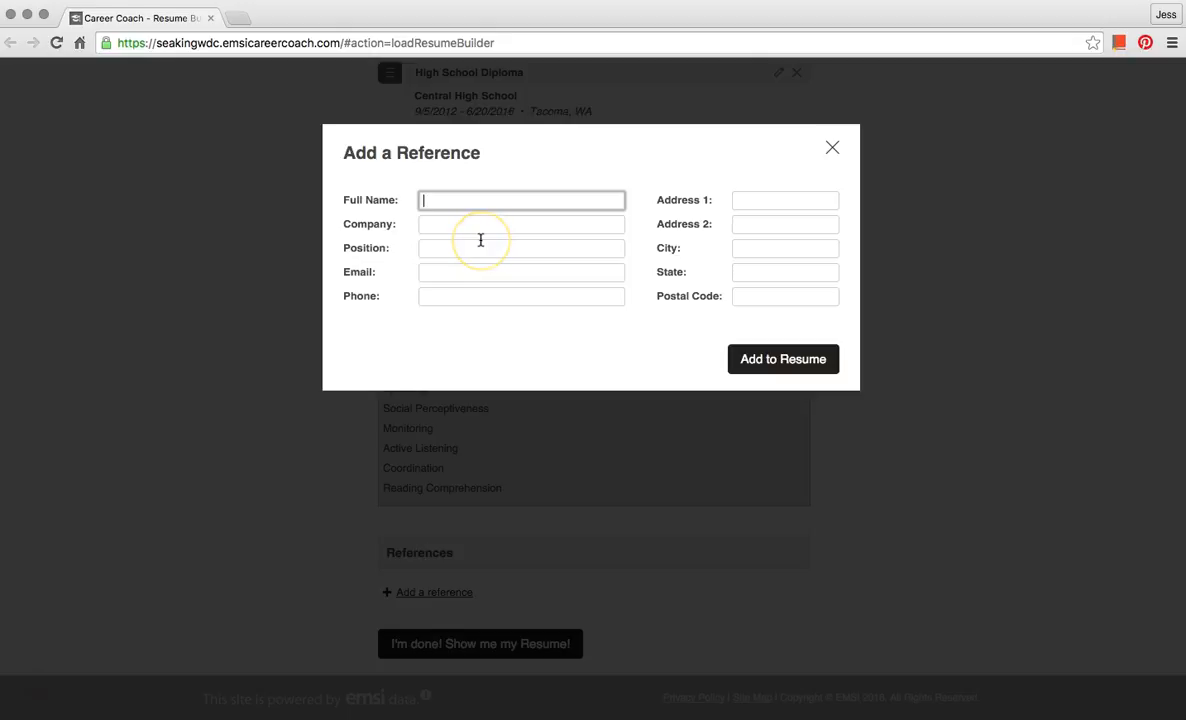
mouse_move(420, 272)
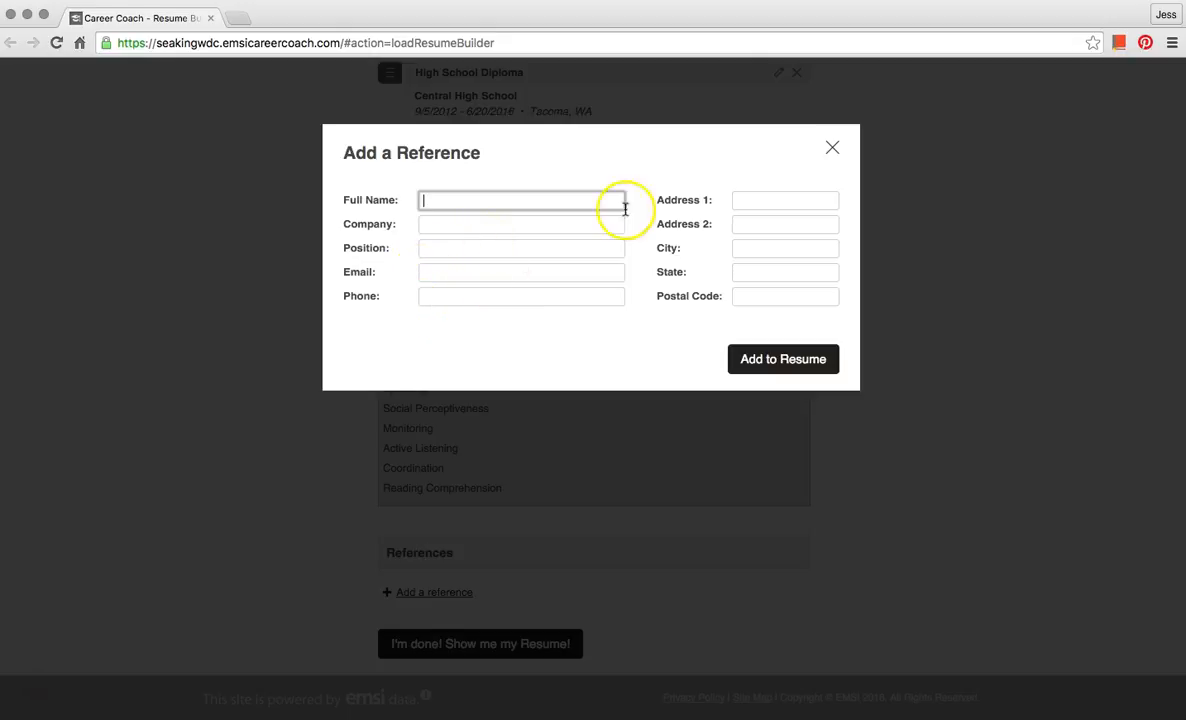
mouse_move(650, 248)
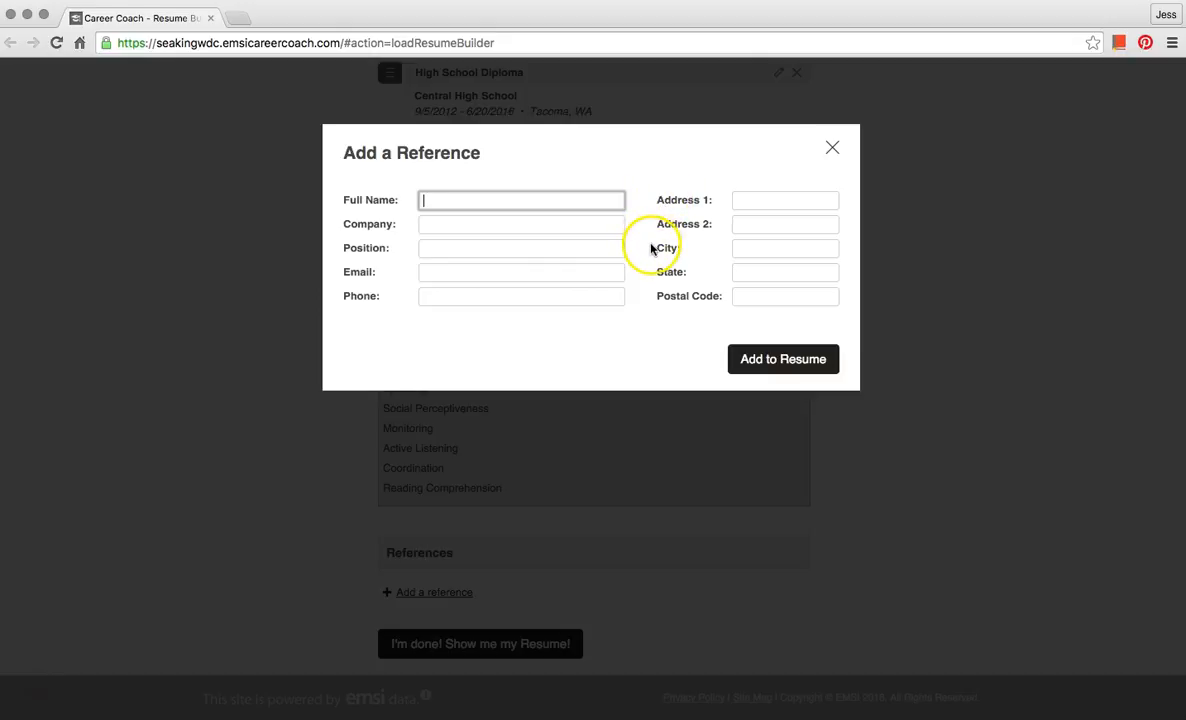
mouse_move(784, 358)
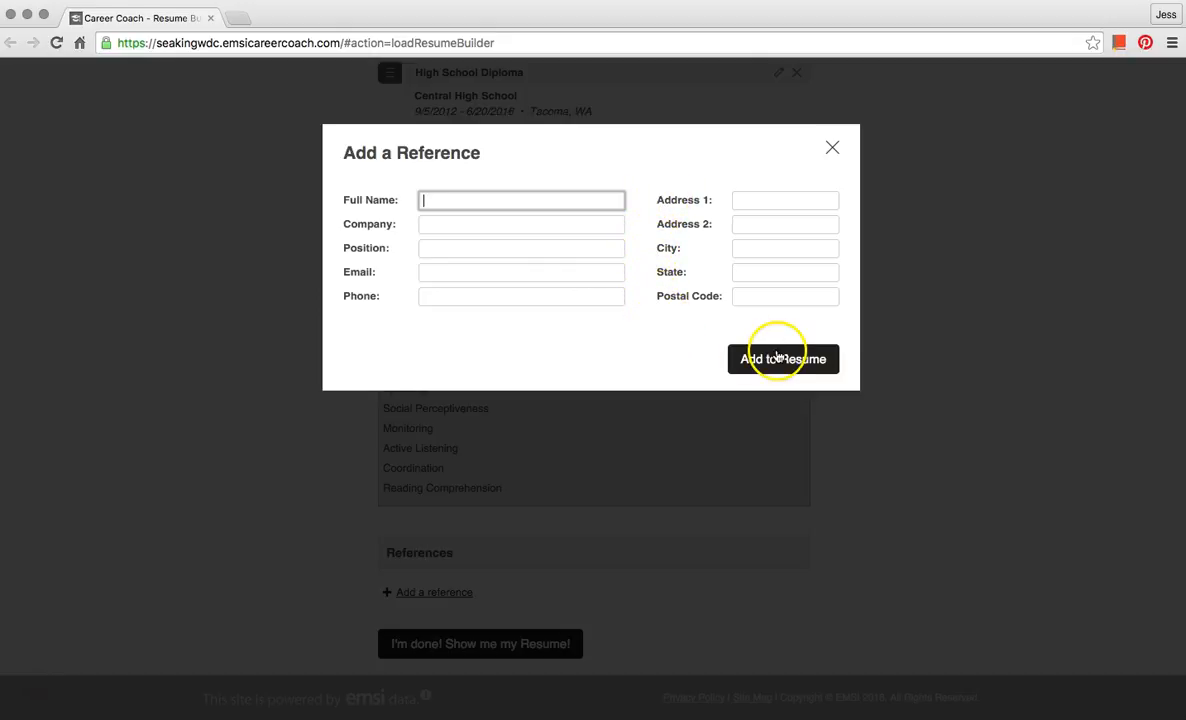
mouse_move(784, 350)
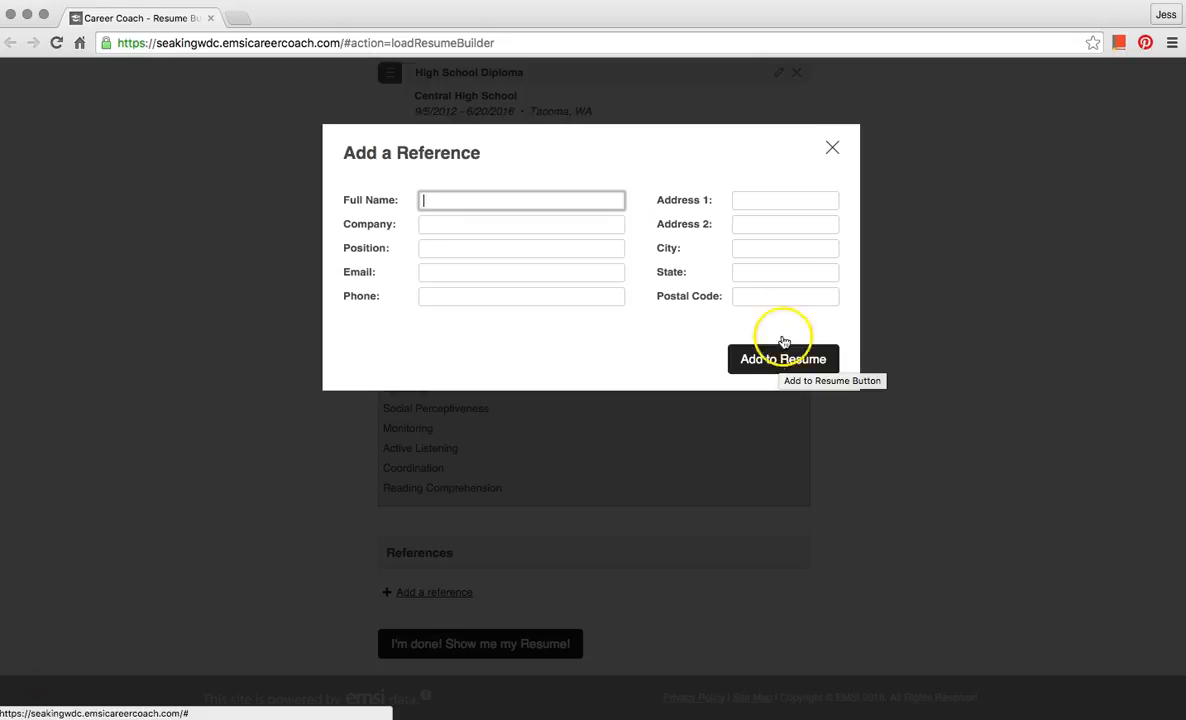
Add the empty reference entry to the resume's References section
click(784, 360)
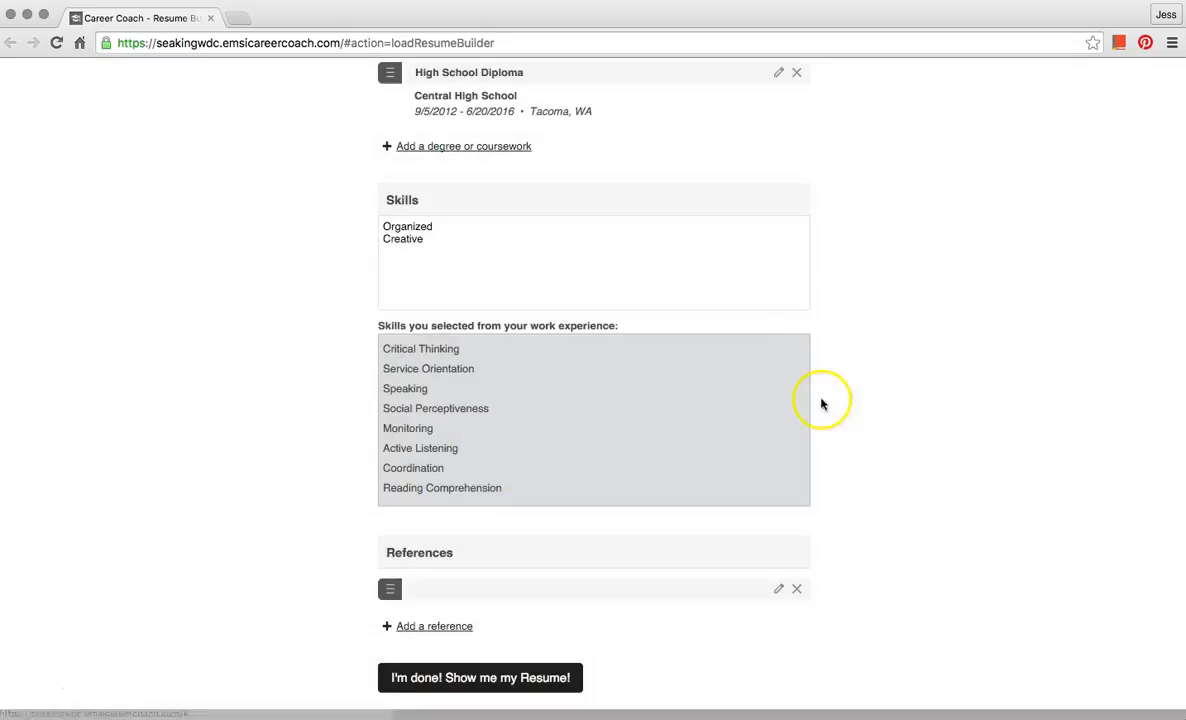
scroll(down, 3)
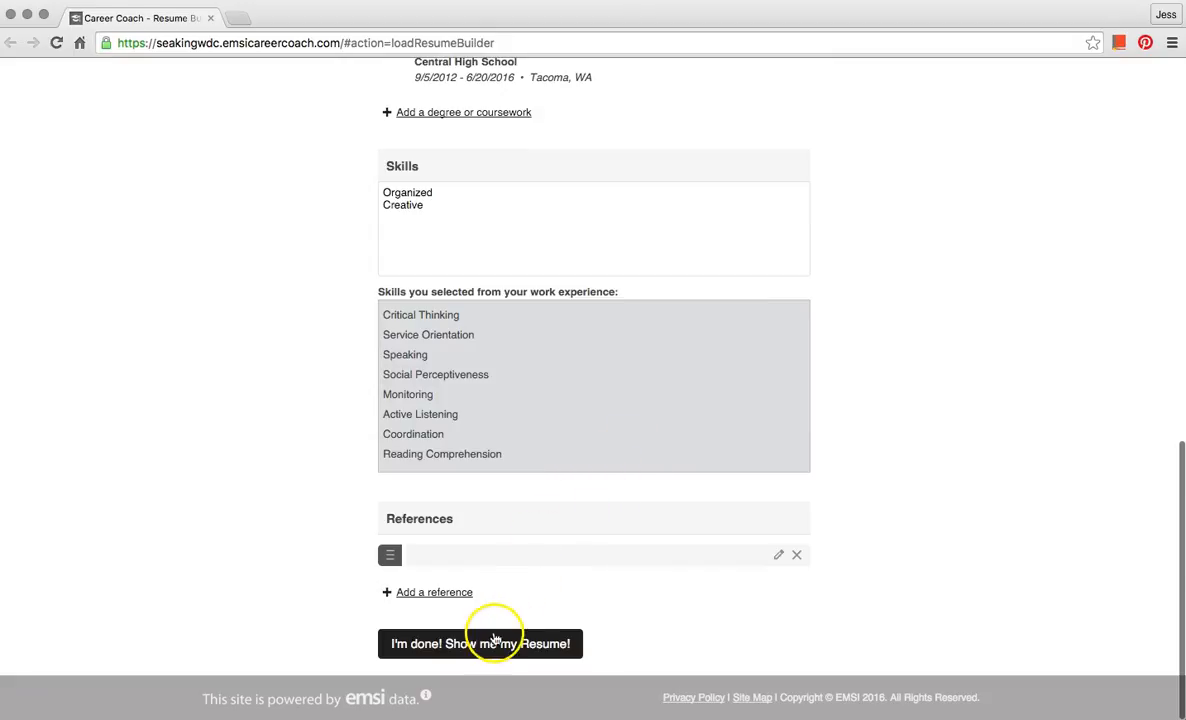
mouse_move(490, 644)
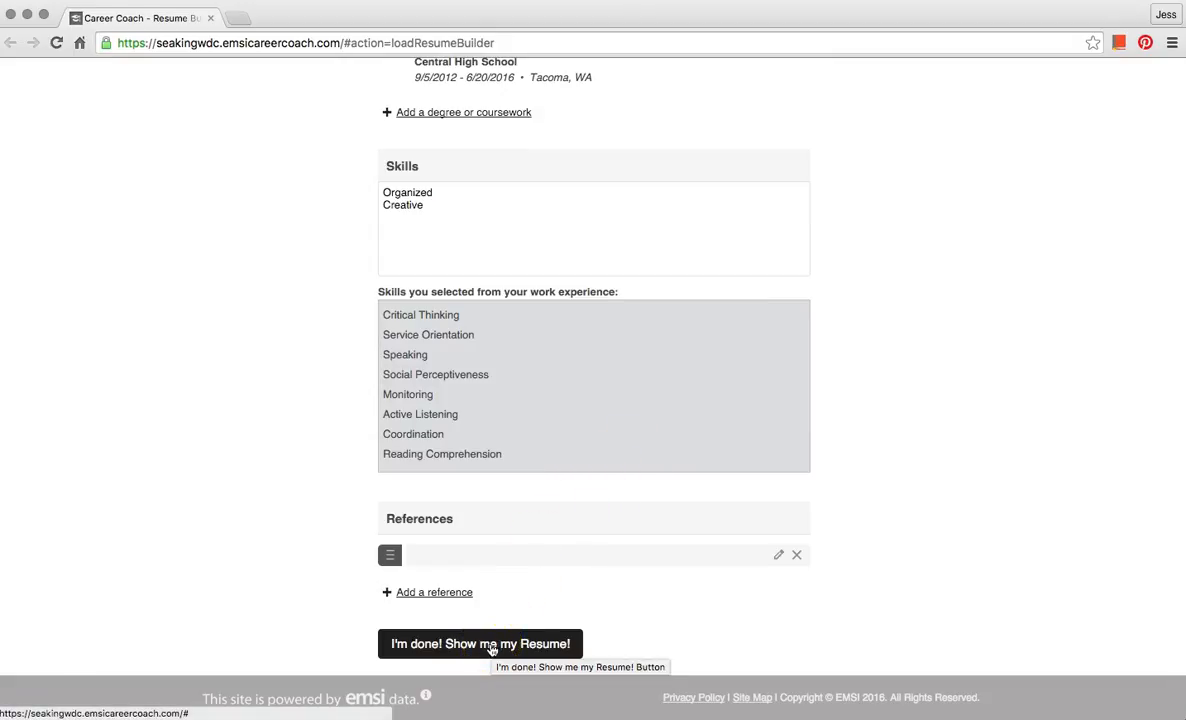
Show the finished resume preview and scroll through it
click(480, 644)
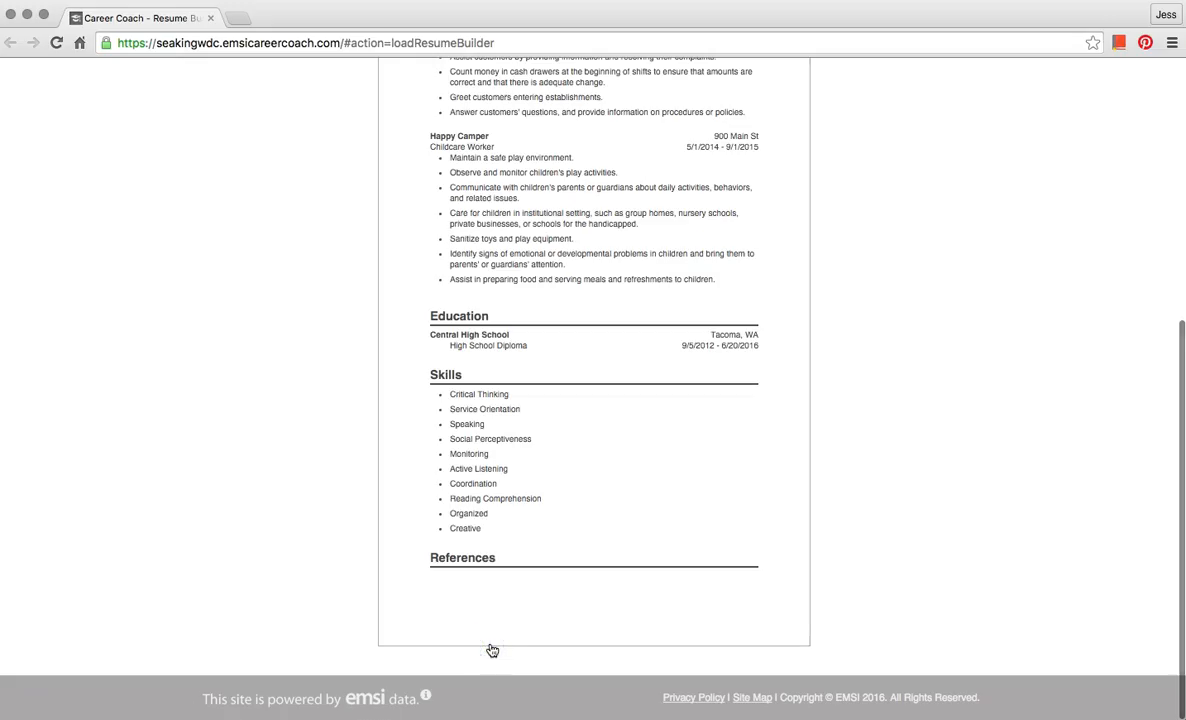
scroll(up, 3)
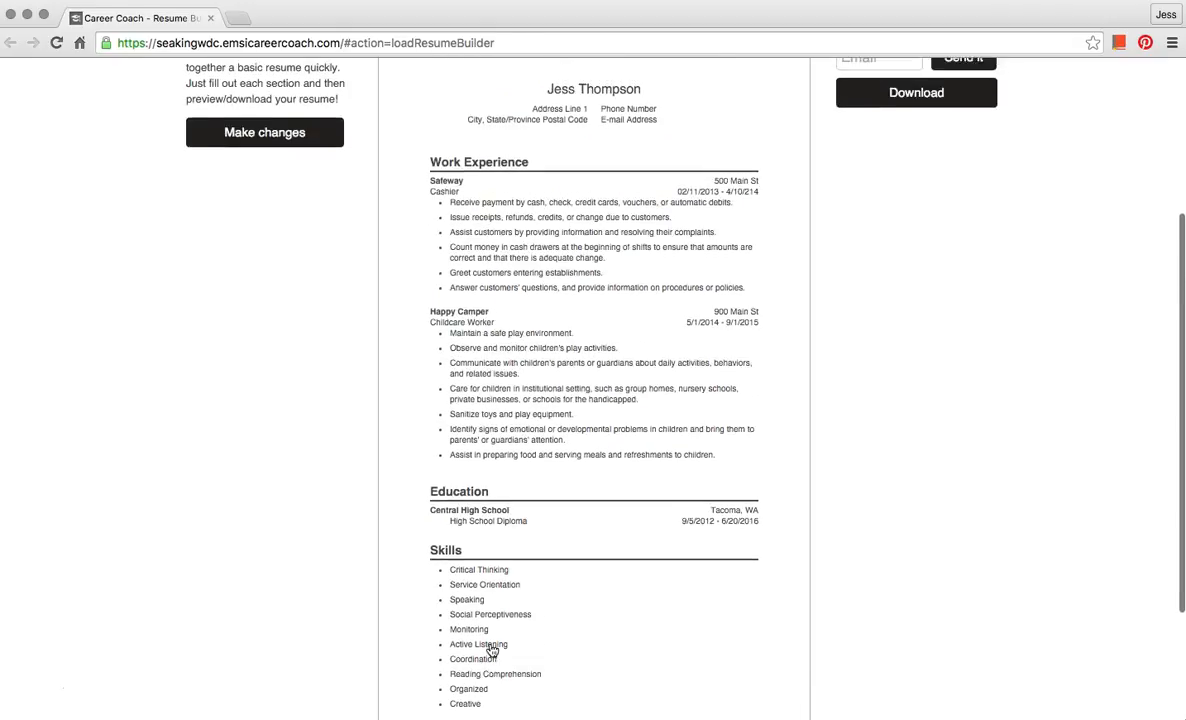
scroll(up, 3)
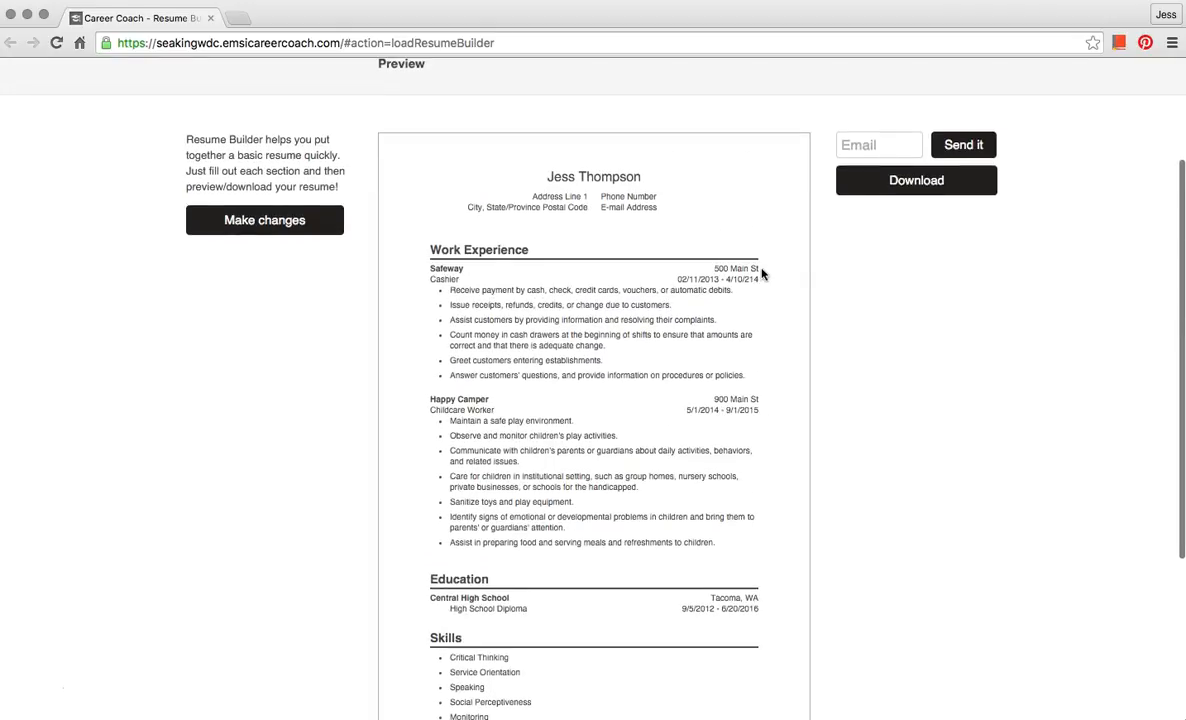
click(878, 144)
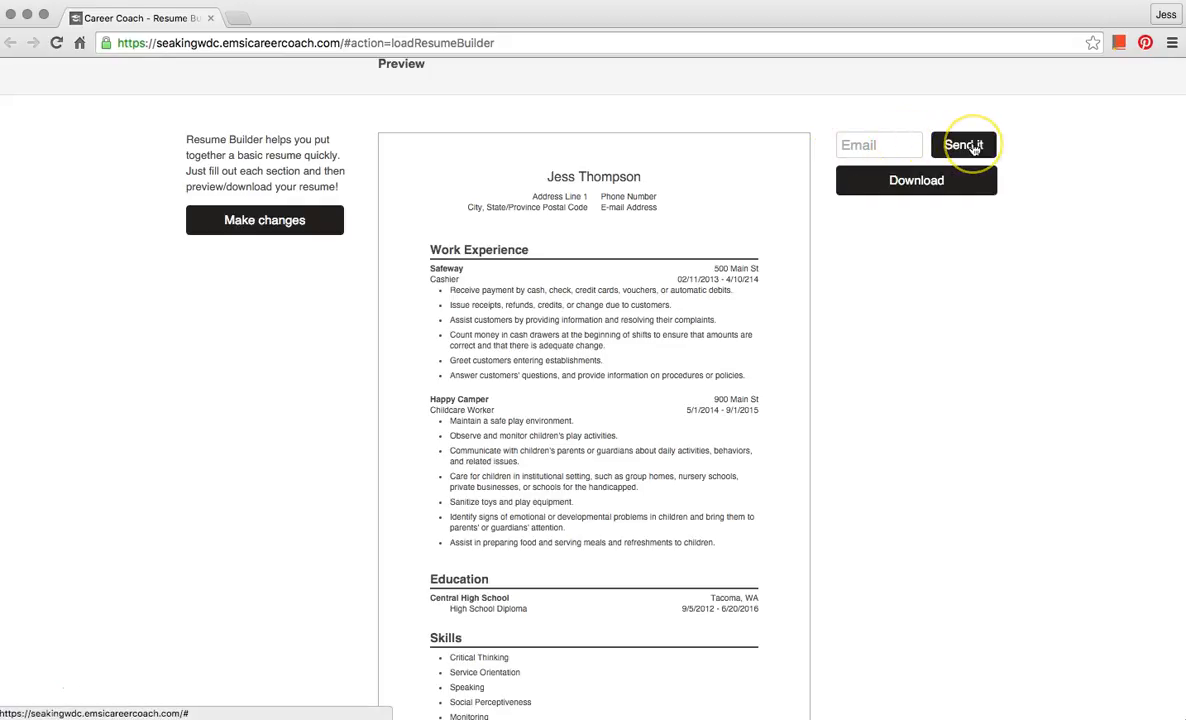
mouse_move(916, 180)
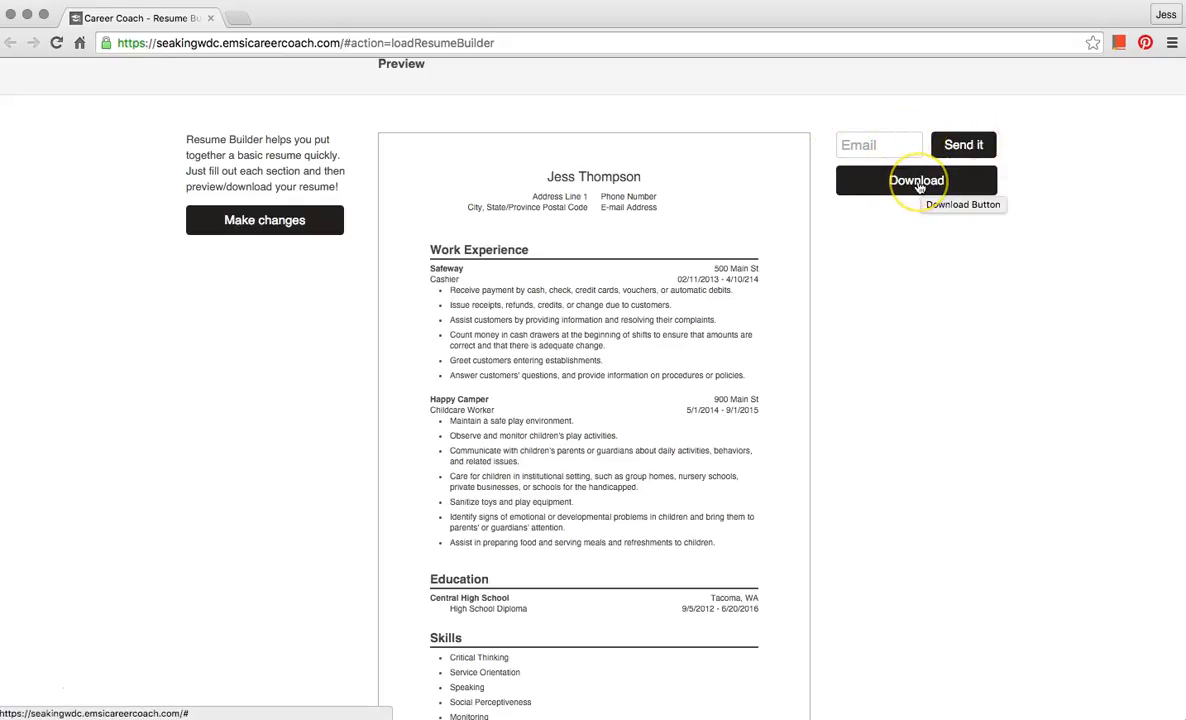
Download the resume as the Word file resume_02082016.doc
click(916, 180)
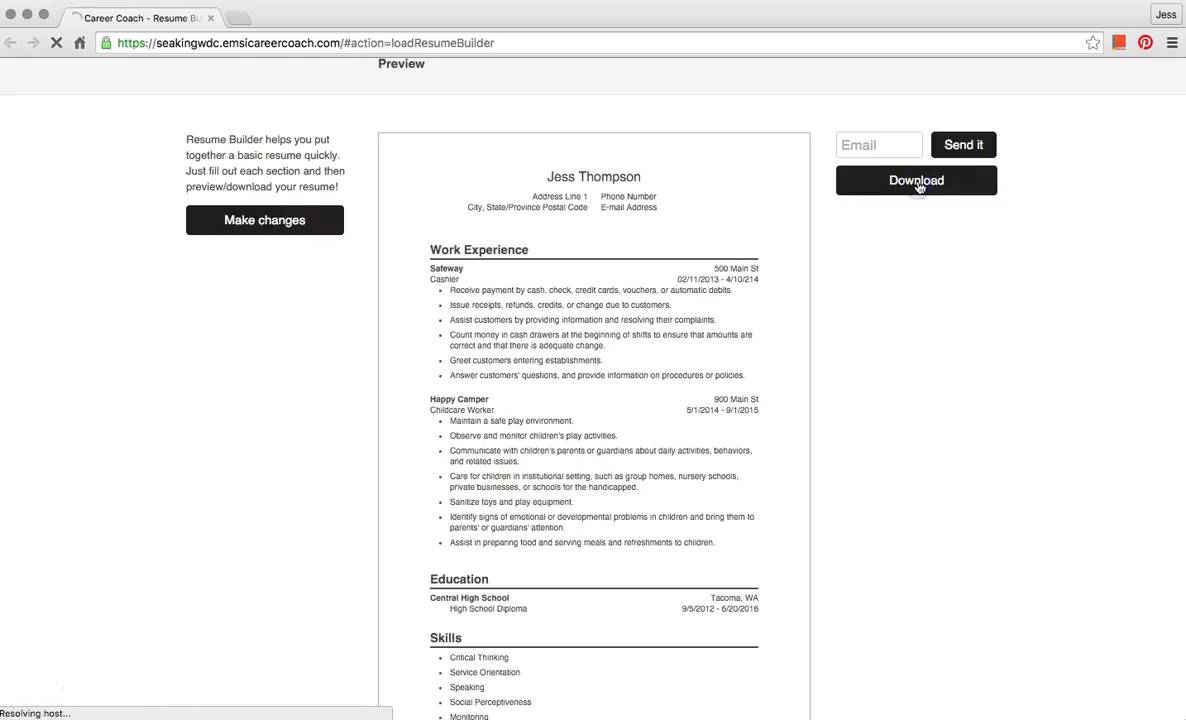
click(916, 180)
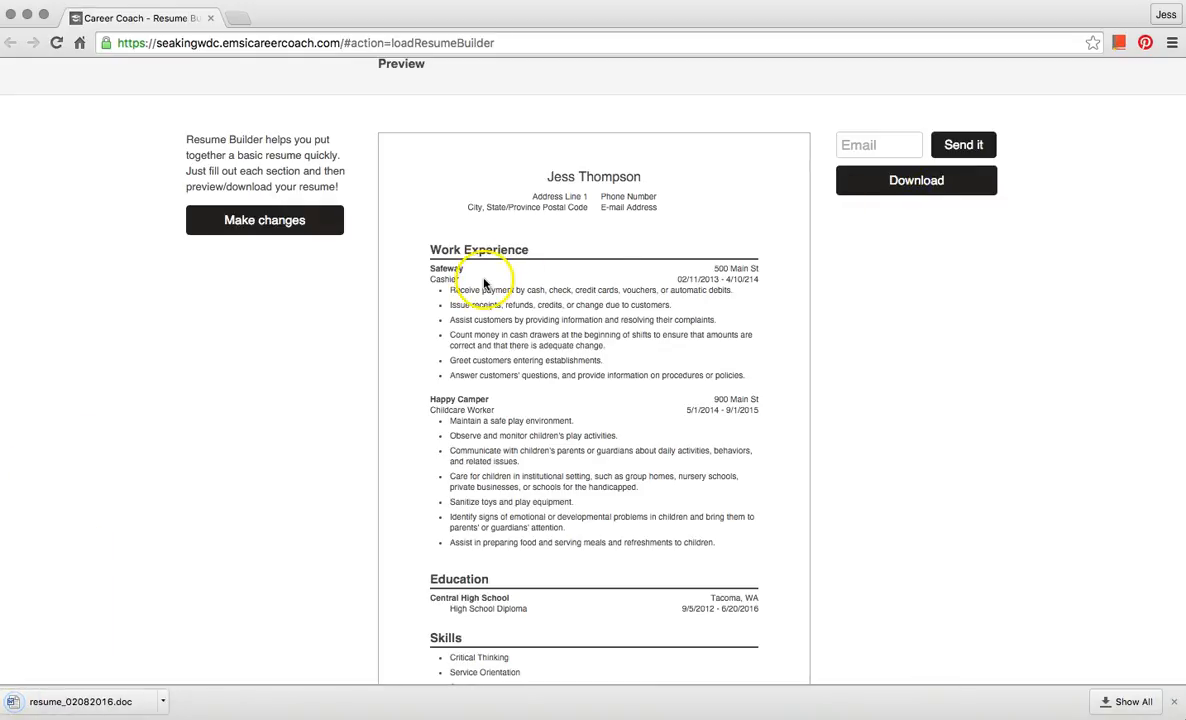
mouse_move(148, 638)
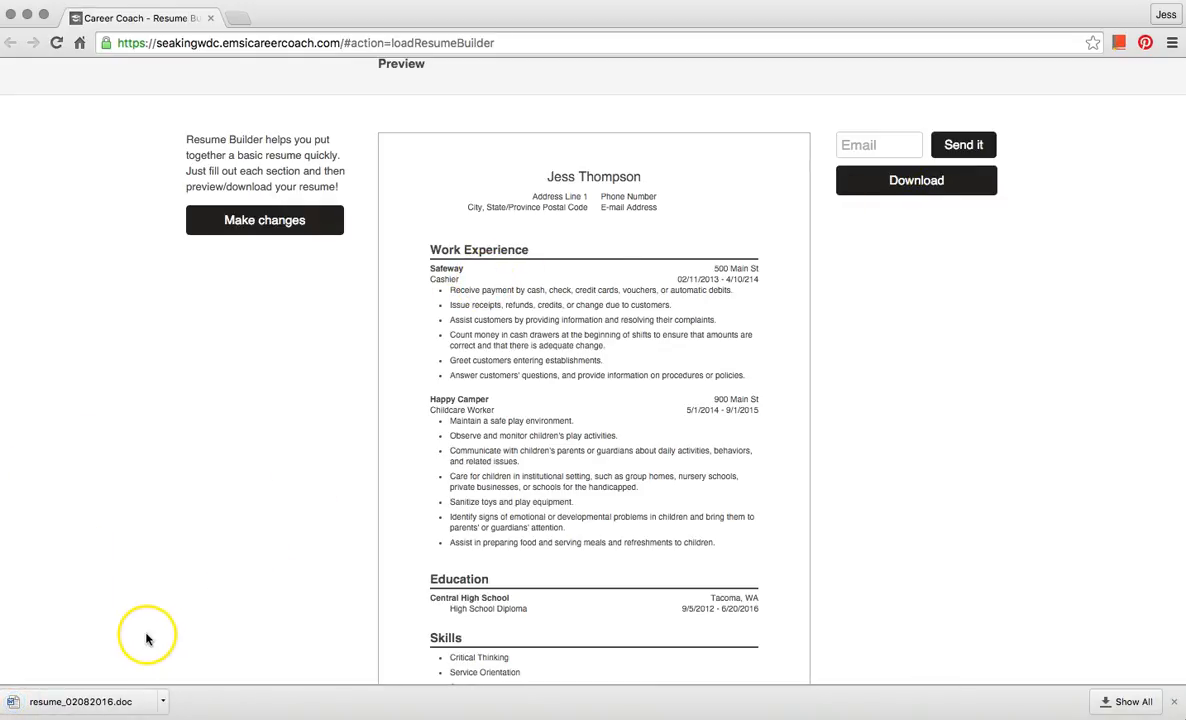